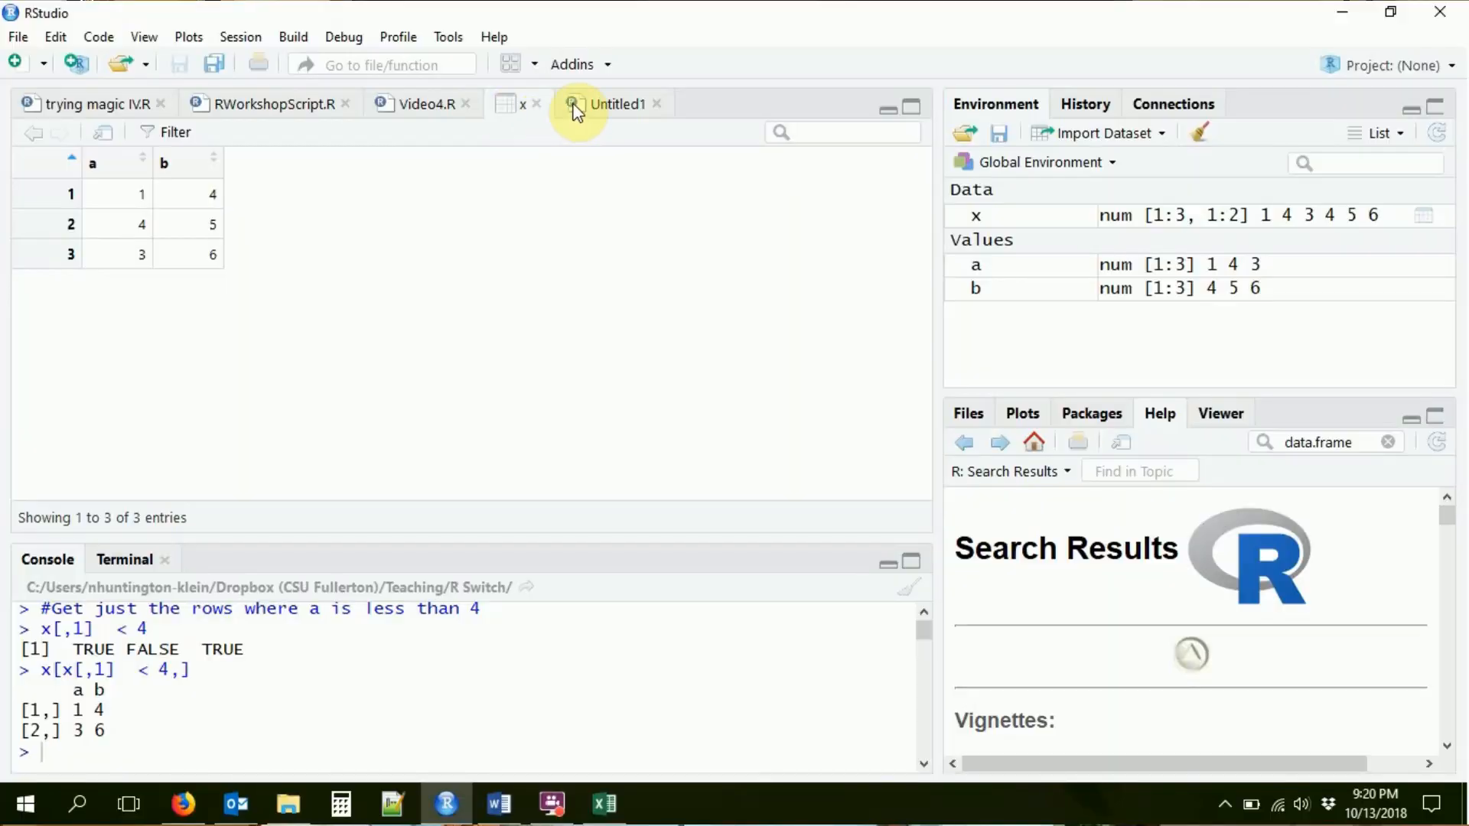
# Write and run x <- as.data.frame(x) in the untitled script to make x a data frame.
pyautogui.click(617, 104)
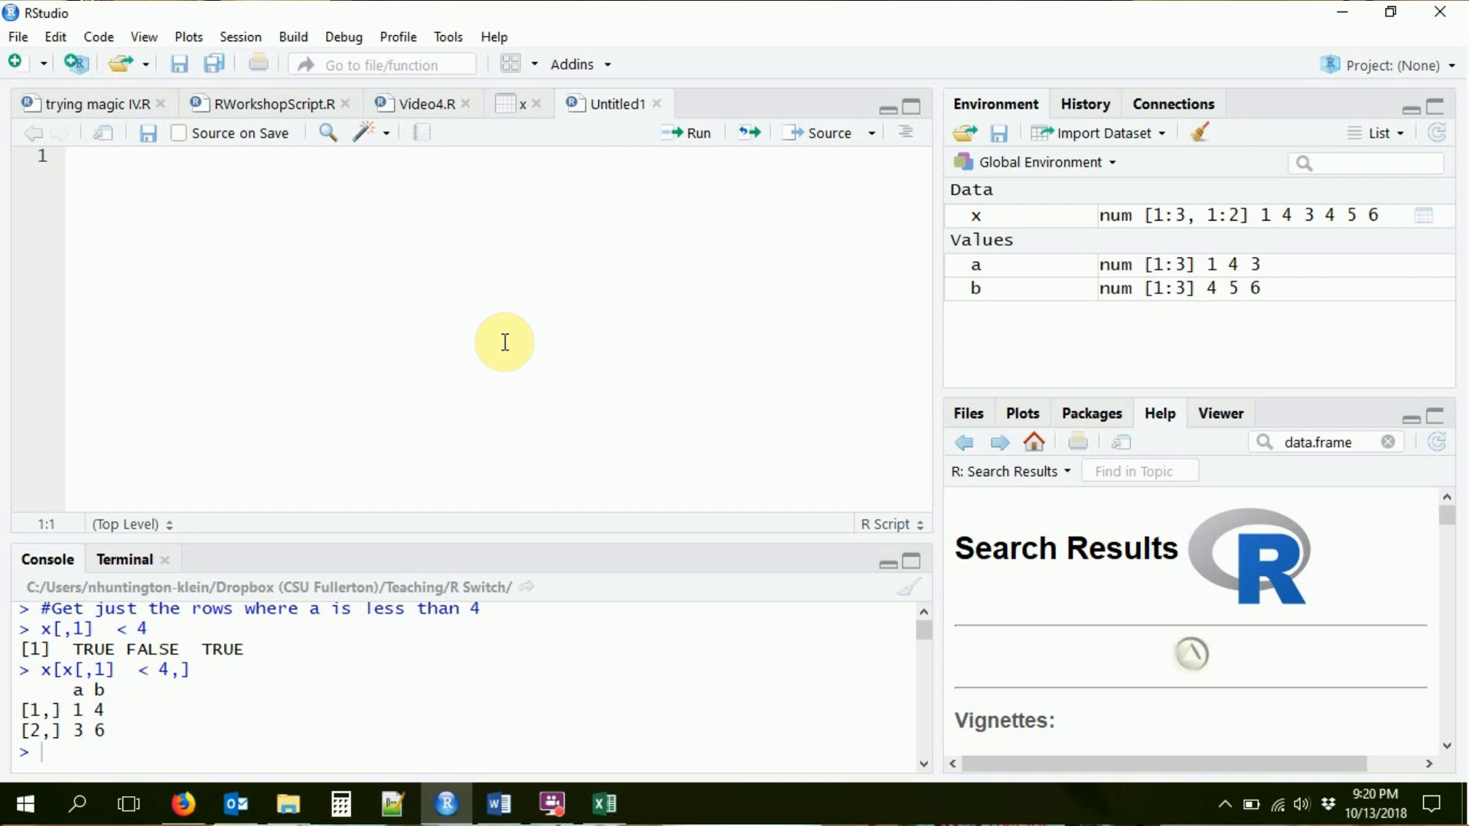
pyautogui.write('as.data.frame(')
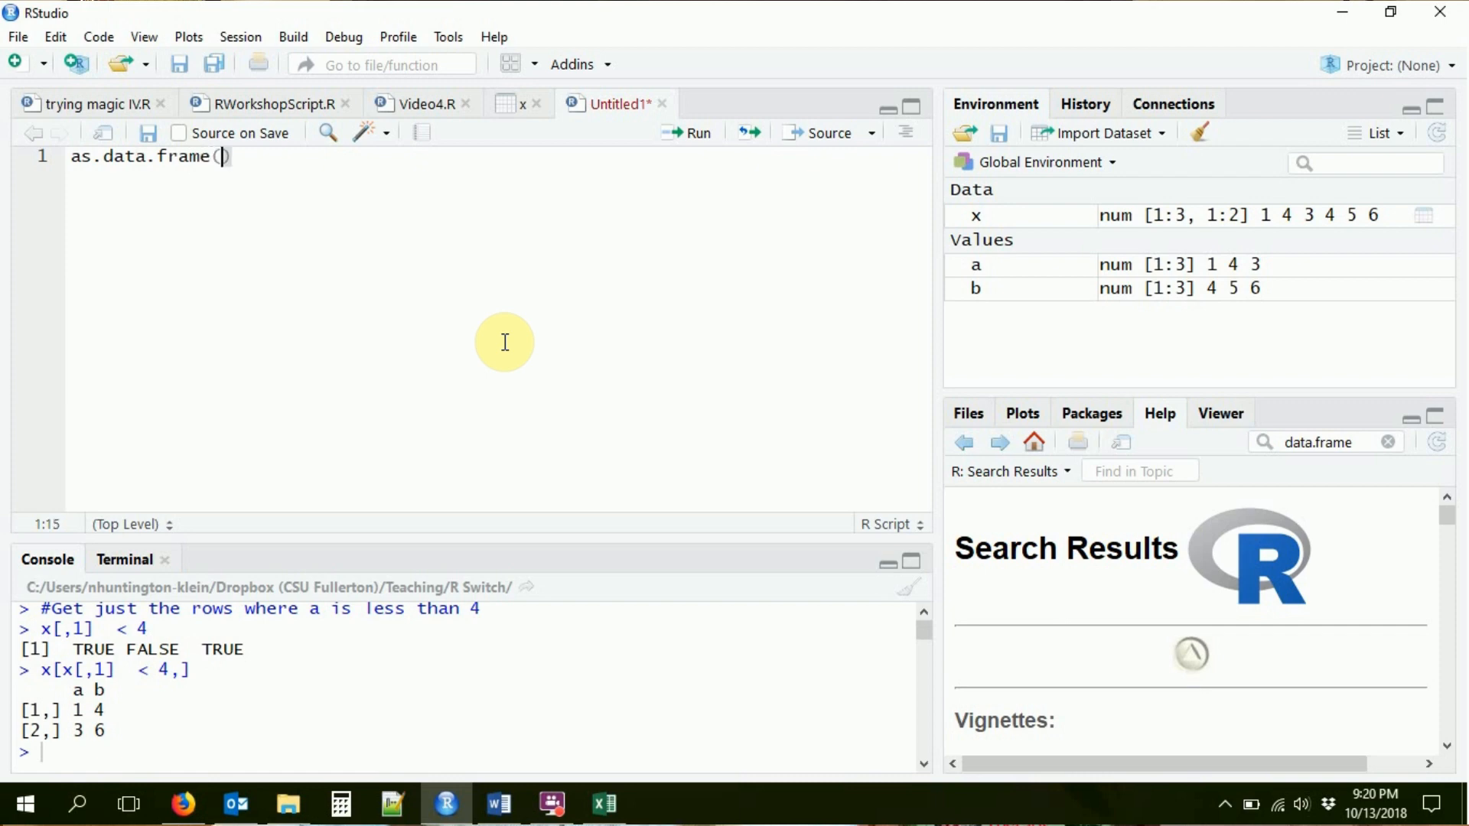
pyautogui.write('x')
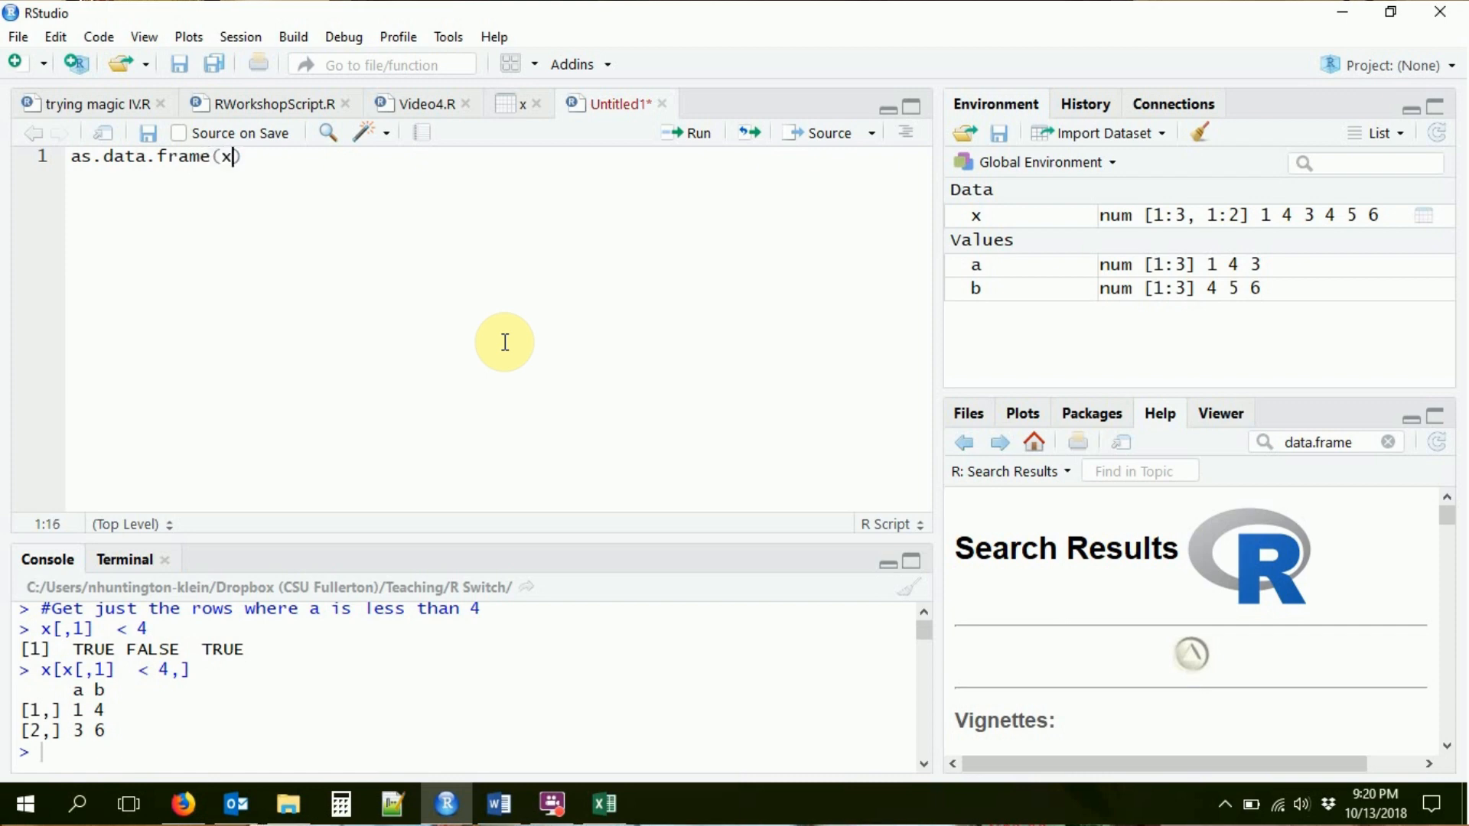
pyautogui.write('x<')
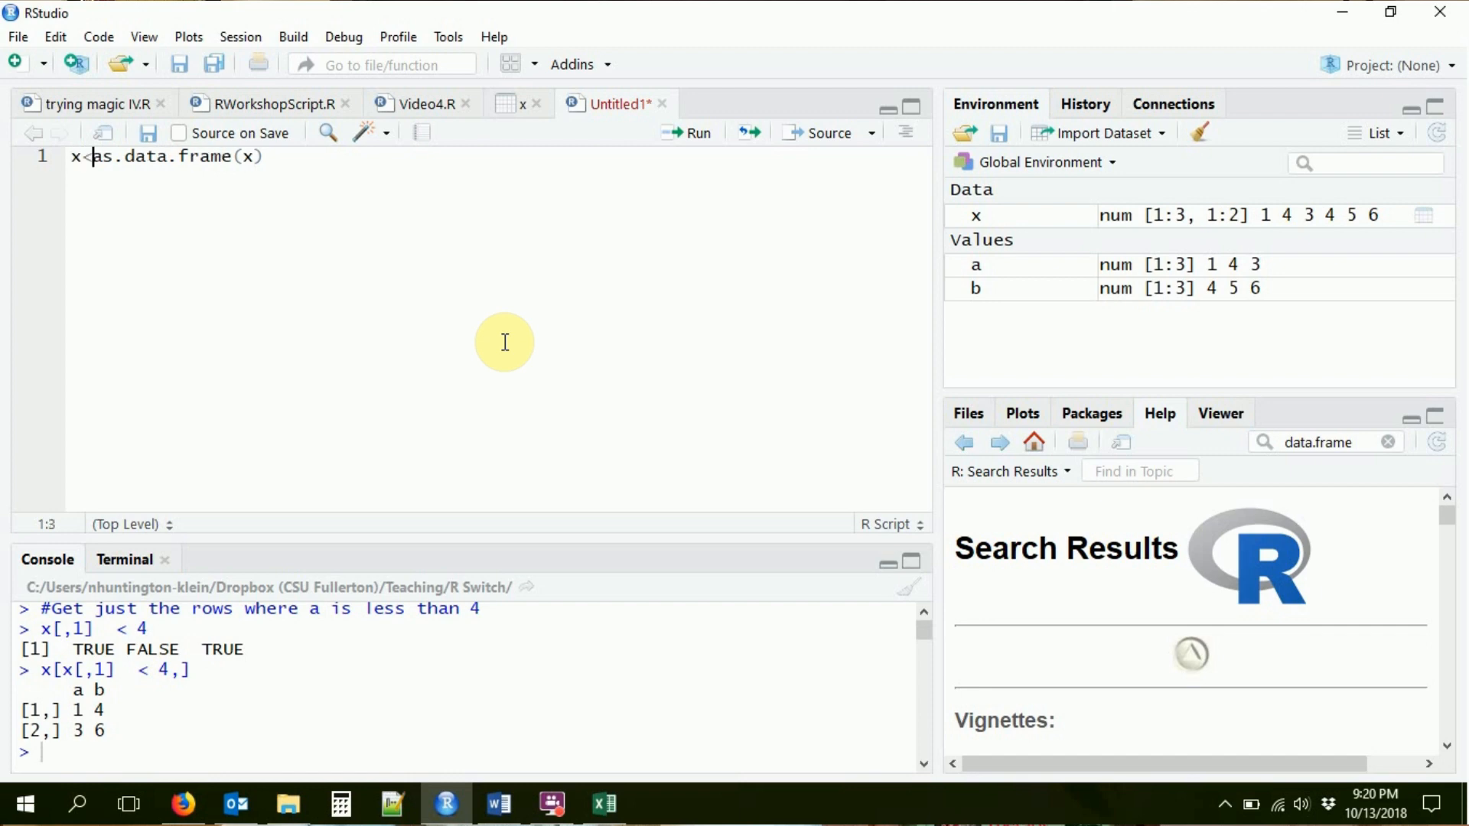
pyautogui.press('Backspace')
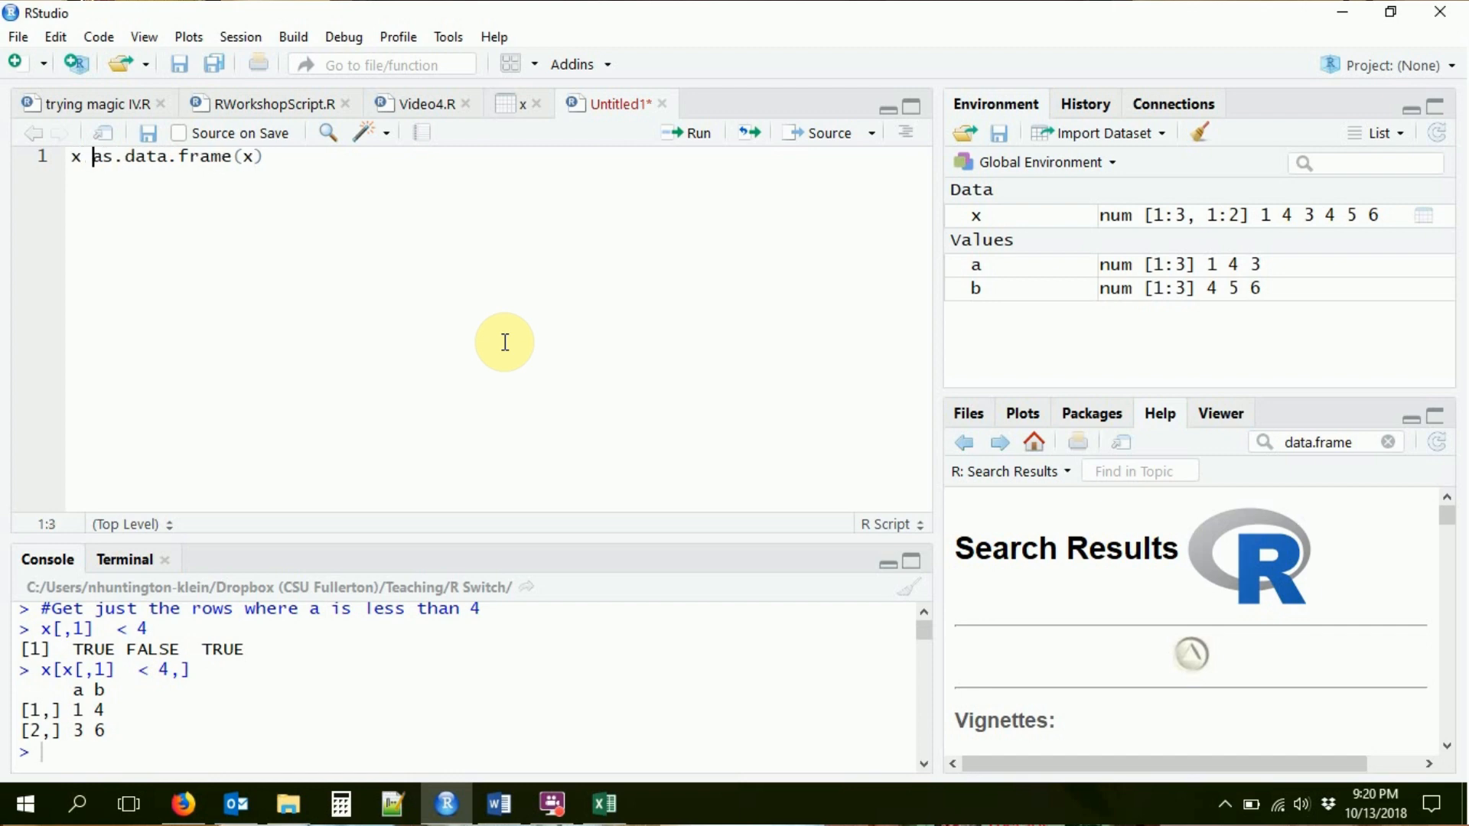
pyautogui.write('<-')
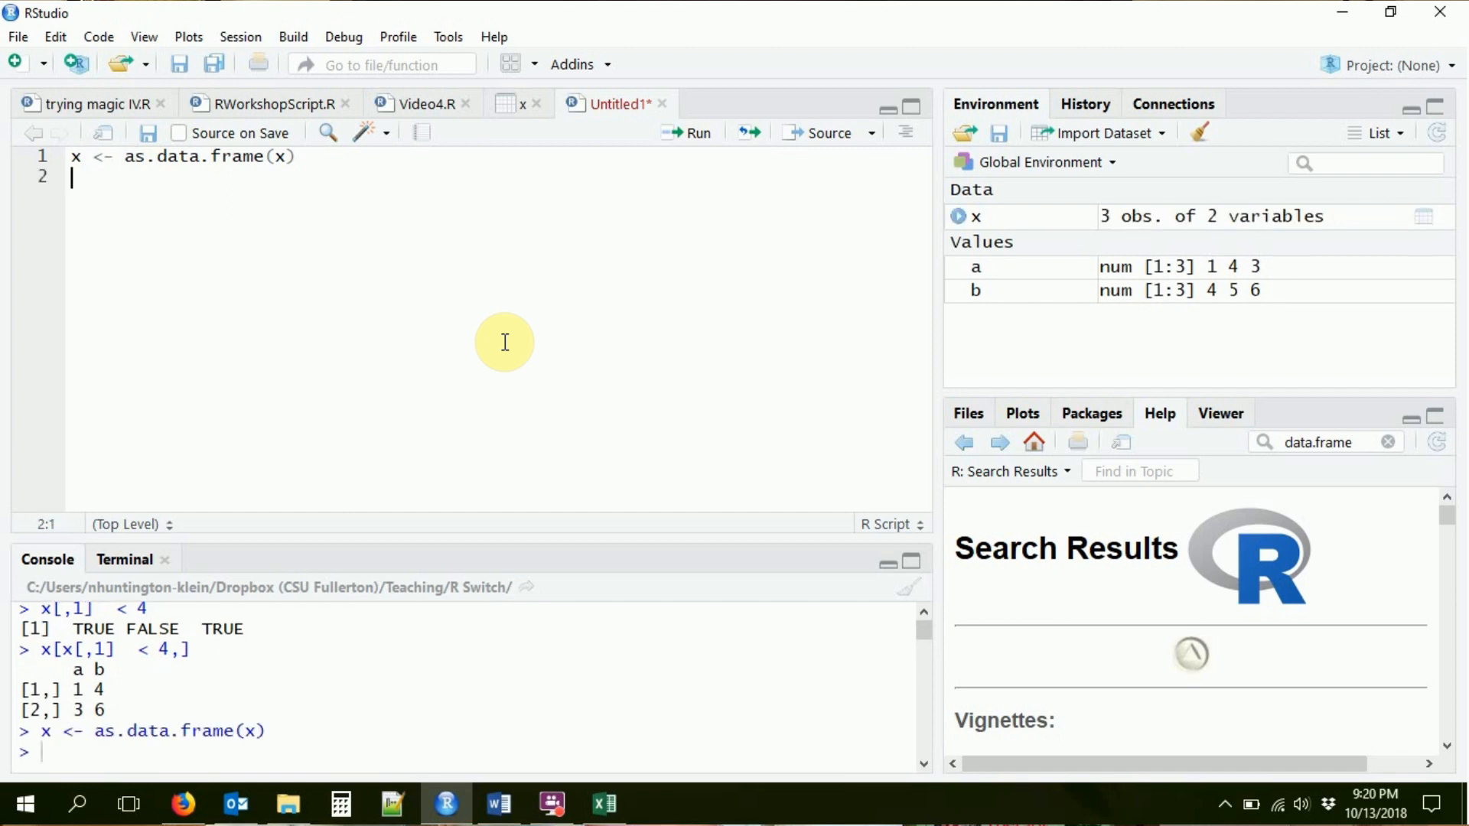
pyautogui.moveTo(976, 215)
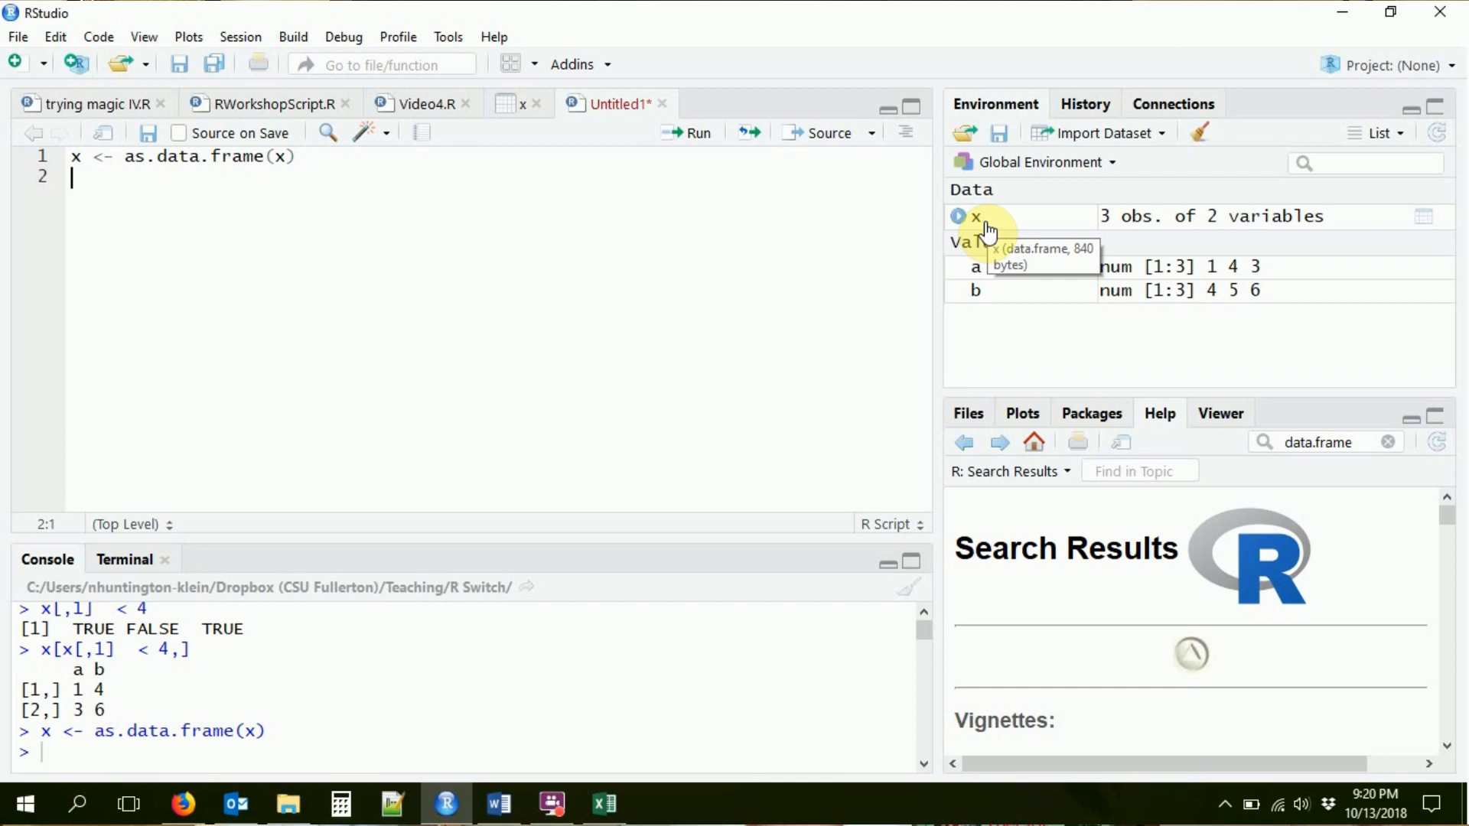
pyautogui.moveTo(1309, 204)
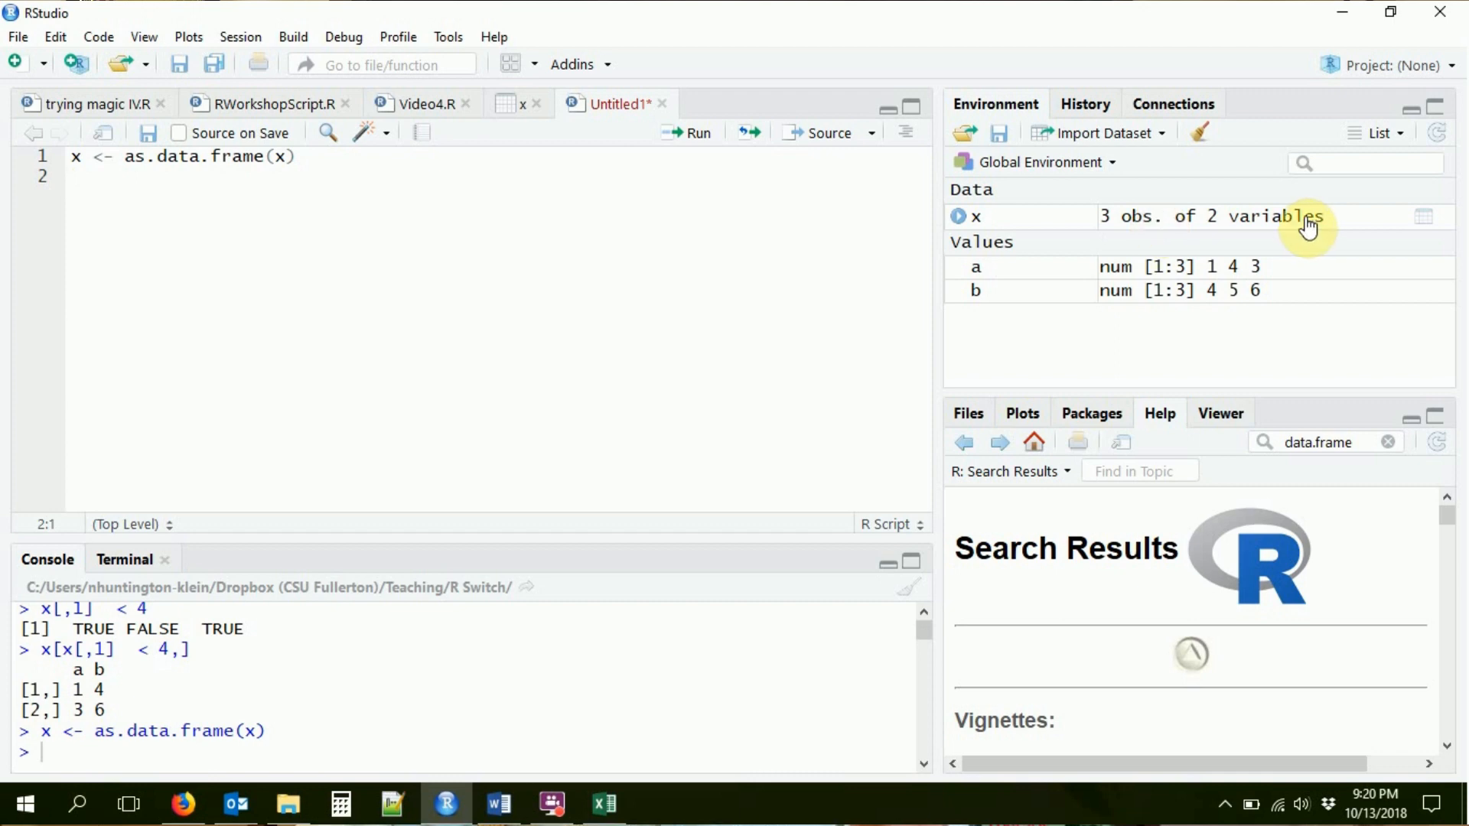
# View the x data frame, expand its columns a and b in the environment, and return to the script.
pyautogui.click(74, 178)
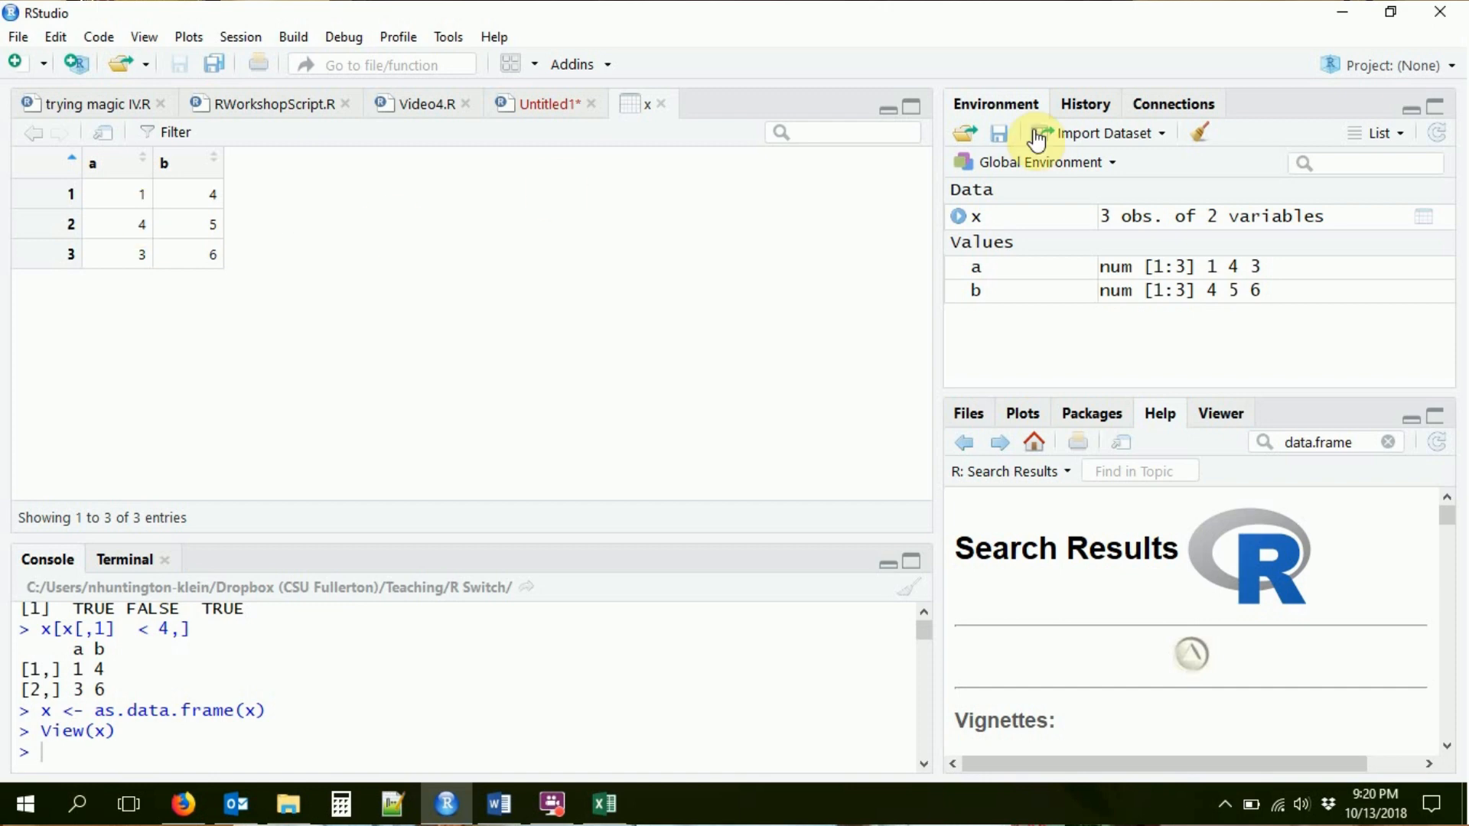
pyautogui.click(958, 216)
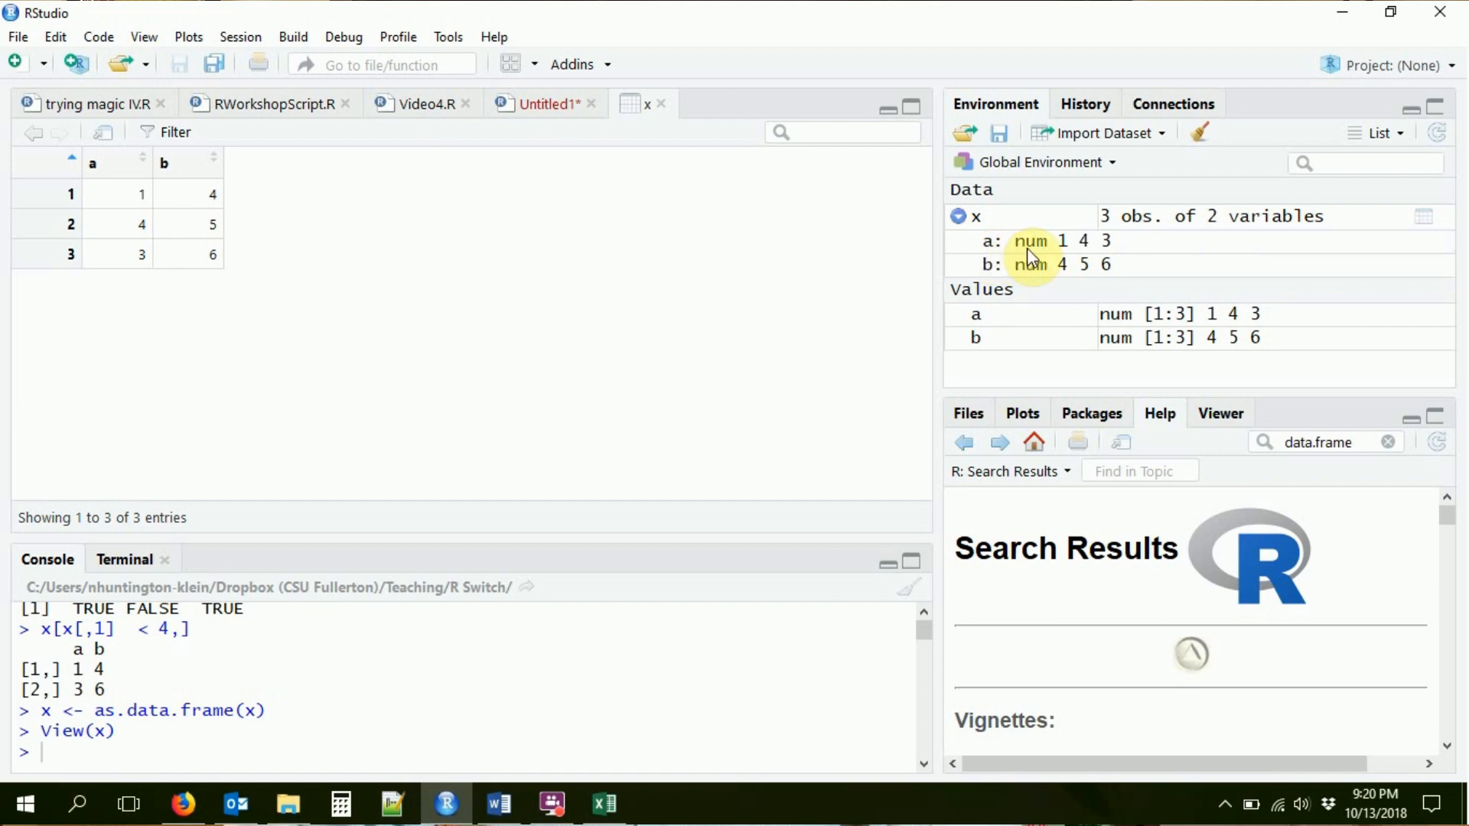
pyautogui.moveTo(1077, 273)
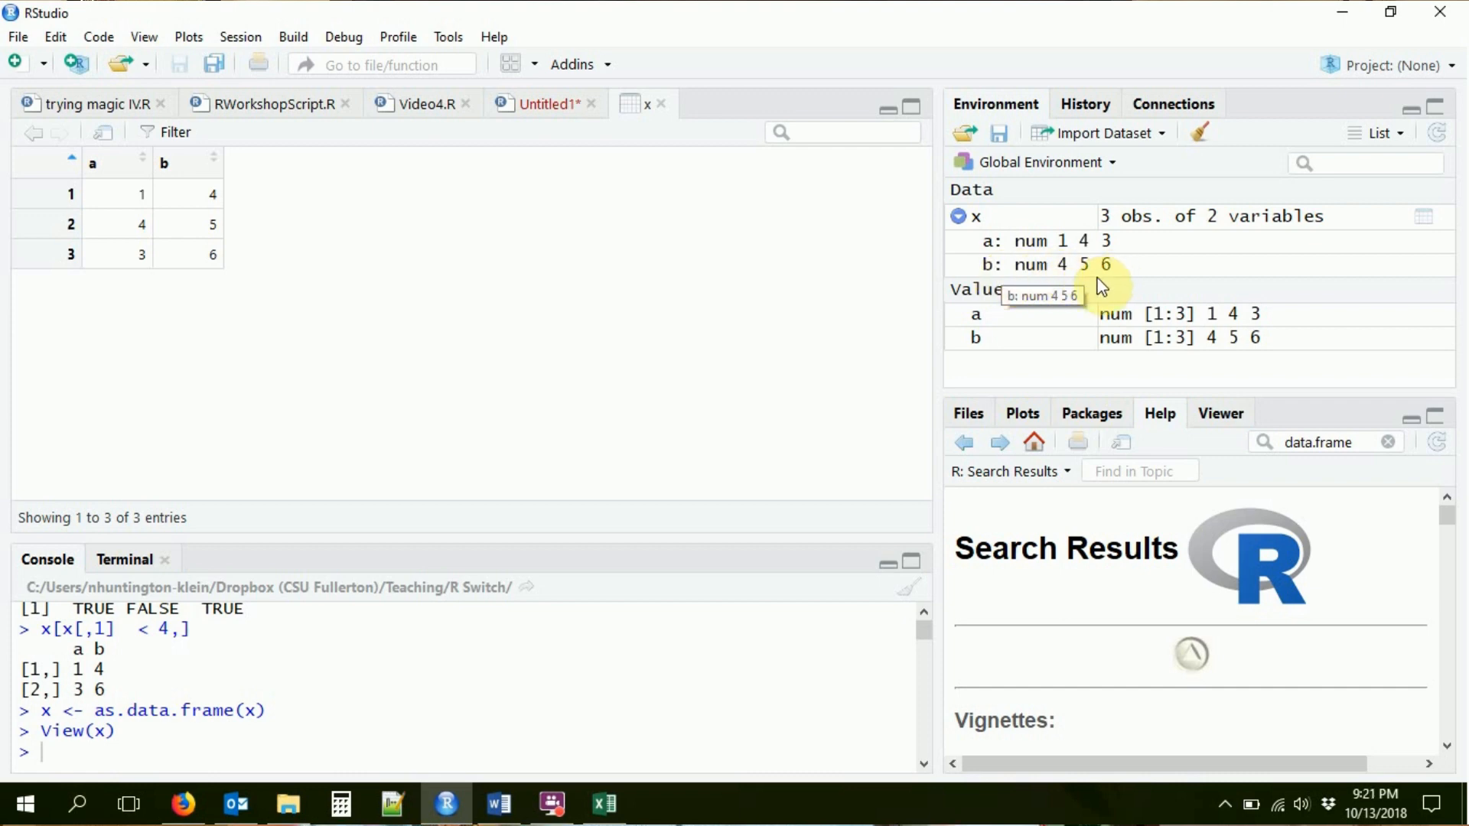
pyautogui.click(543, 102)
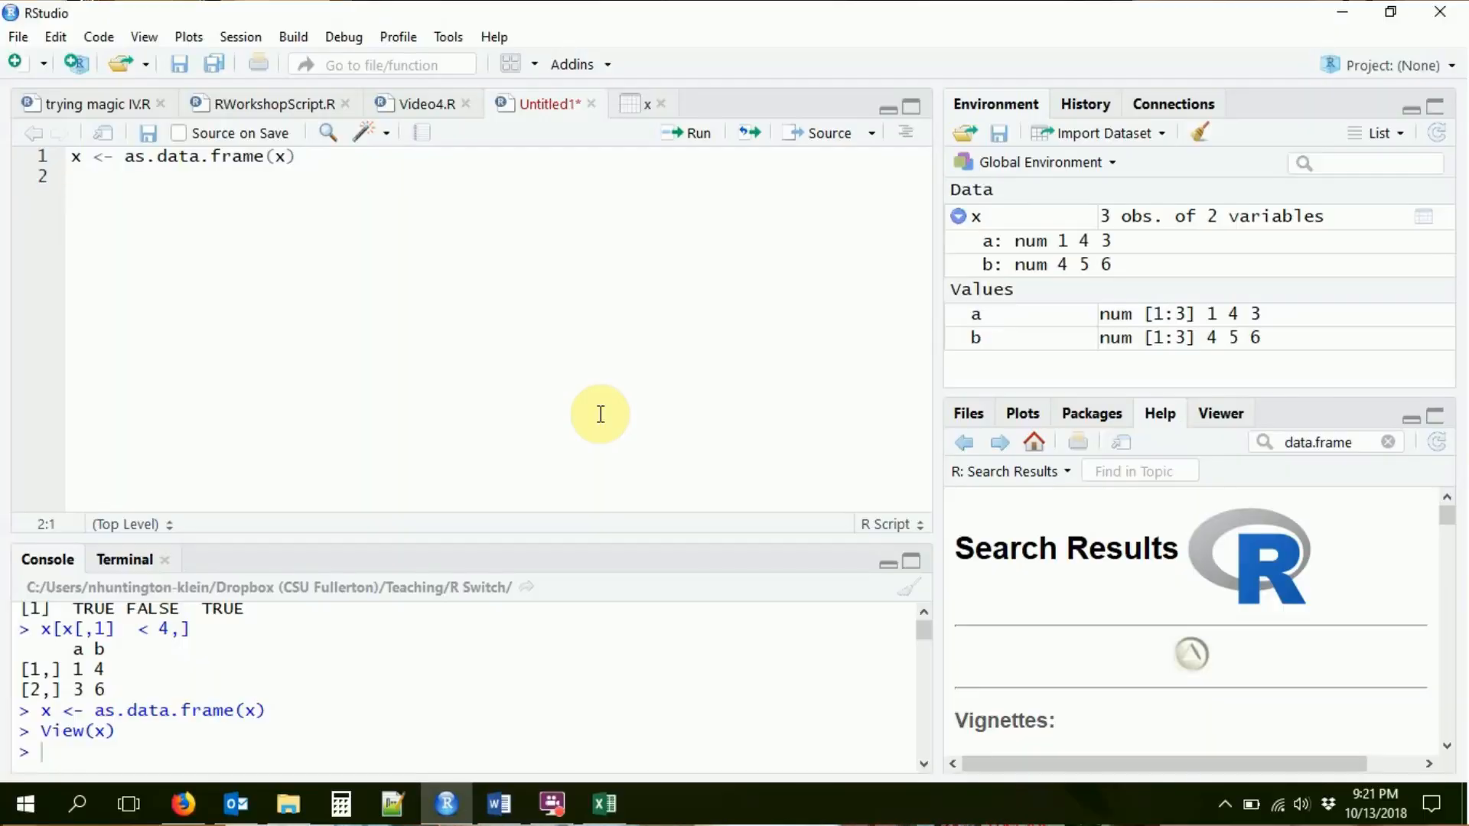
# Add the conversion comment and run x[,1]<4 and x[x[,1]<4,] to keep rows 1 and 3.
pyautogui.write('#Turn a')
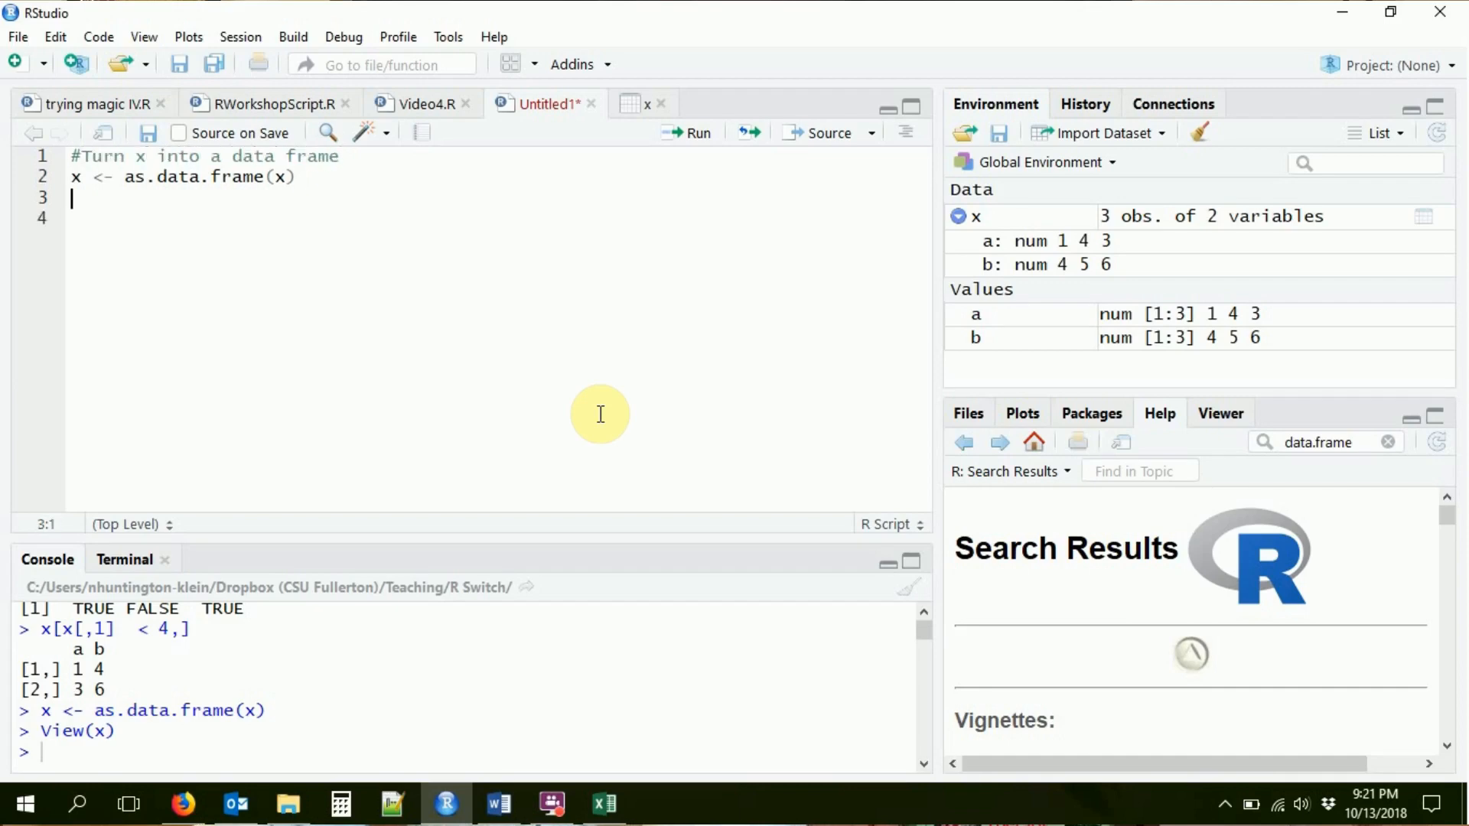
pyautogui.write('$')
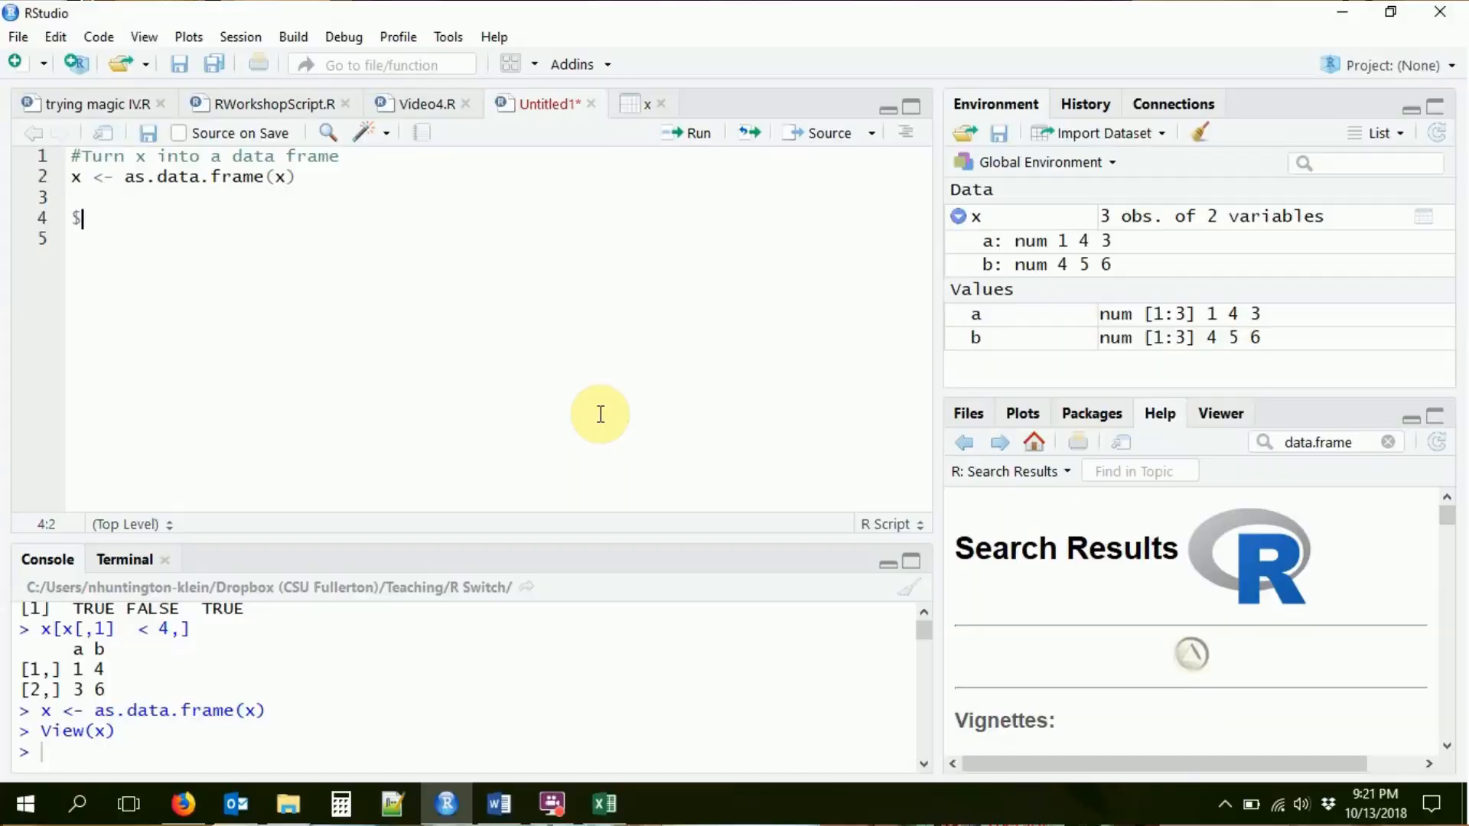
pyautogui.press('Backspace')
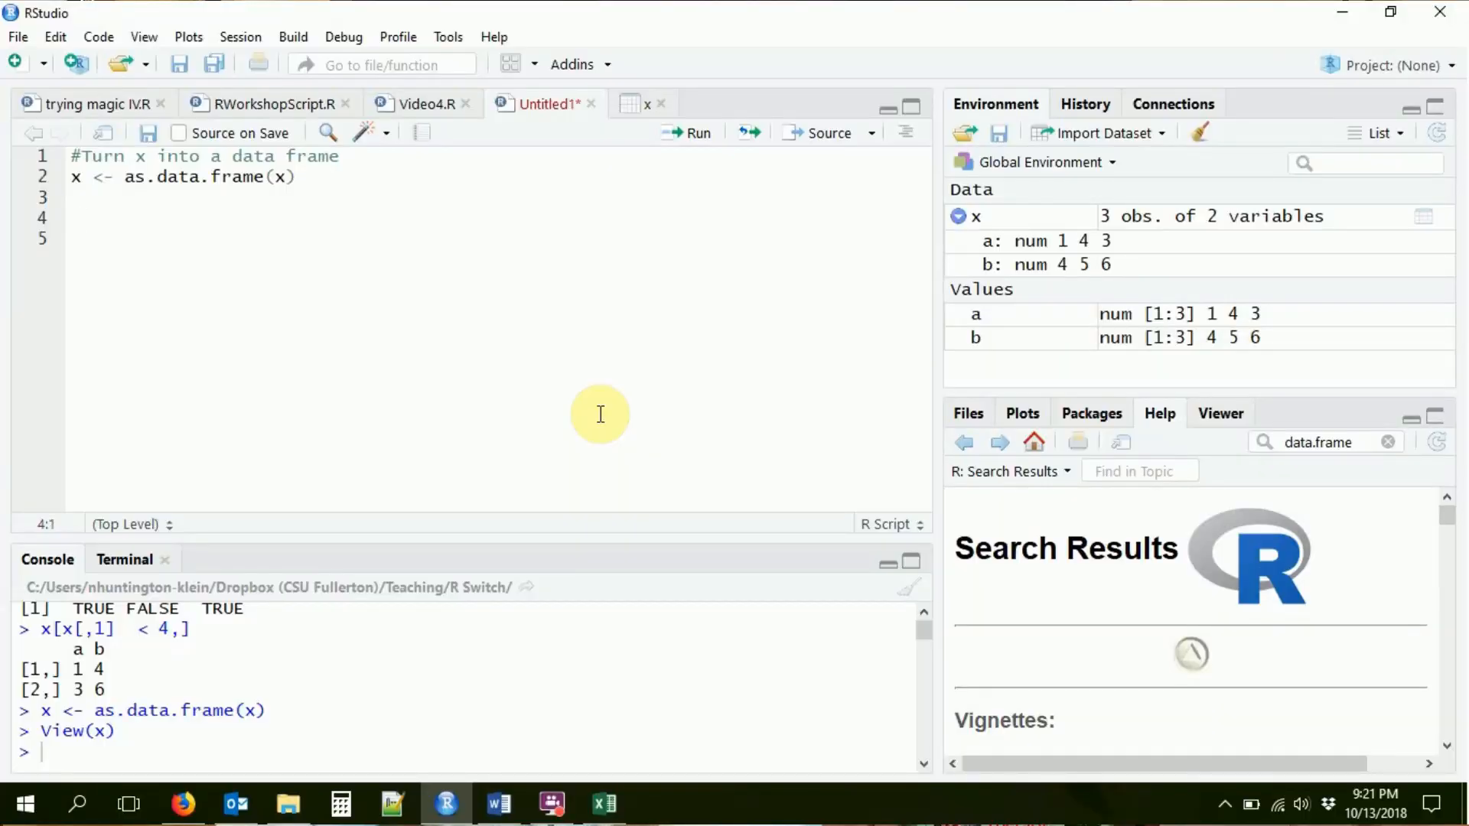
pyautogui.write('x[]')
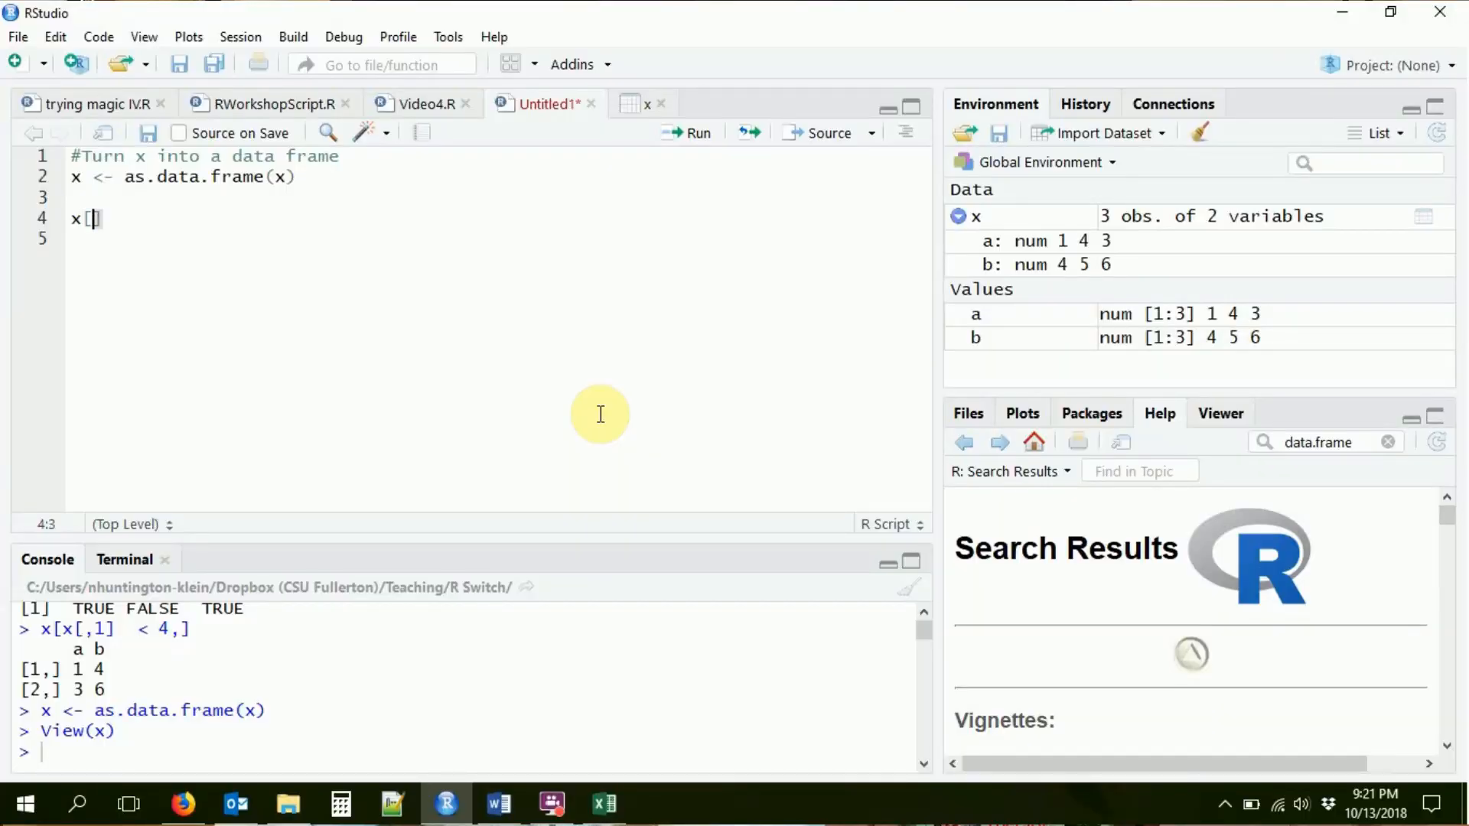
pyautogui.write(',1]<4')
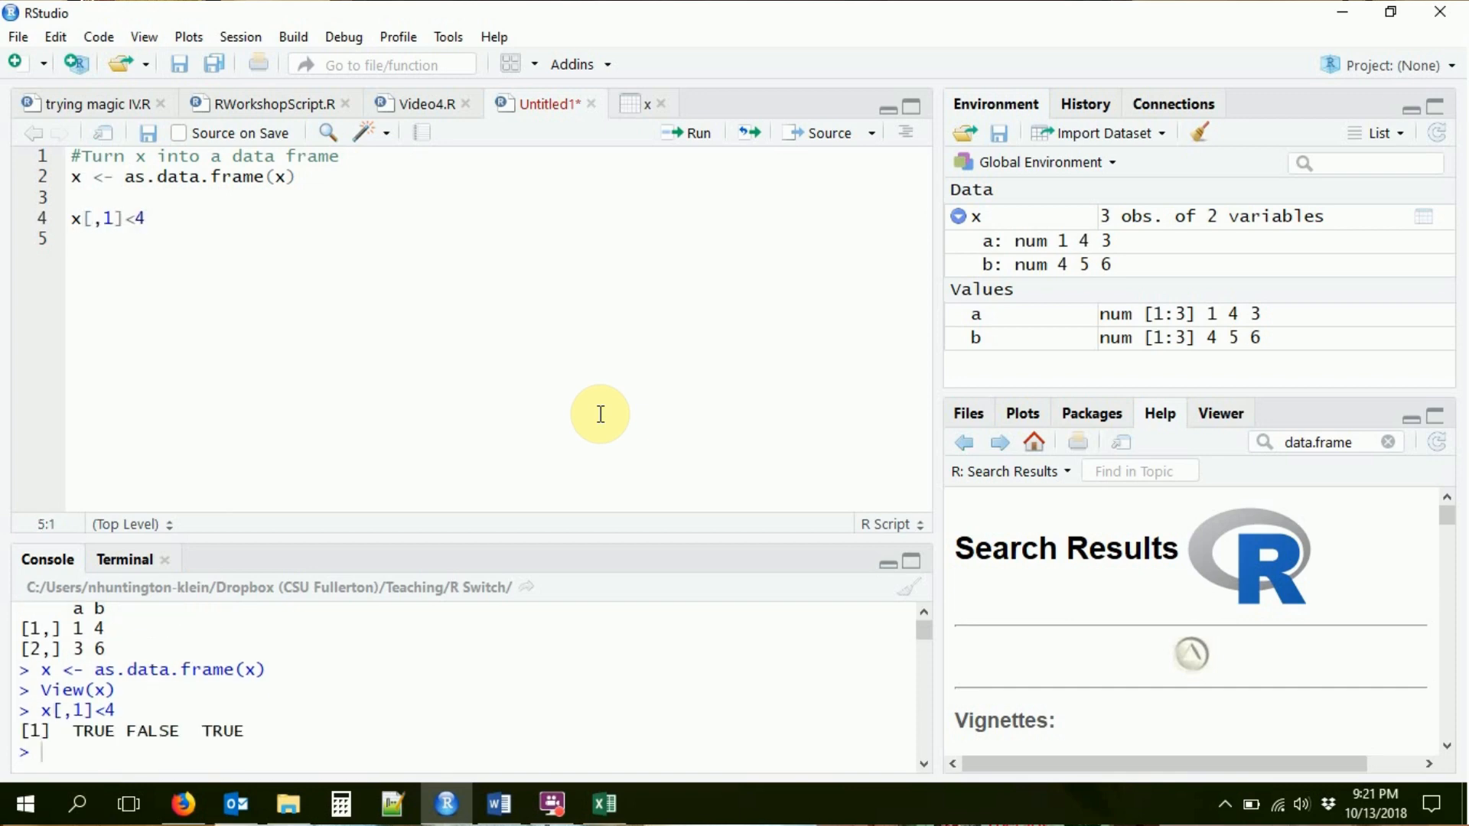
pyautogui.write('x[x[,1]<4,]')
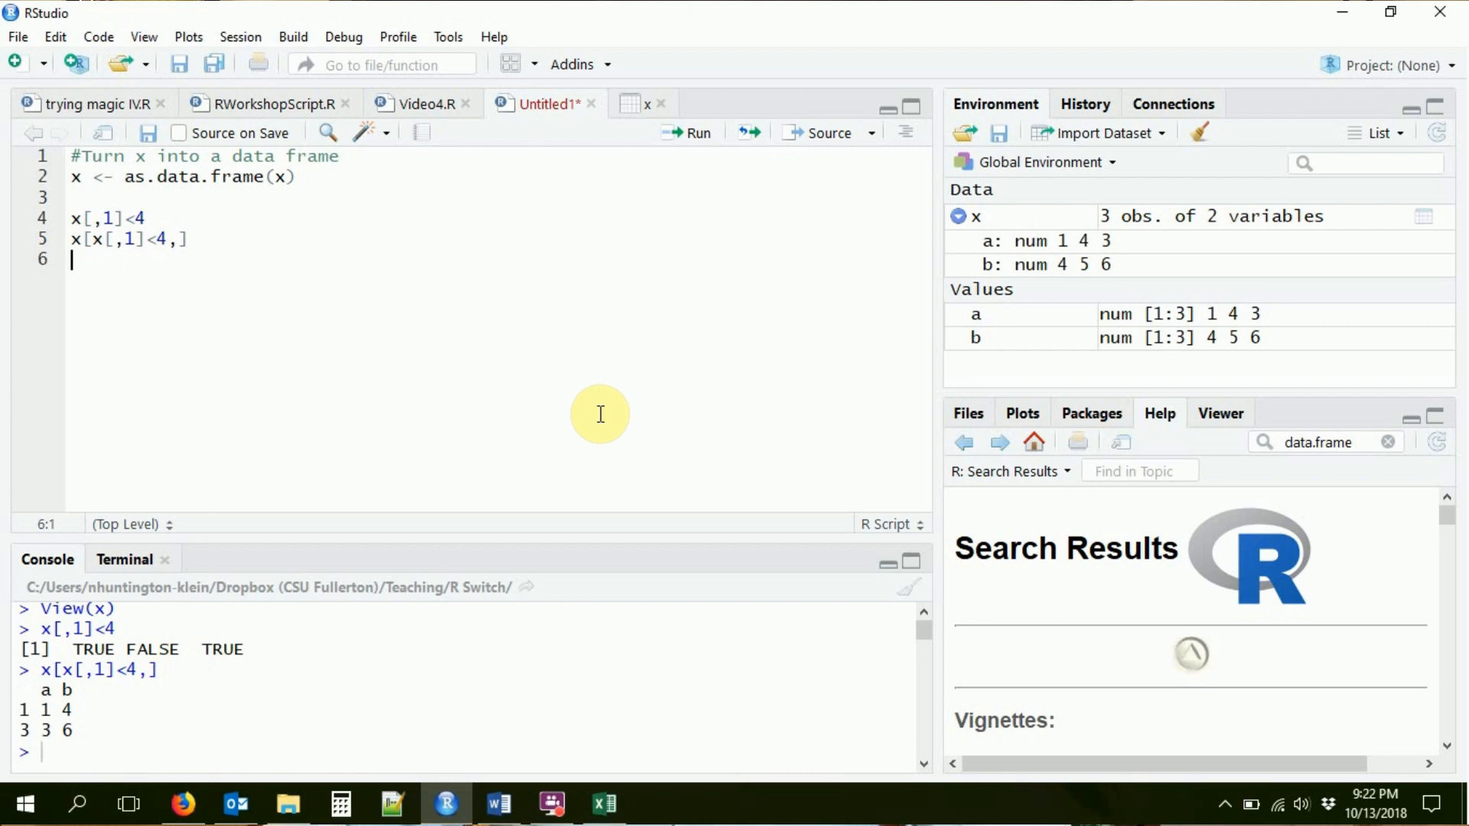
pyautogui.press('enter')
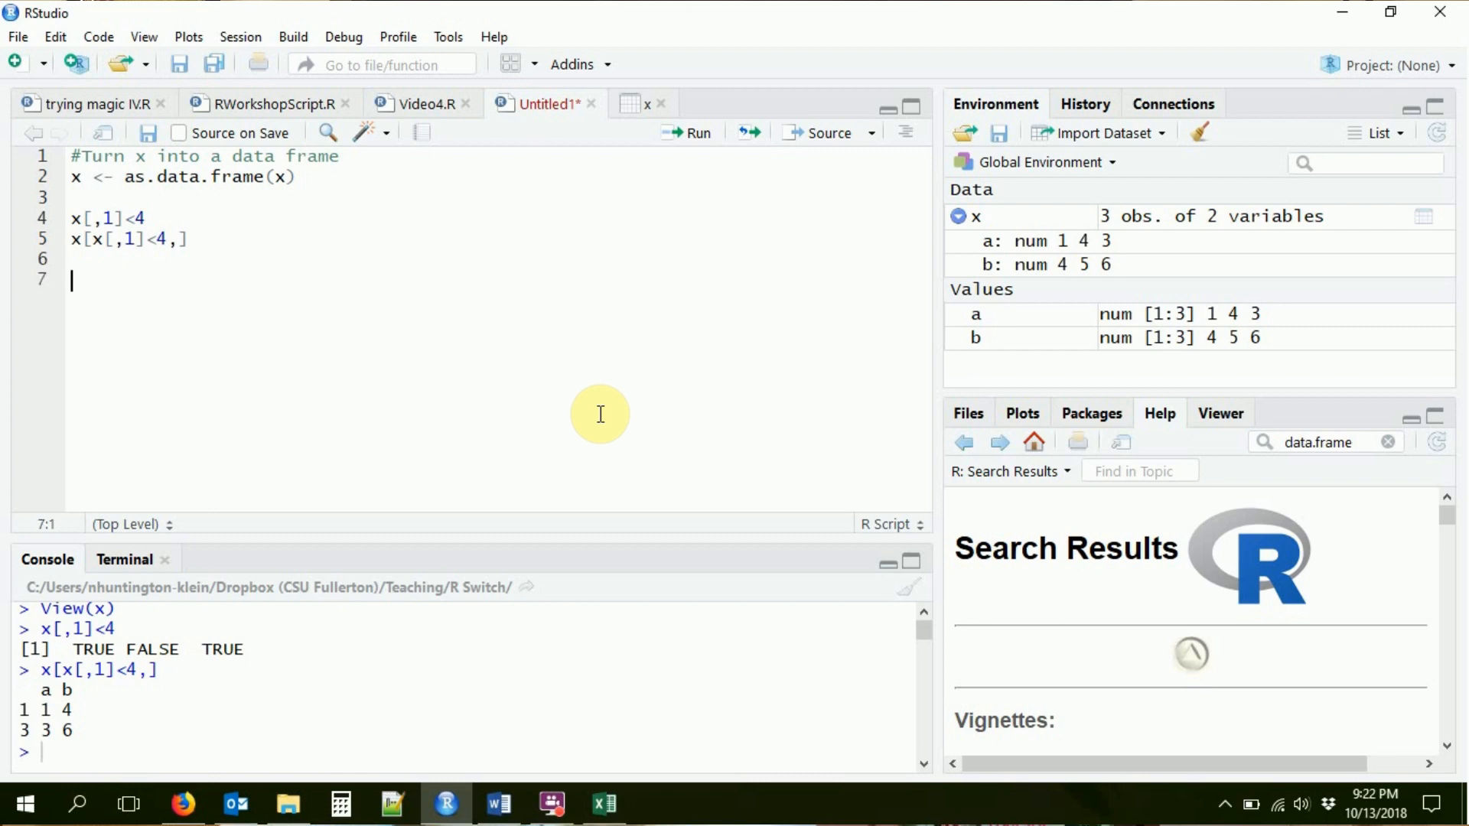
# Run x$a < 4 to get TRUE FALSE TRUE.
pyautogui.write('x')
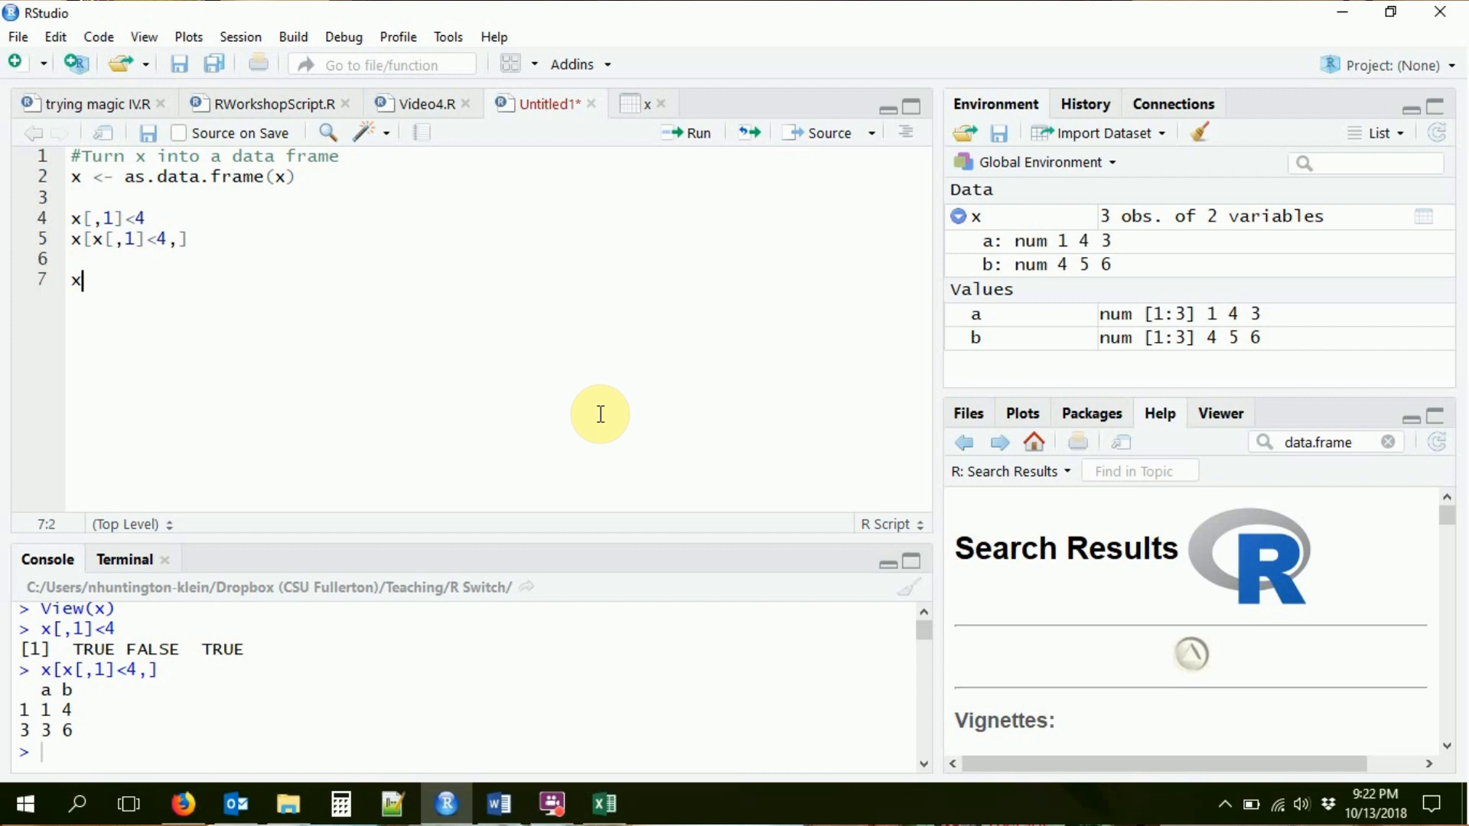
pyautogui.write('$a')
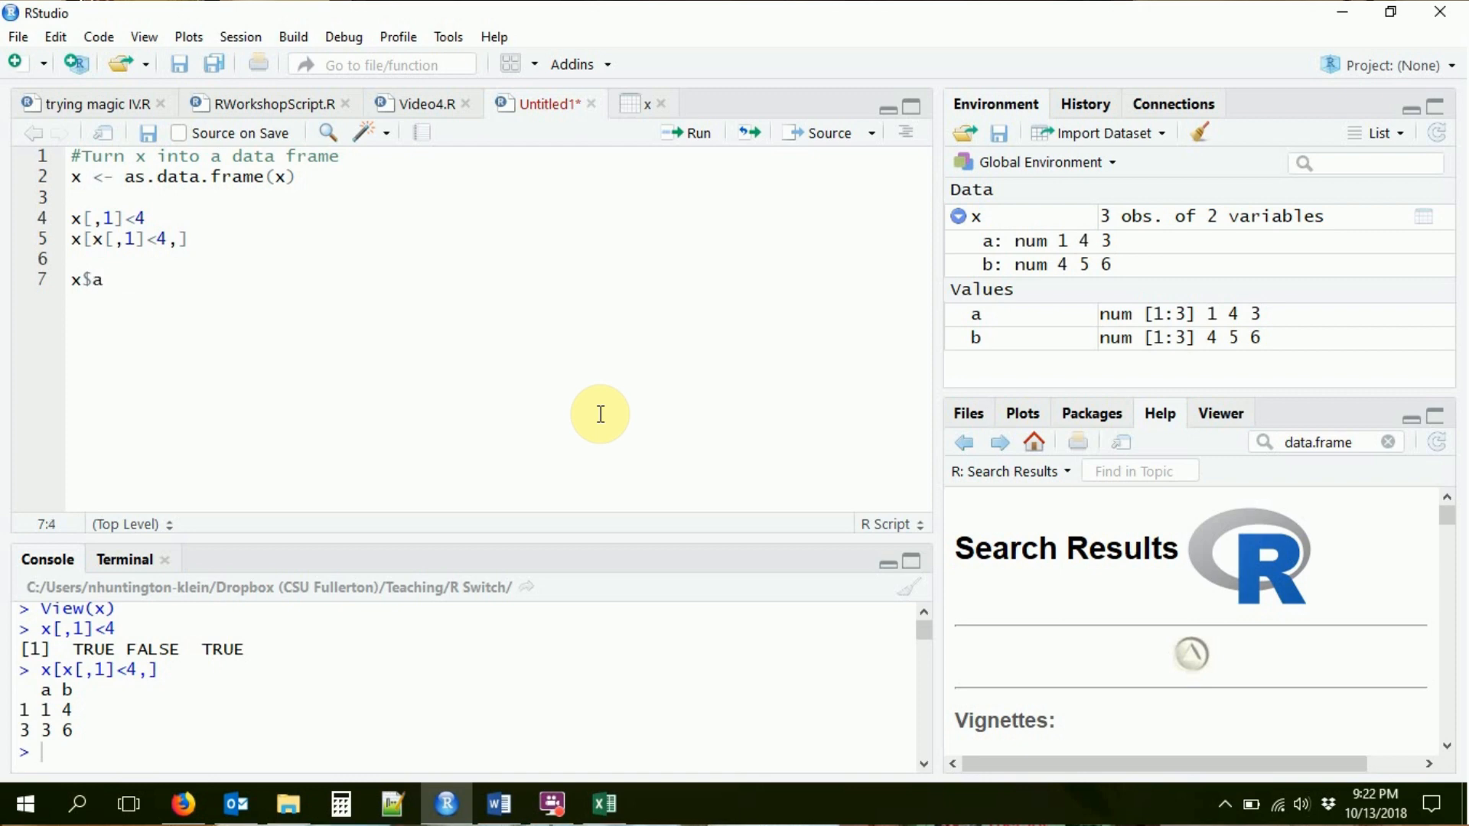
pyautogui.write('< 4')
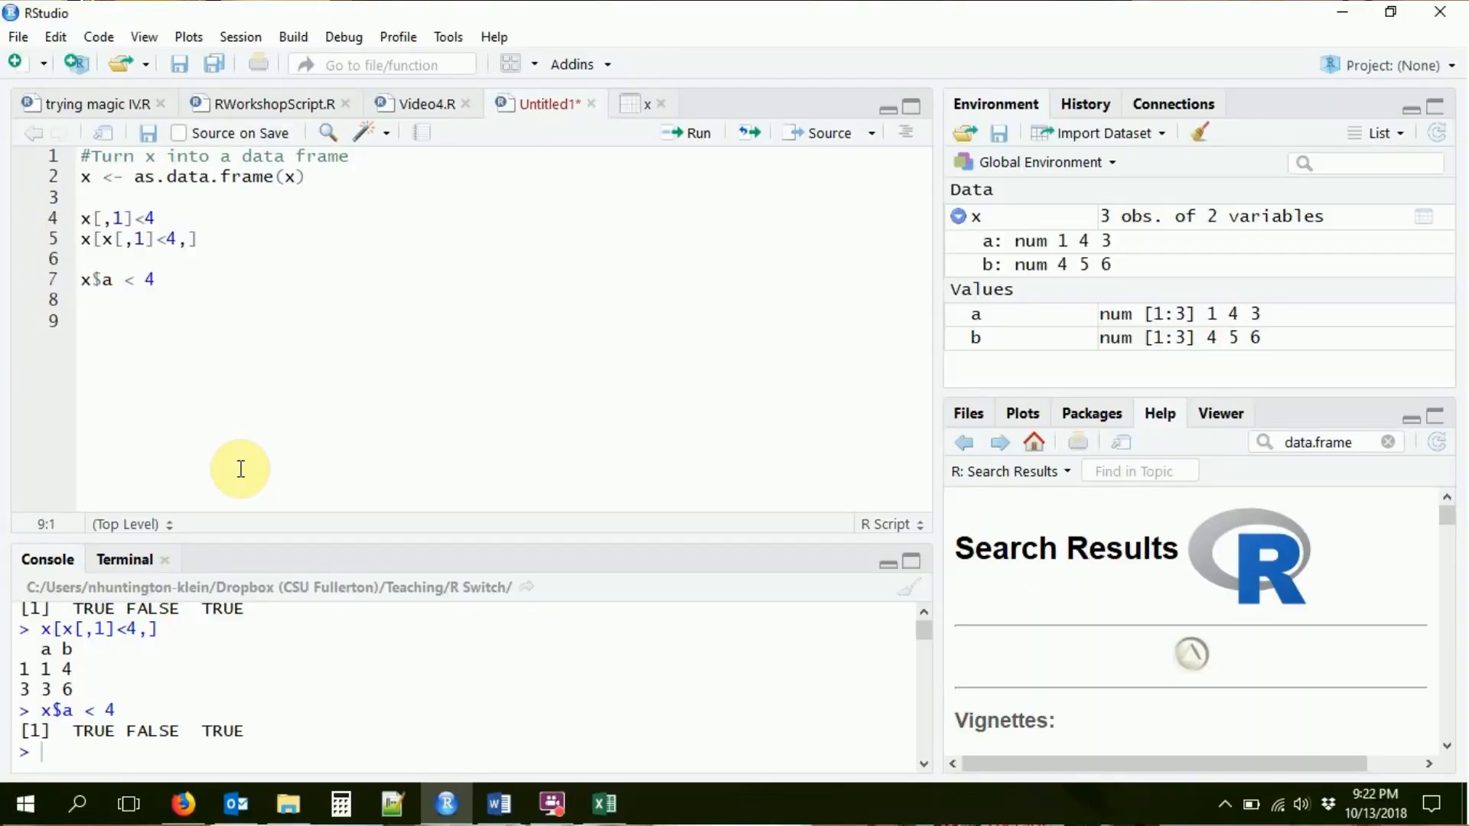
# Under the comment #second element of a, run x$a[2] returning 4.
pyautogui.write('#second element of a')
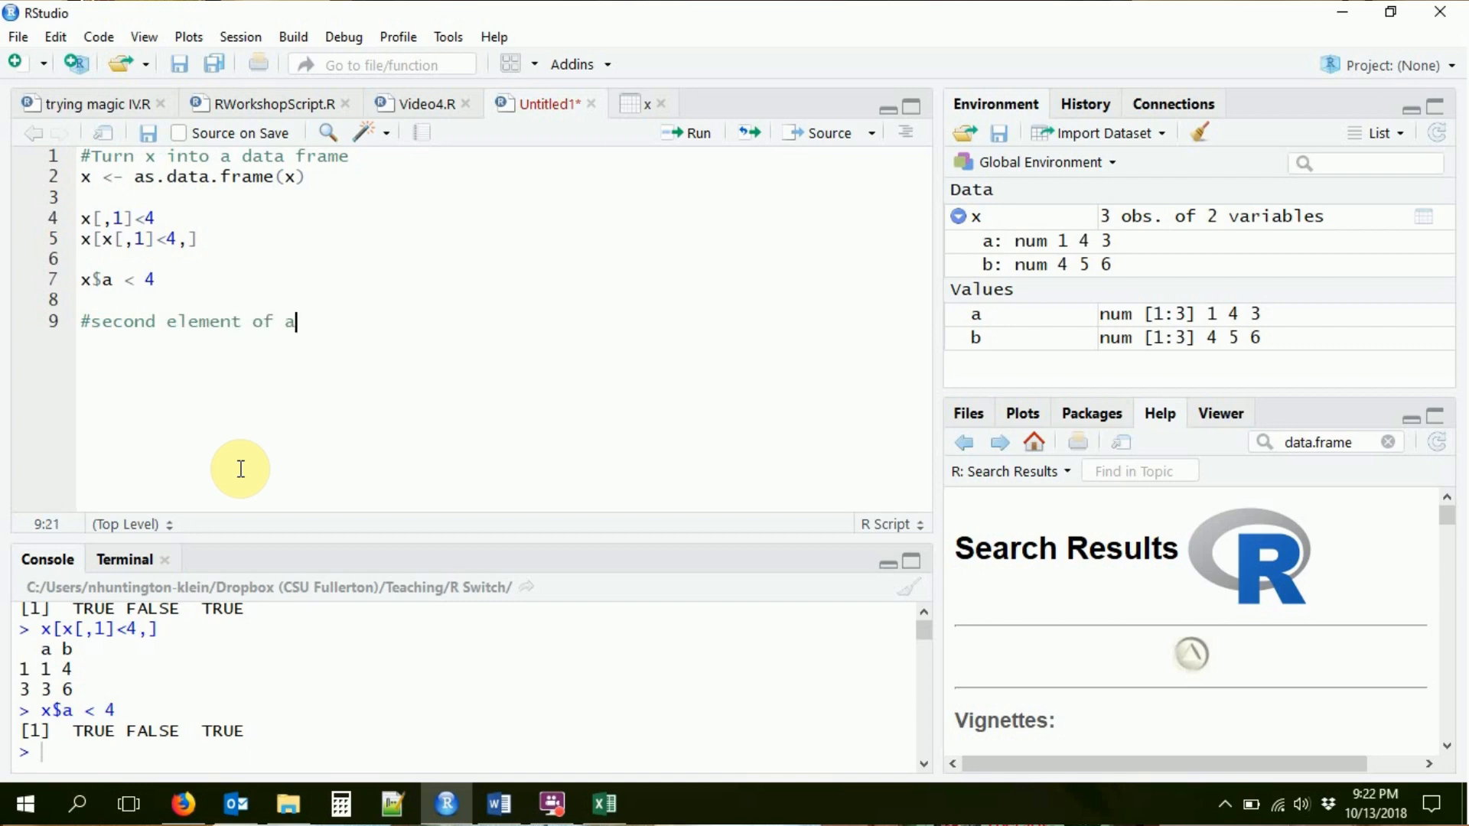
pyautogui.write('x$a')
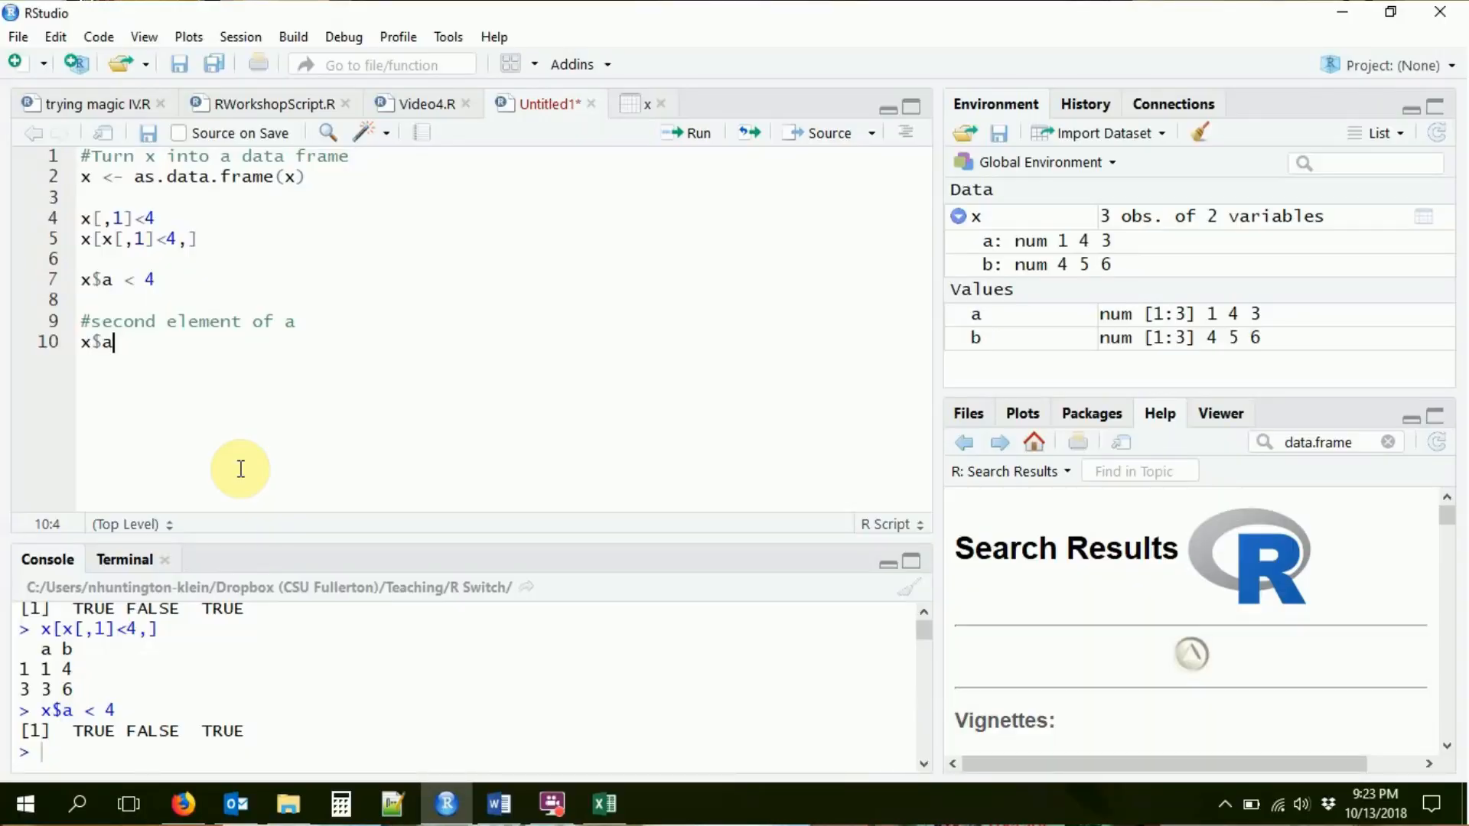
pyautogui.write('[2]')
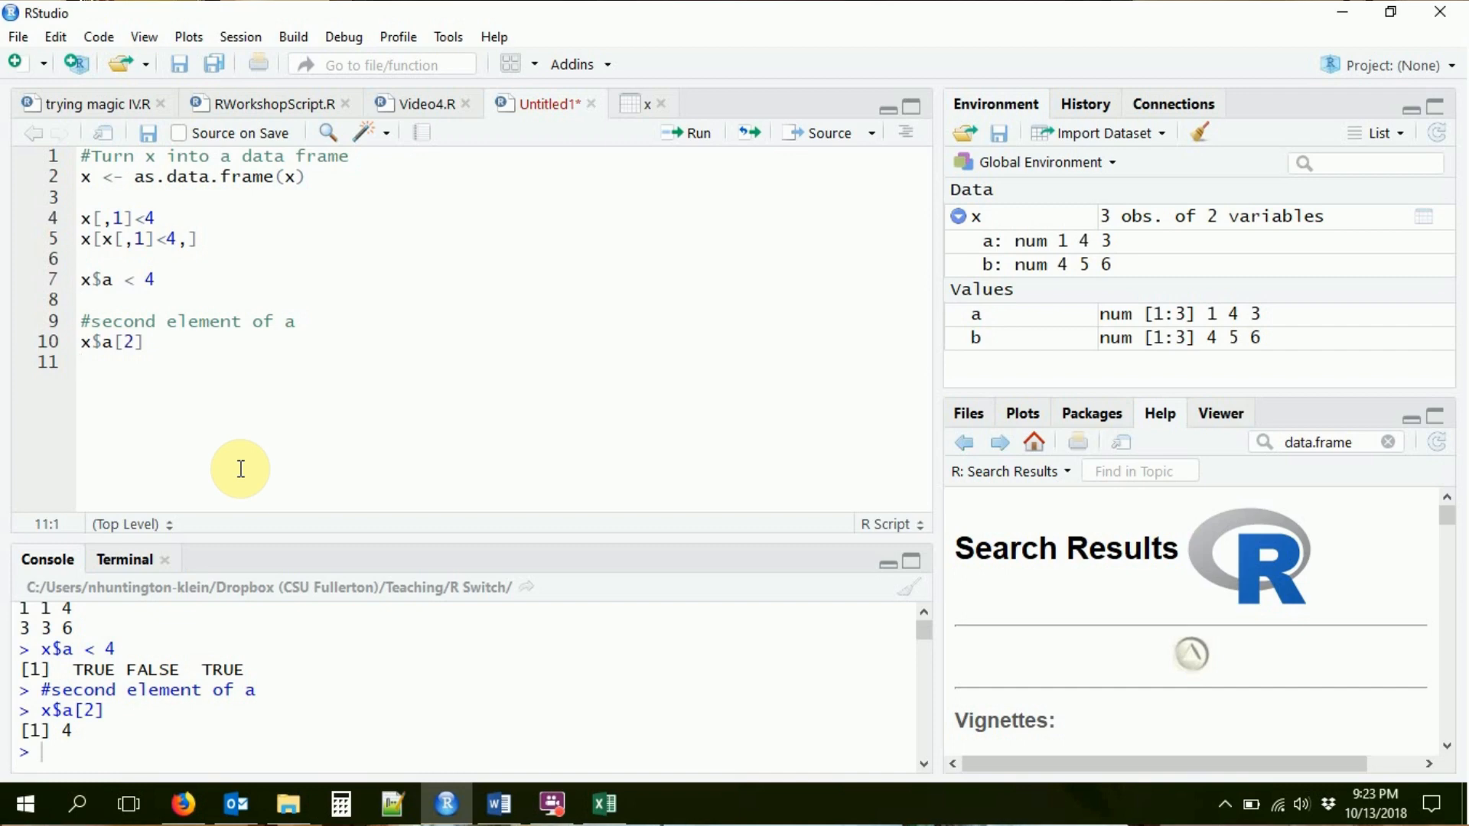
pyautogui.write('x')
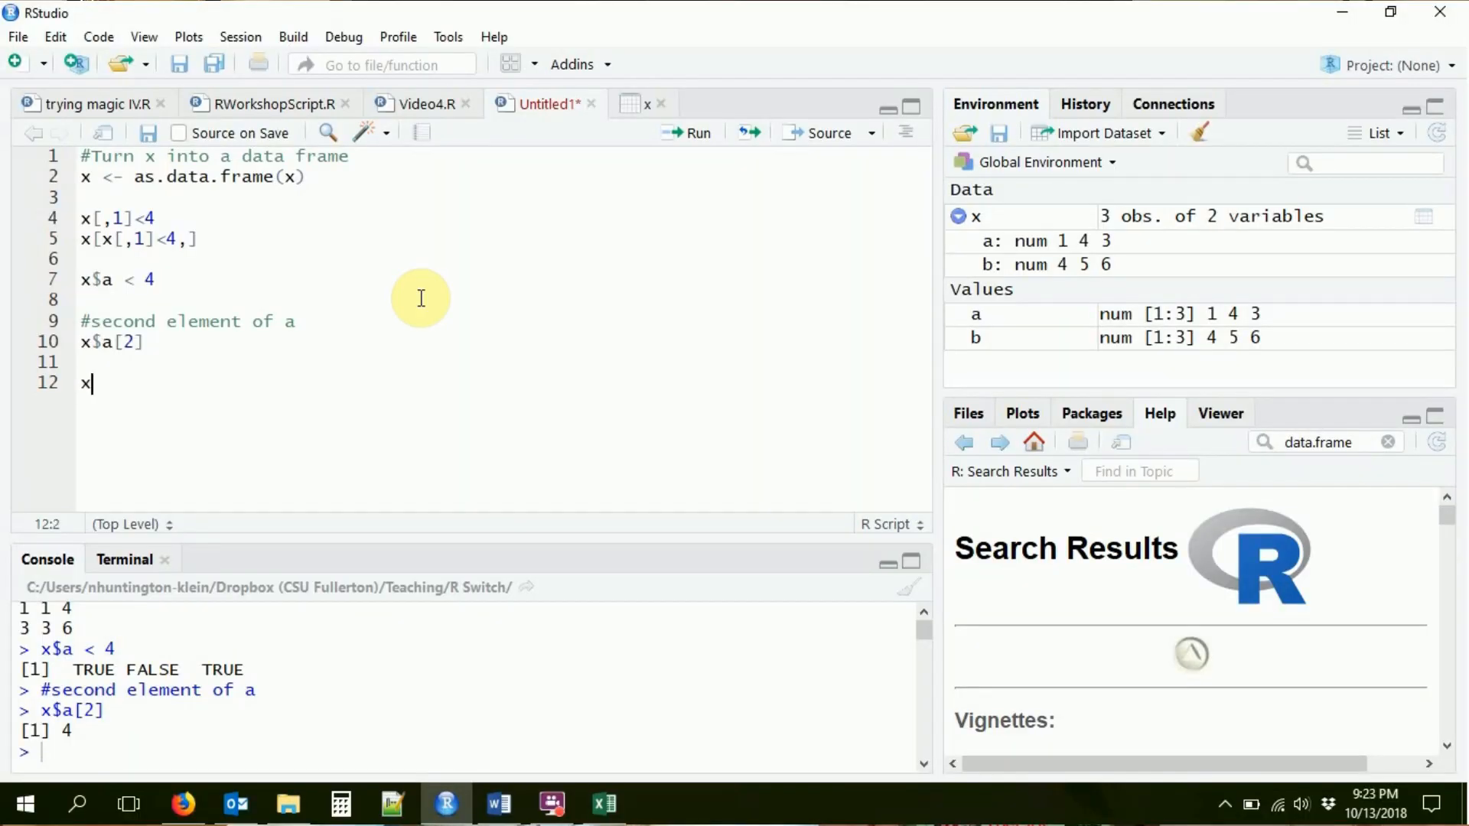
# Create column c holding Hello, Goodbye, Farewell with a #create new variable comment.
pyautogui.write('$c <')
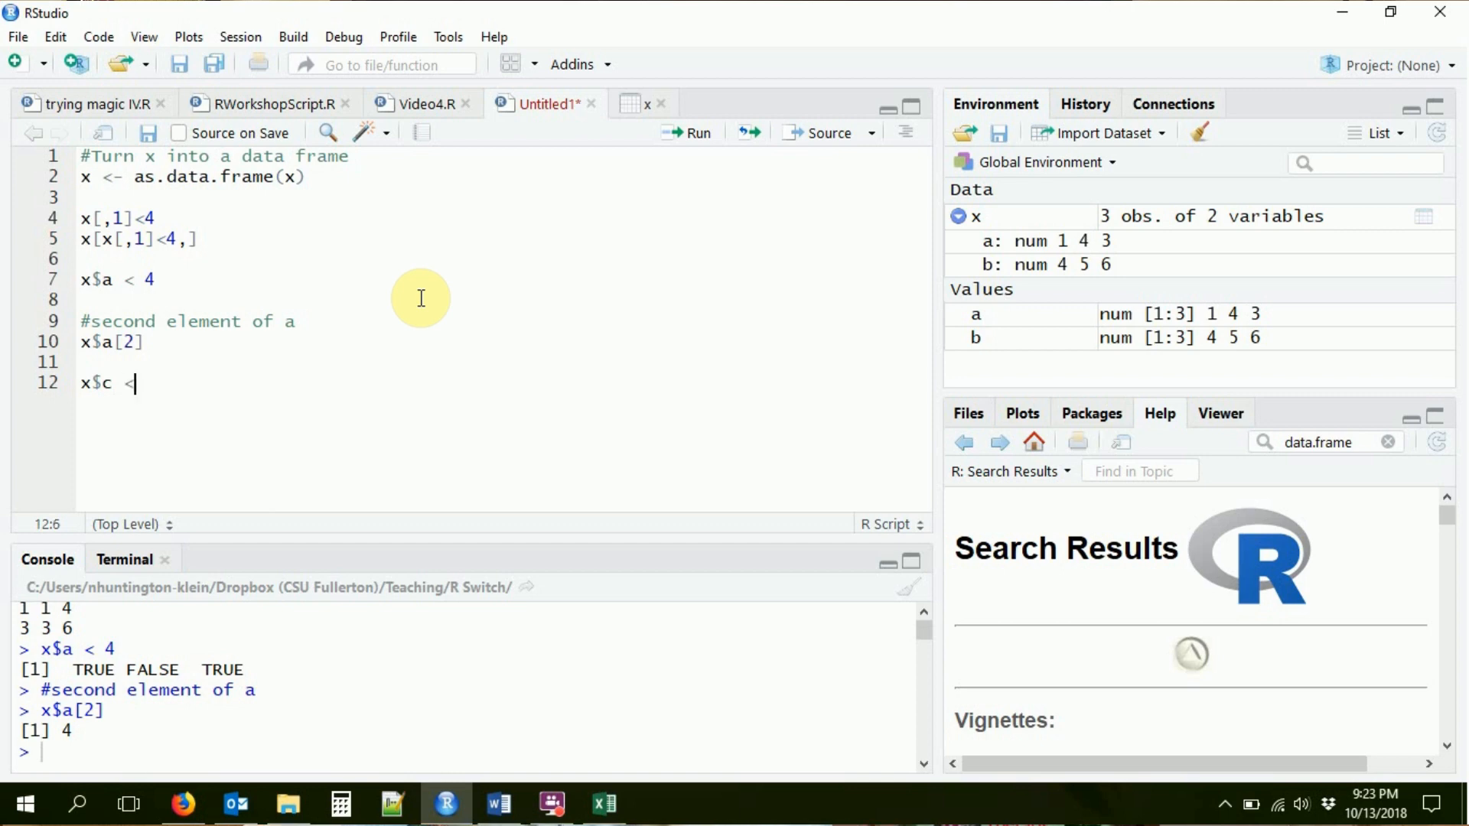
pyautogui.write('- c("Hello","Goodbye","Farewell')
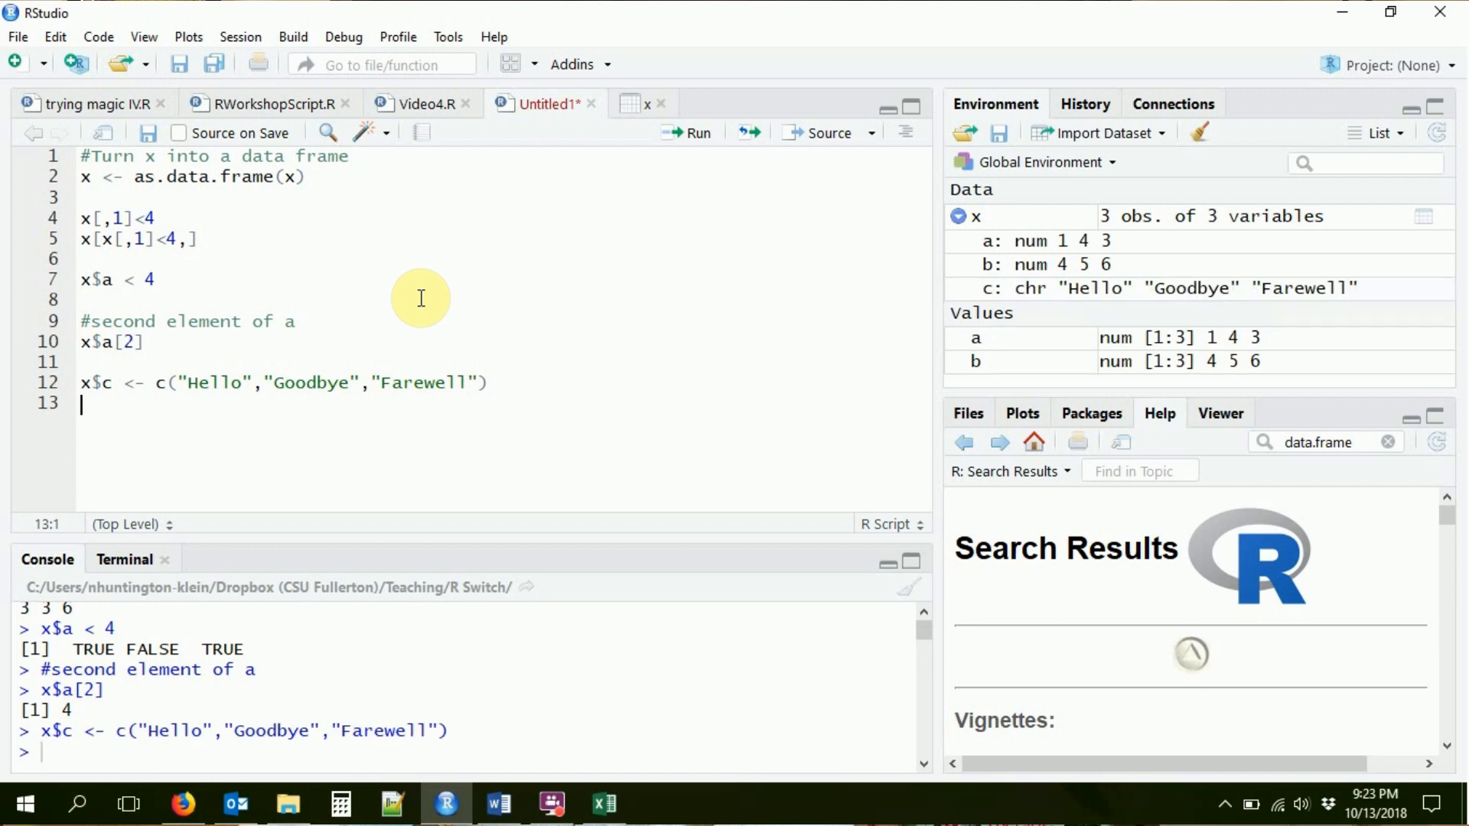
pyautogui.moveTo(1019, 305)
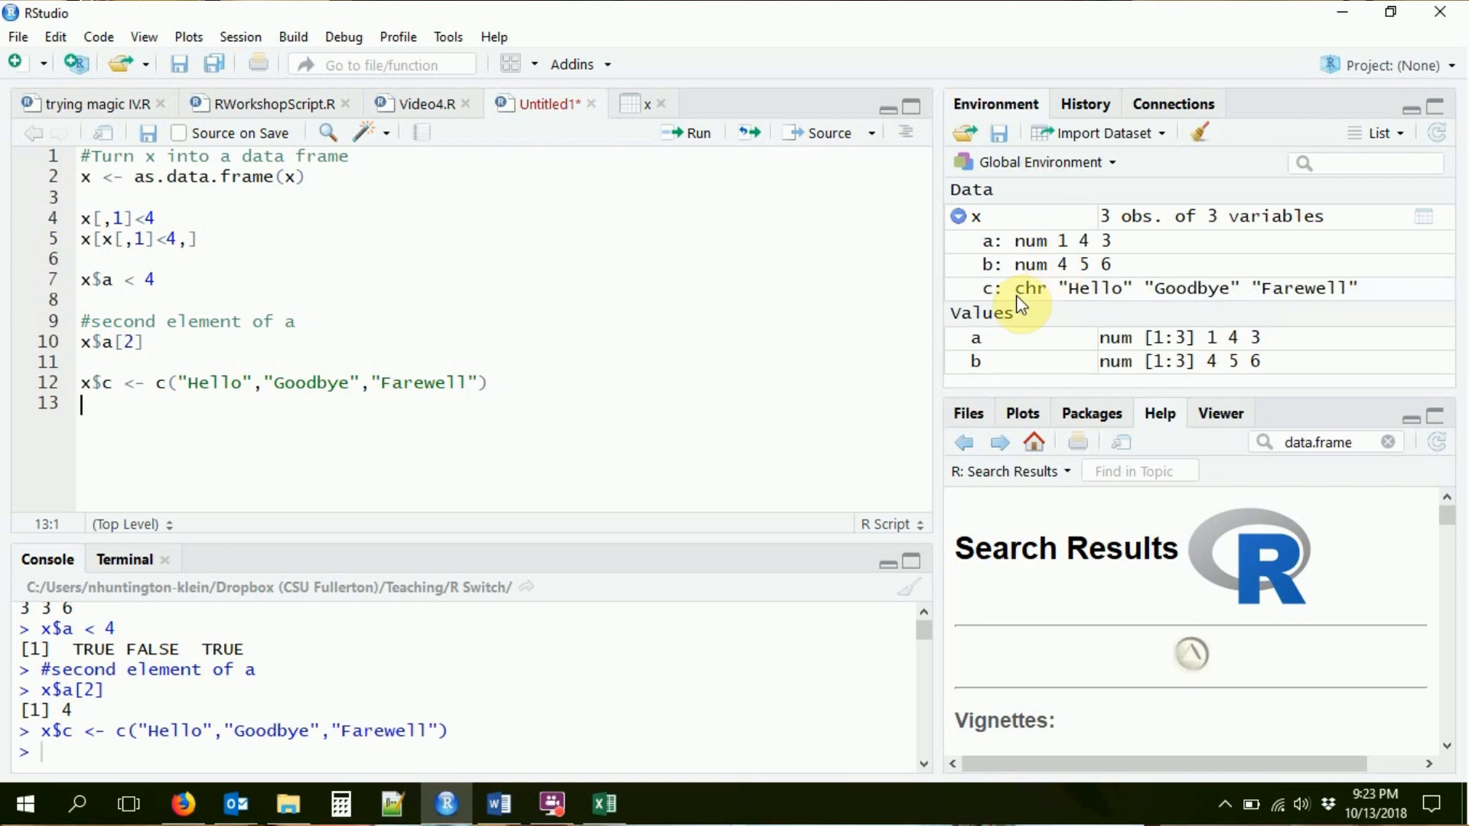
pyautogui.moveTo(1003, 277)
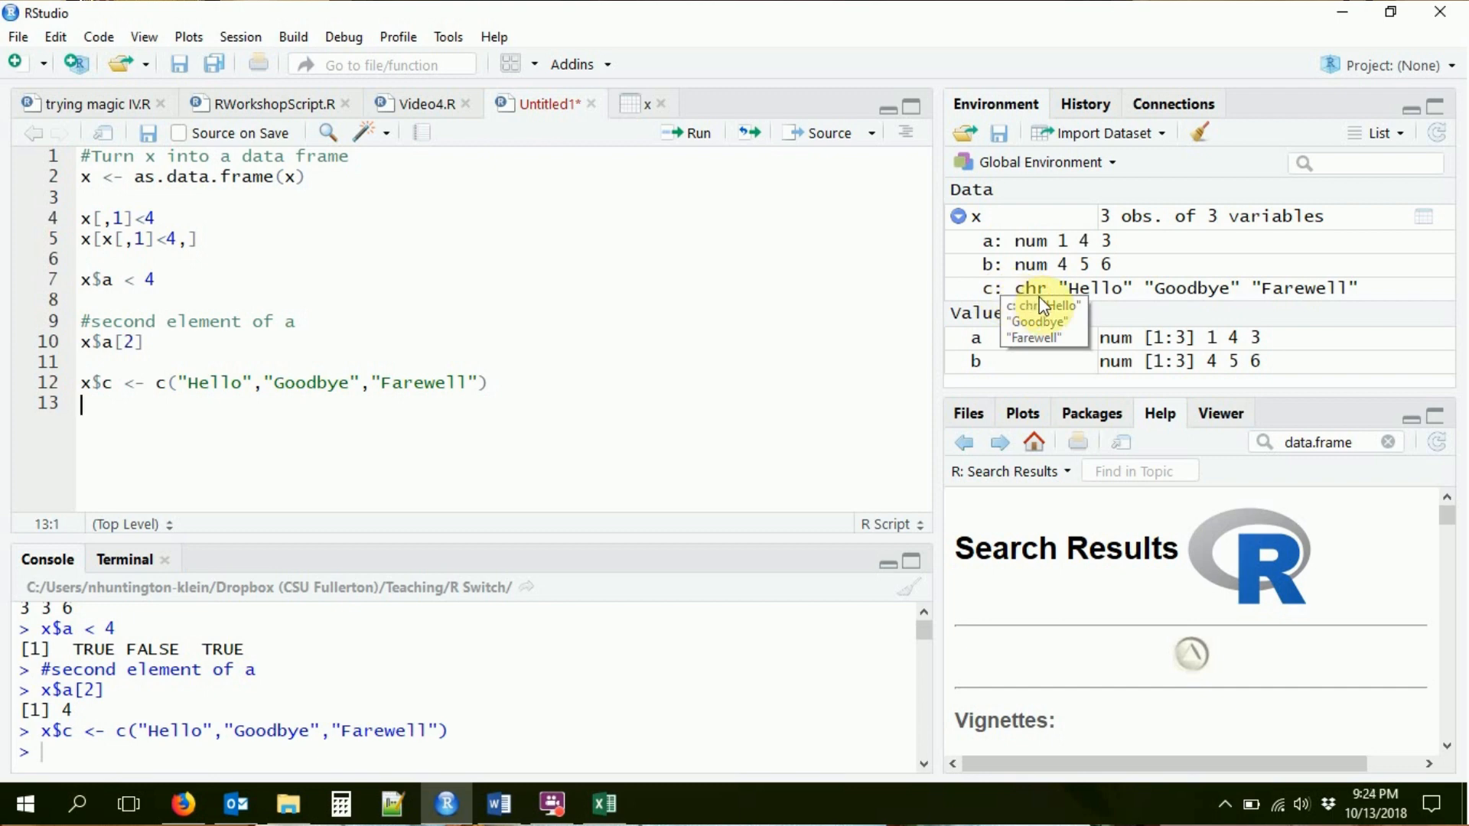
pyautogui.moveTo(1266, 286)
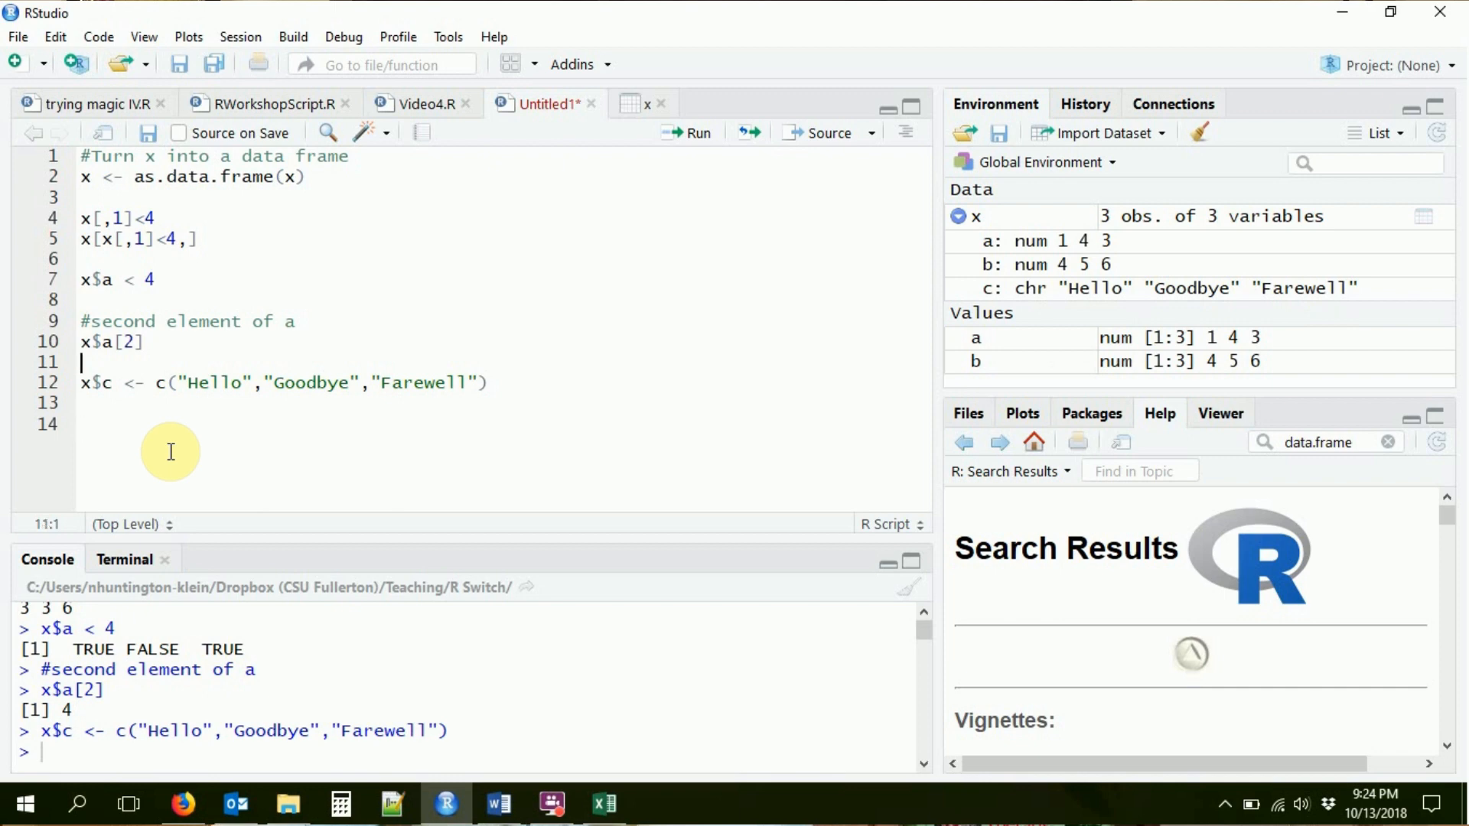
pyautogui.write('#c')
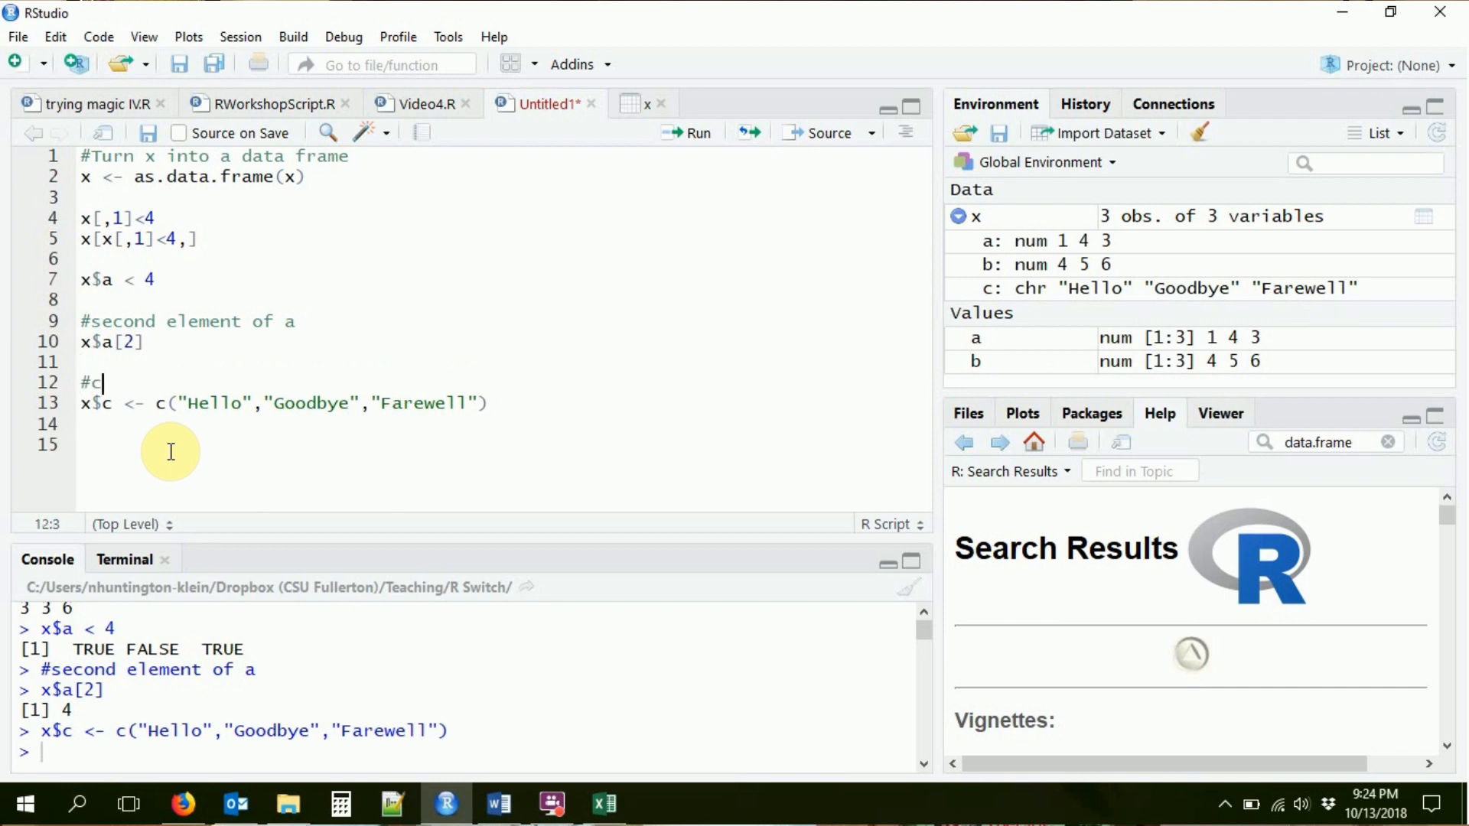
pyautogui.write('reate new variable')
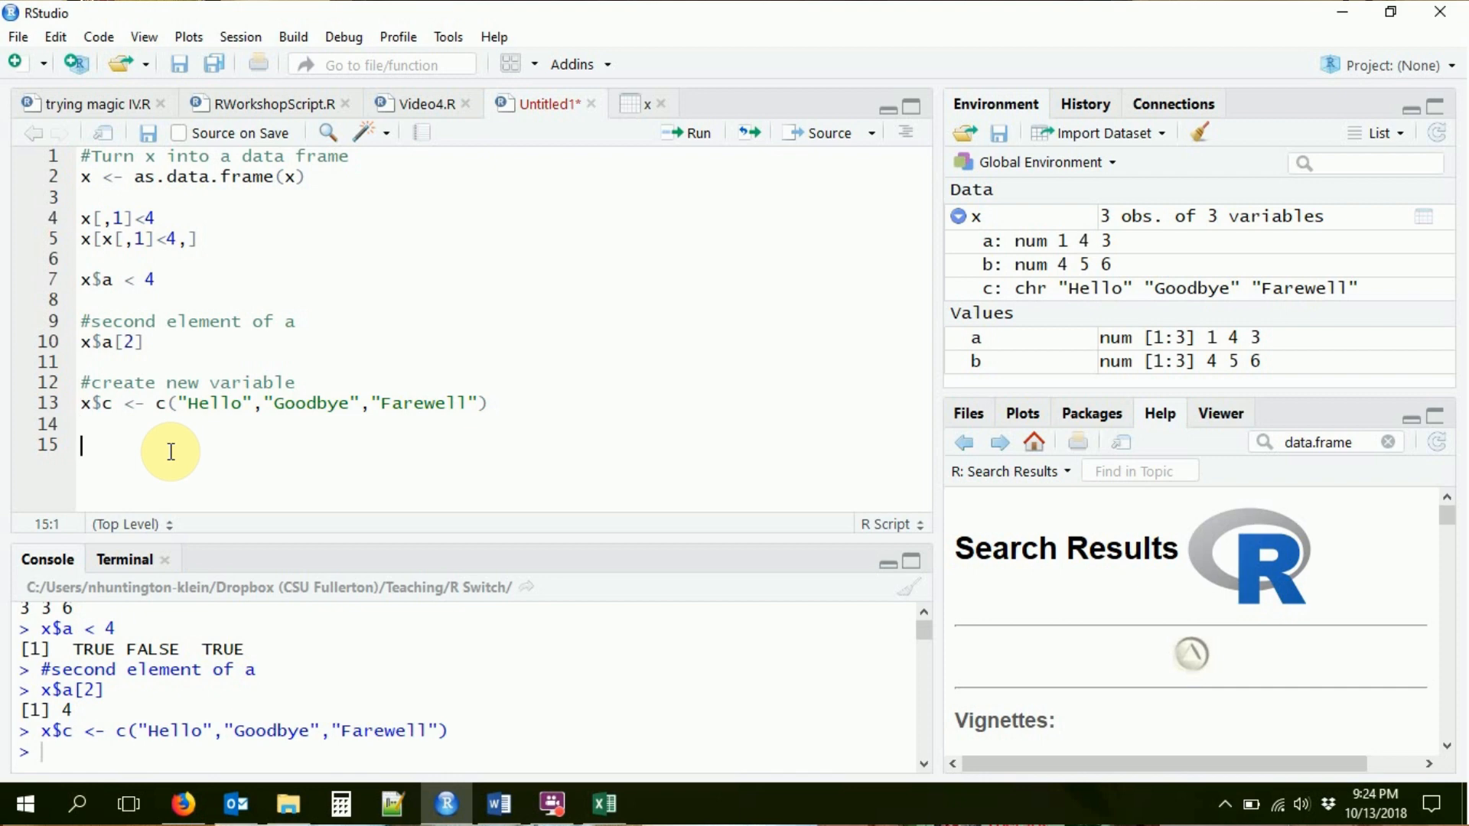
# Under #give me back farewell, run x$c[3] returning Farewell and start the next comment.
pyautogui.write('#')
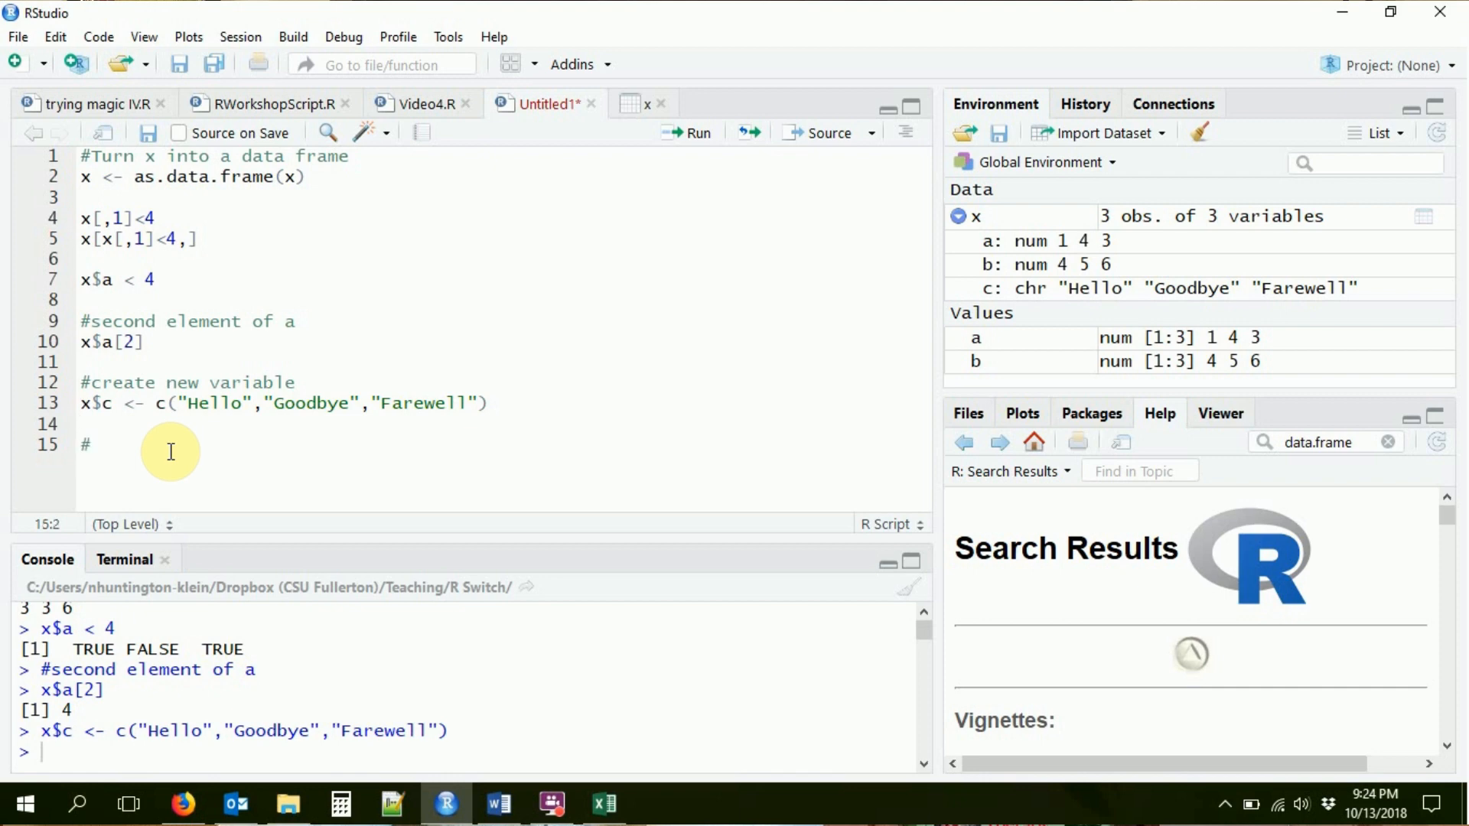
pyautogui.write('give me back')
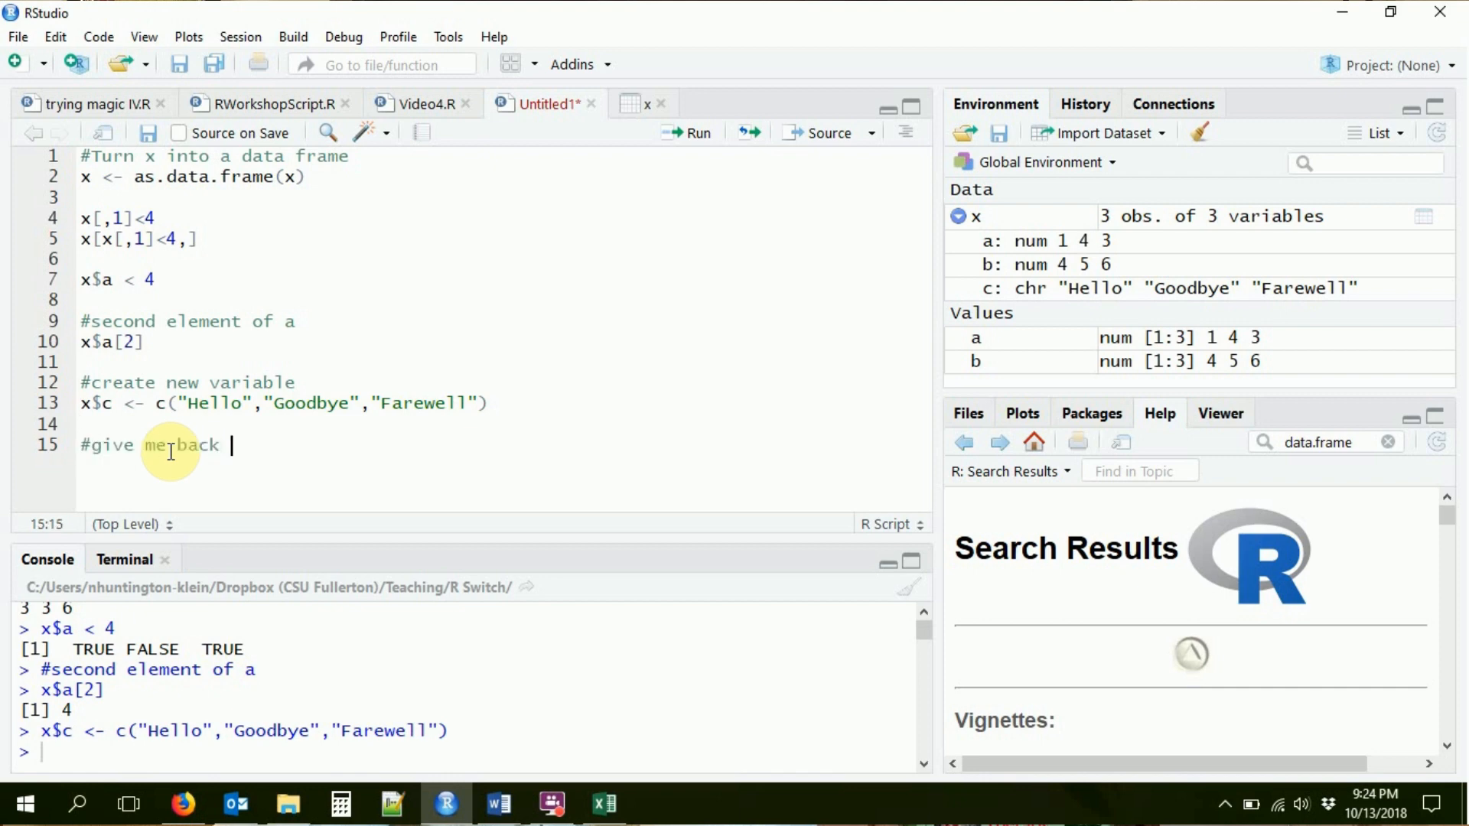
pyautogui.write('farewell')
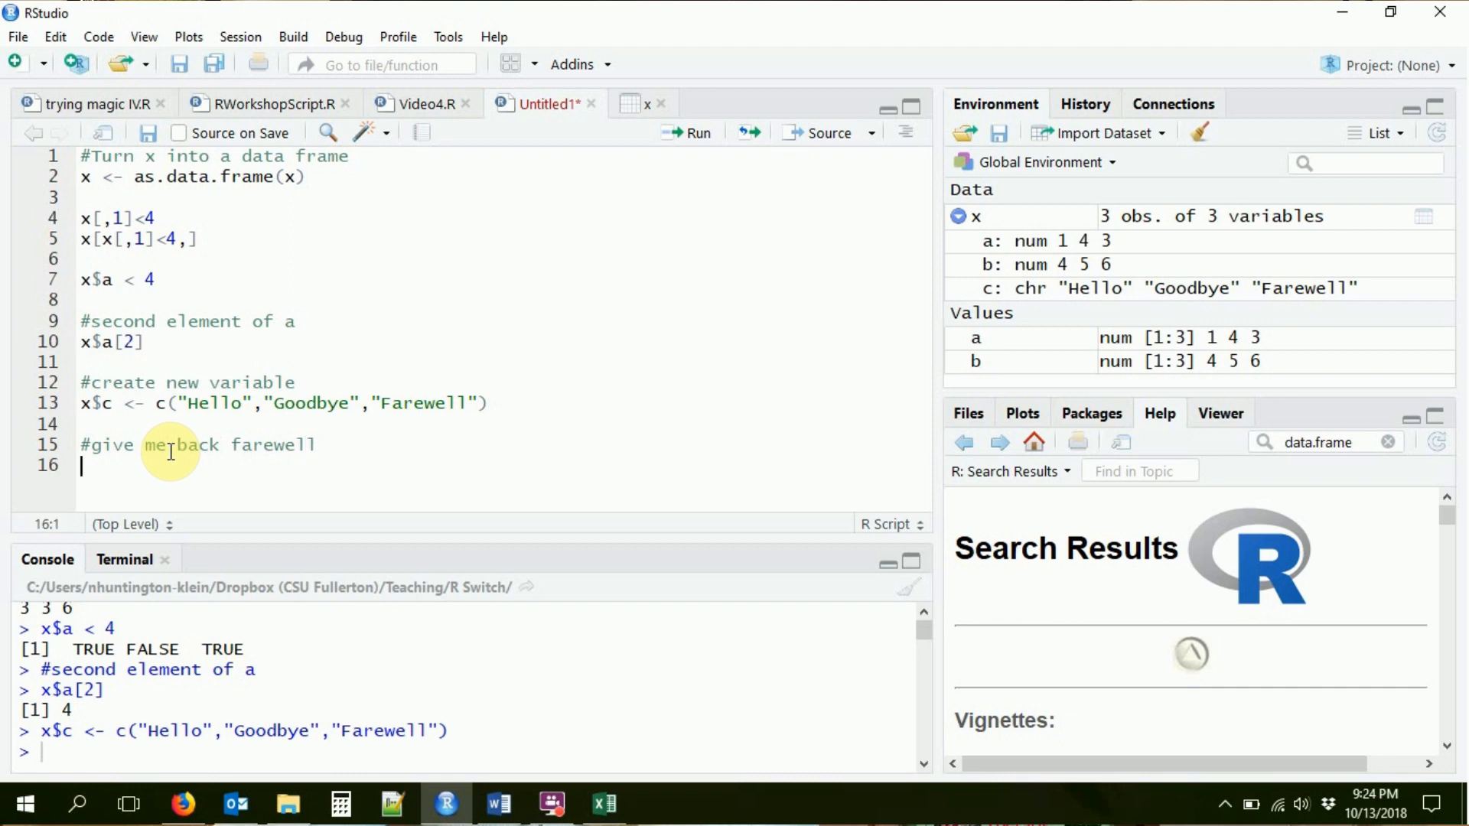
pyautogui.write('x$c')
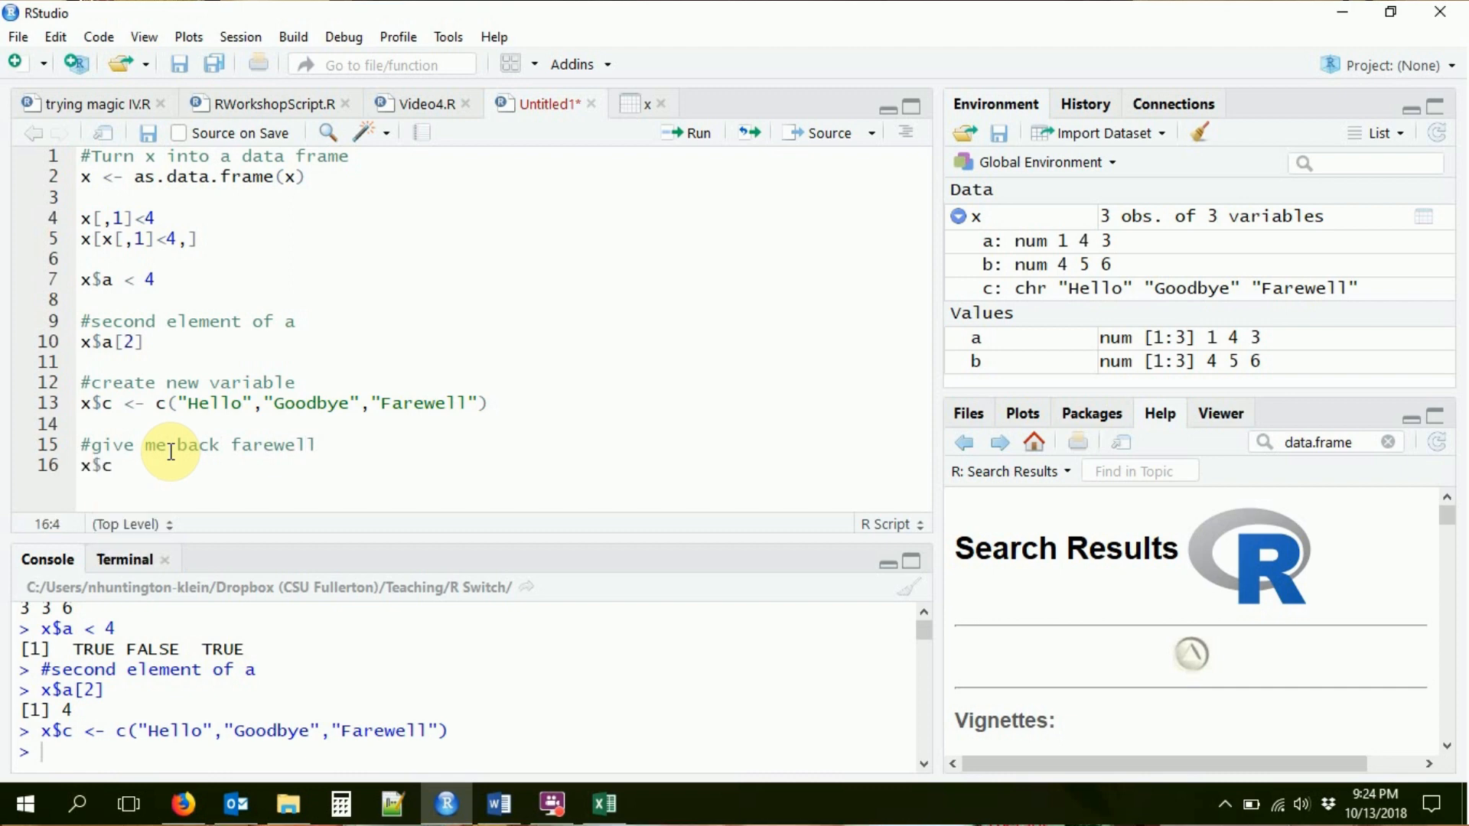
pyautogui.write('[3]')
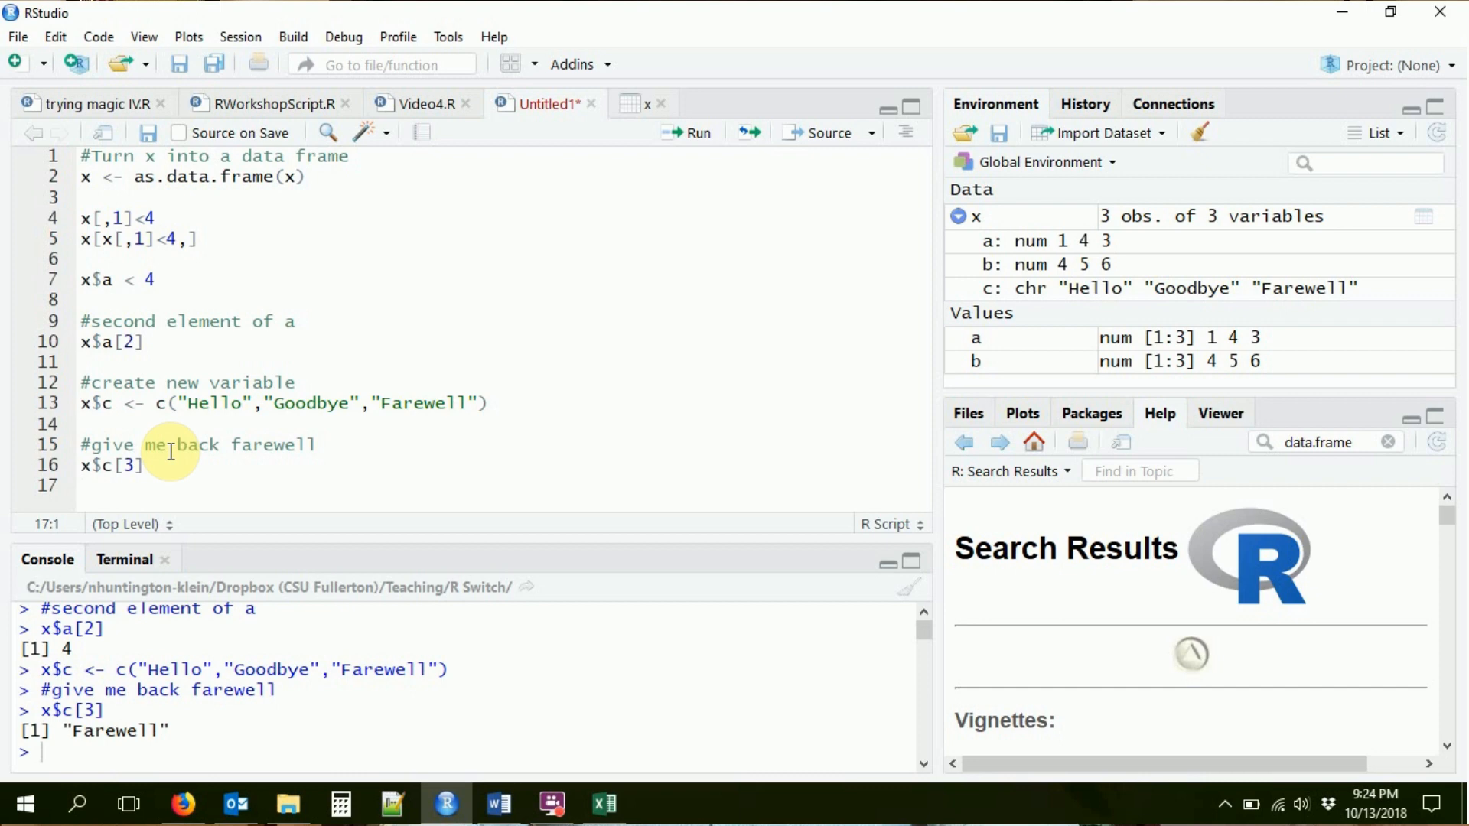
pyautogui.press('Return')
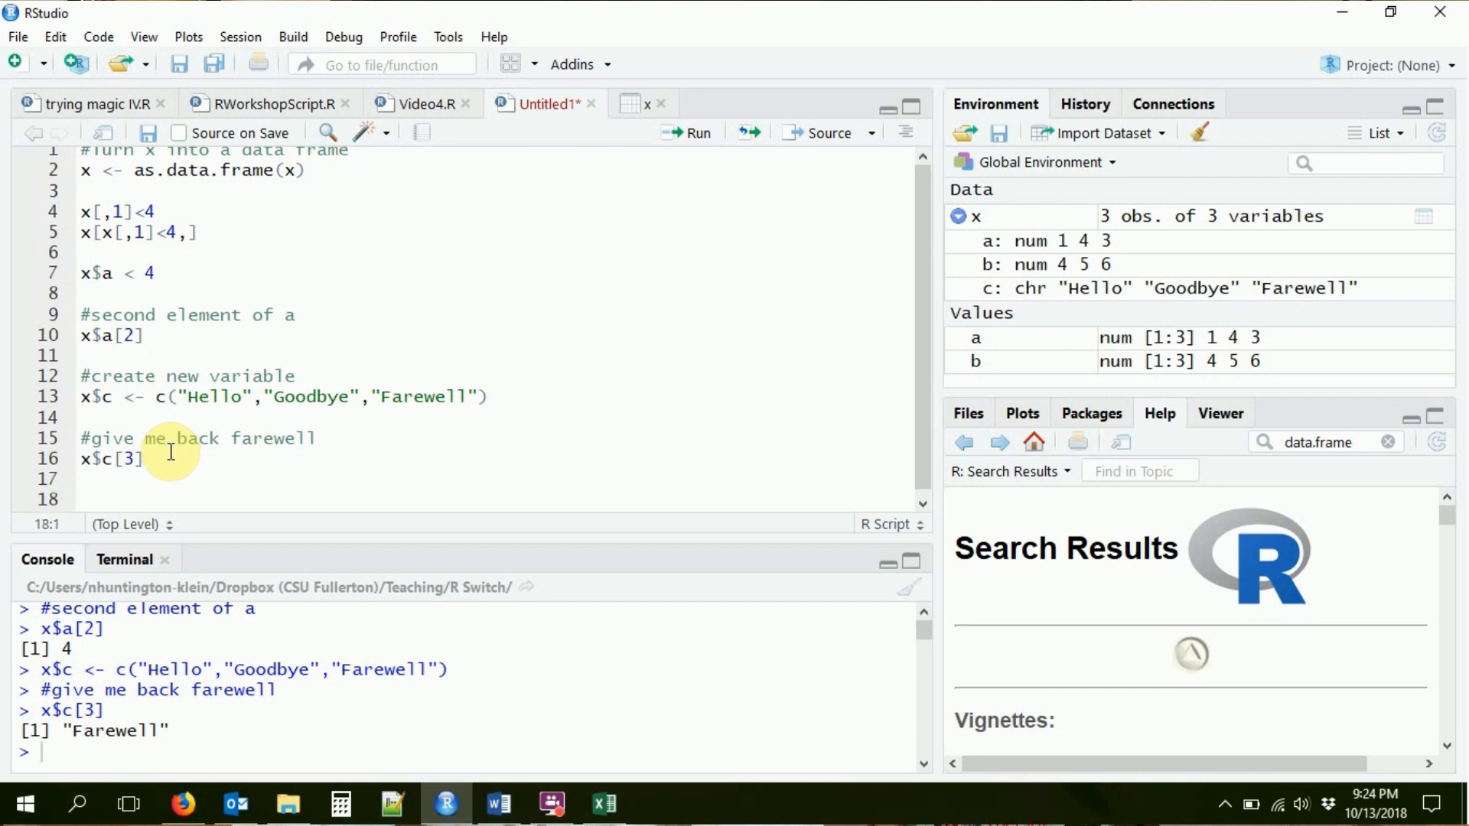
pyautogui.write('#Look at first row of data')
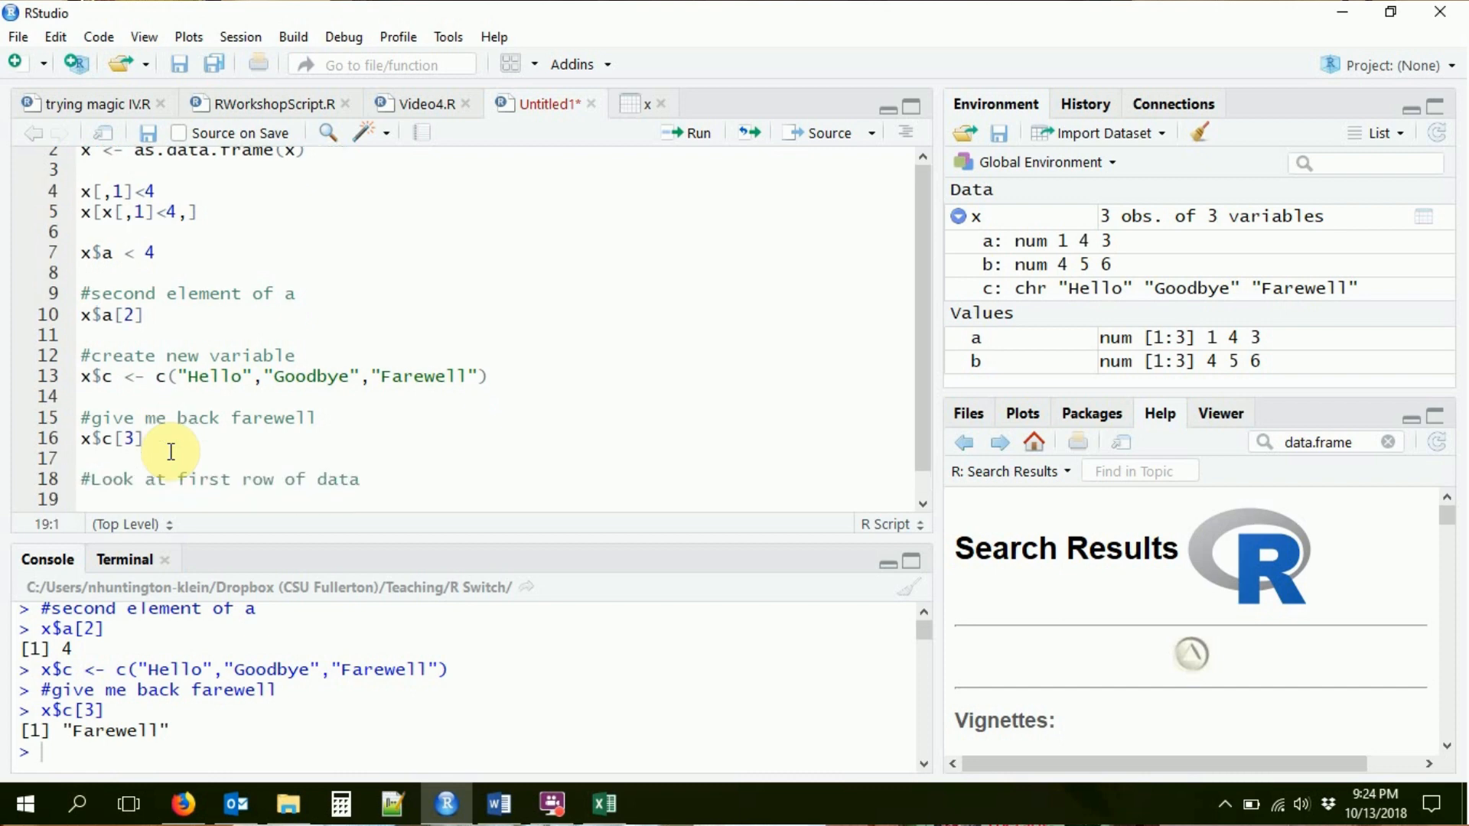
# Run x[1,] under the first-row comment to show row 1: 1, 4, Hello.
pyautogui.write('x[]')
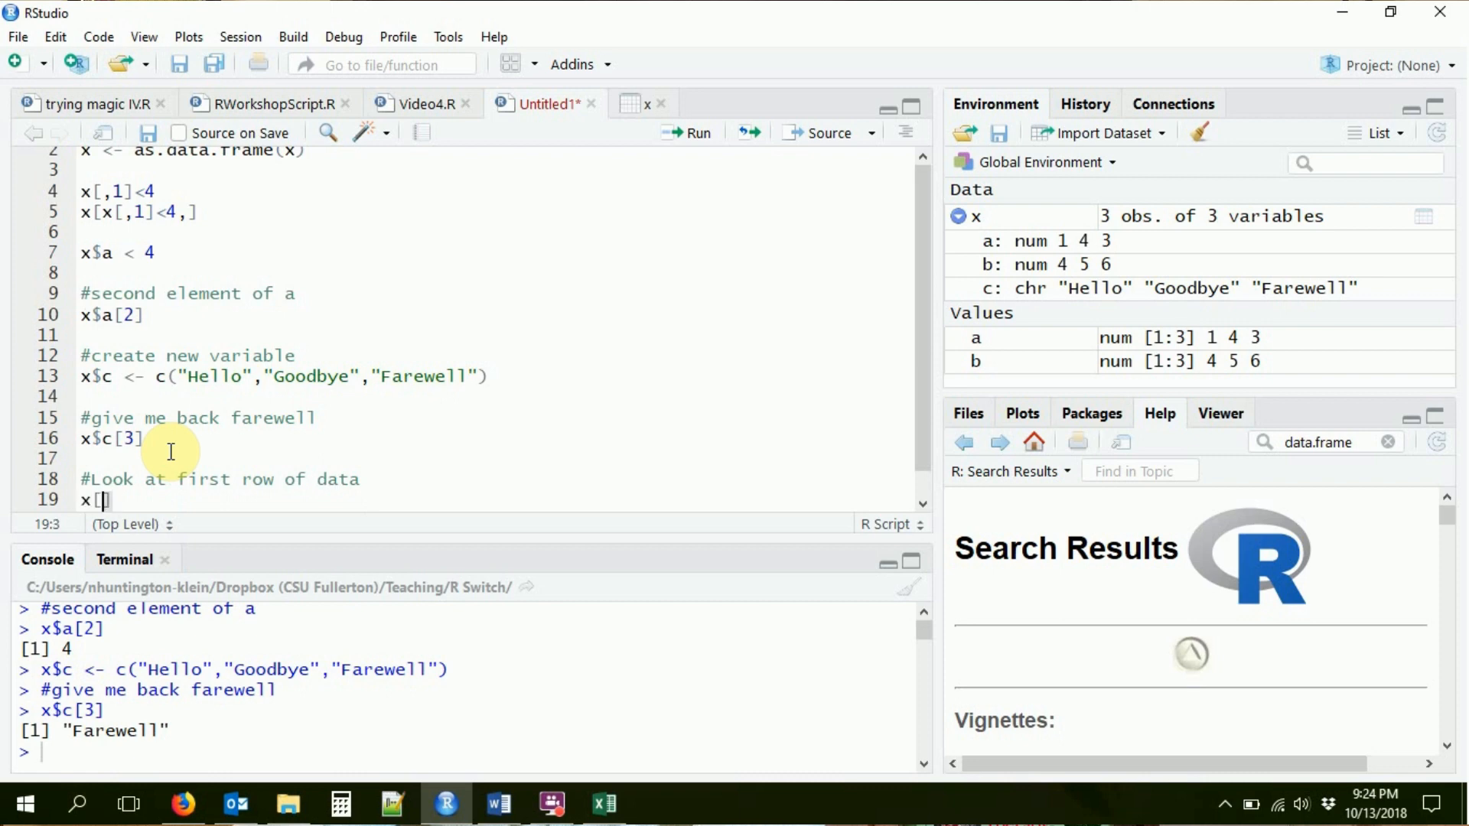
pyautogui.write('1,')
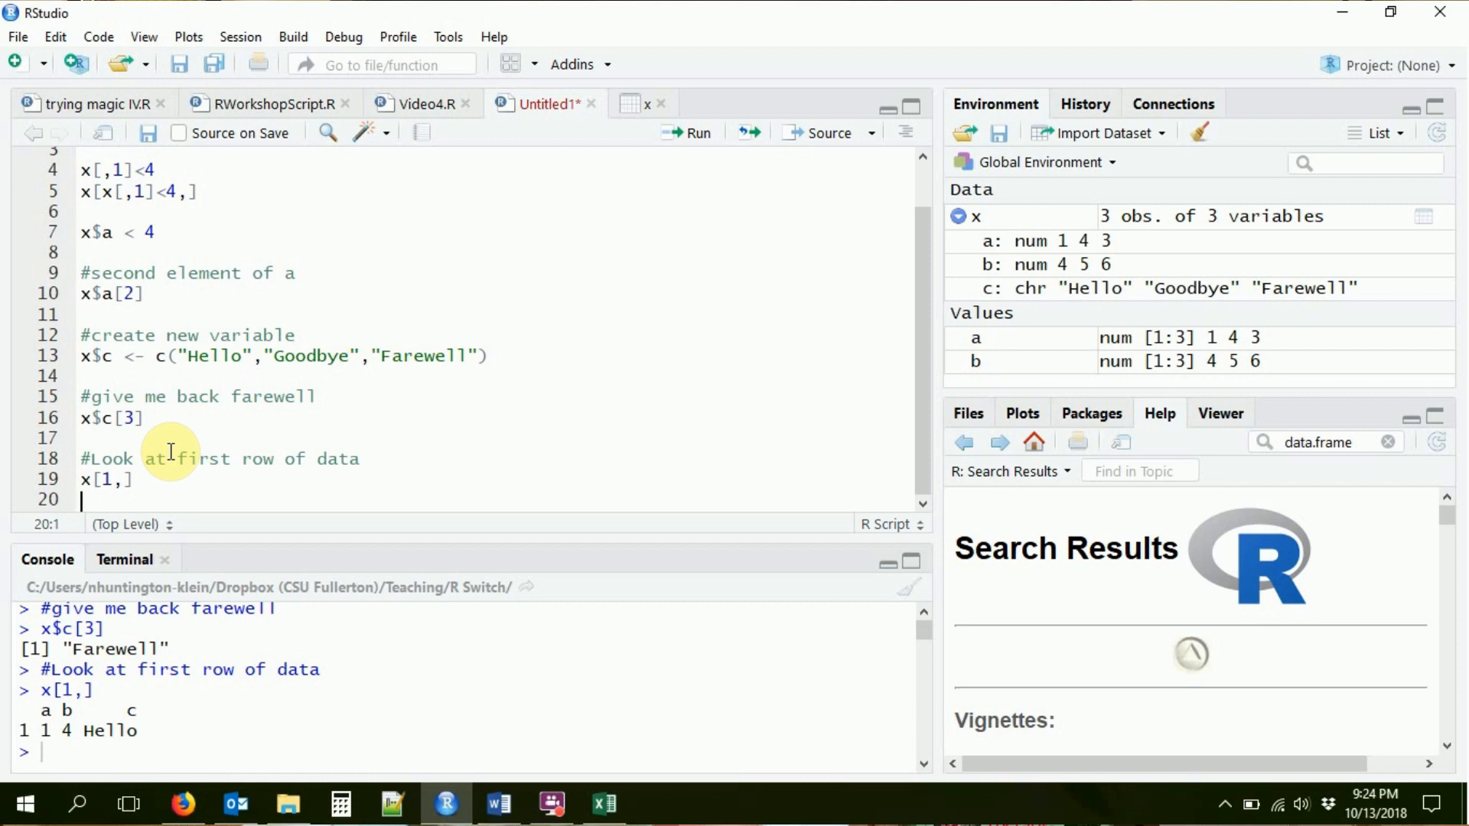
pyautogui.moveTo(798, 84)
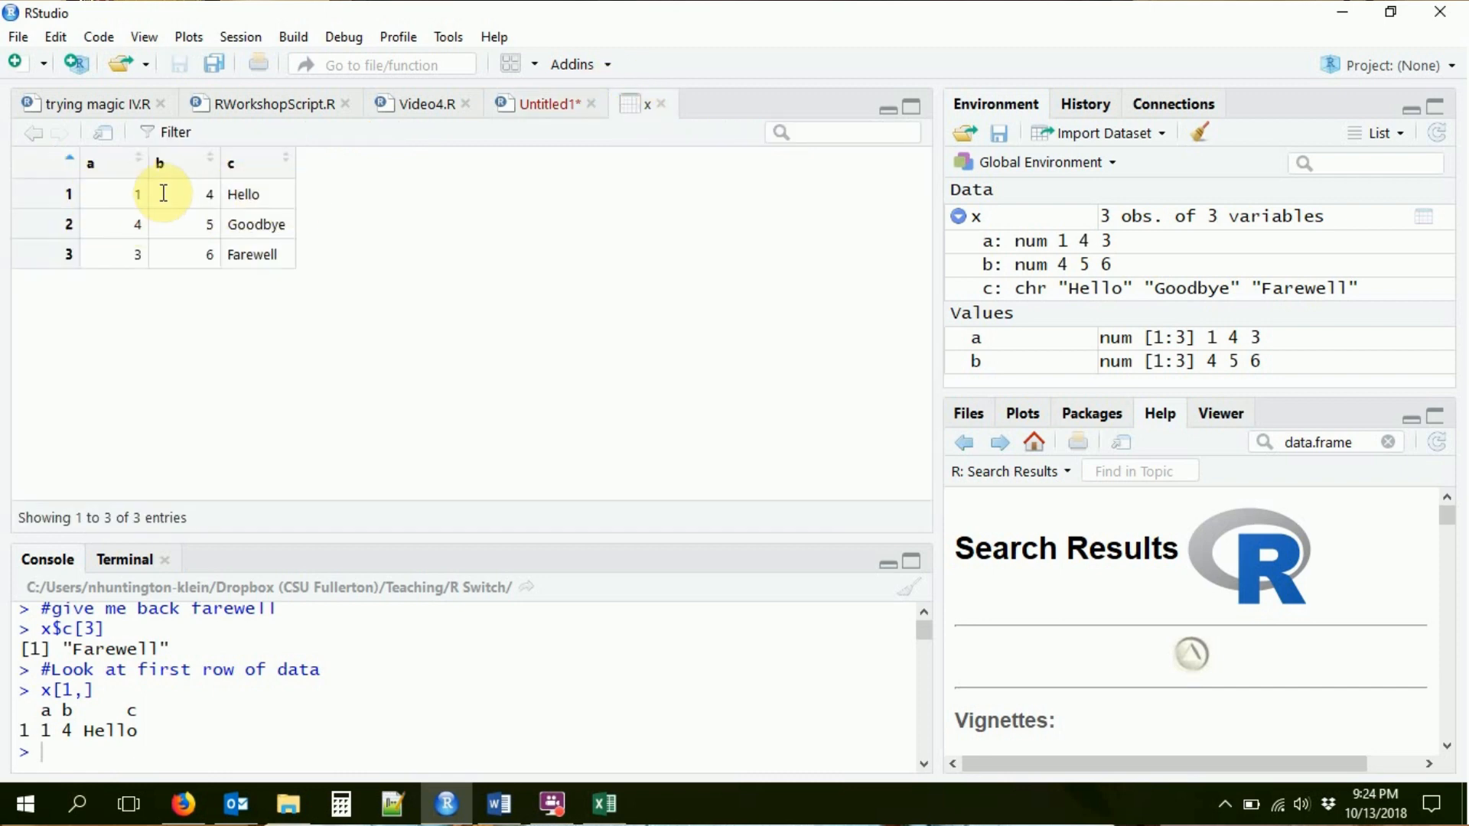
pyautogui.click(539, 103)
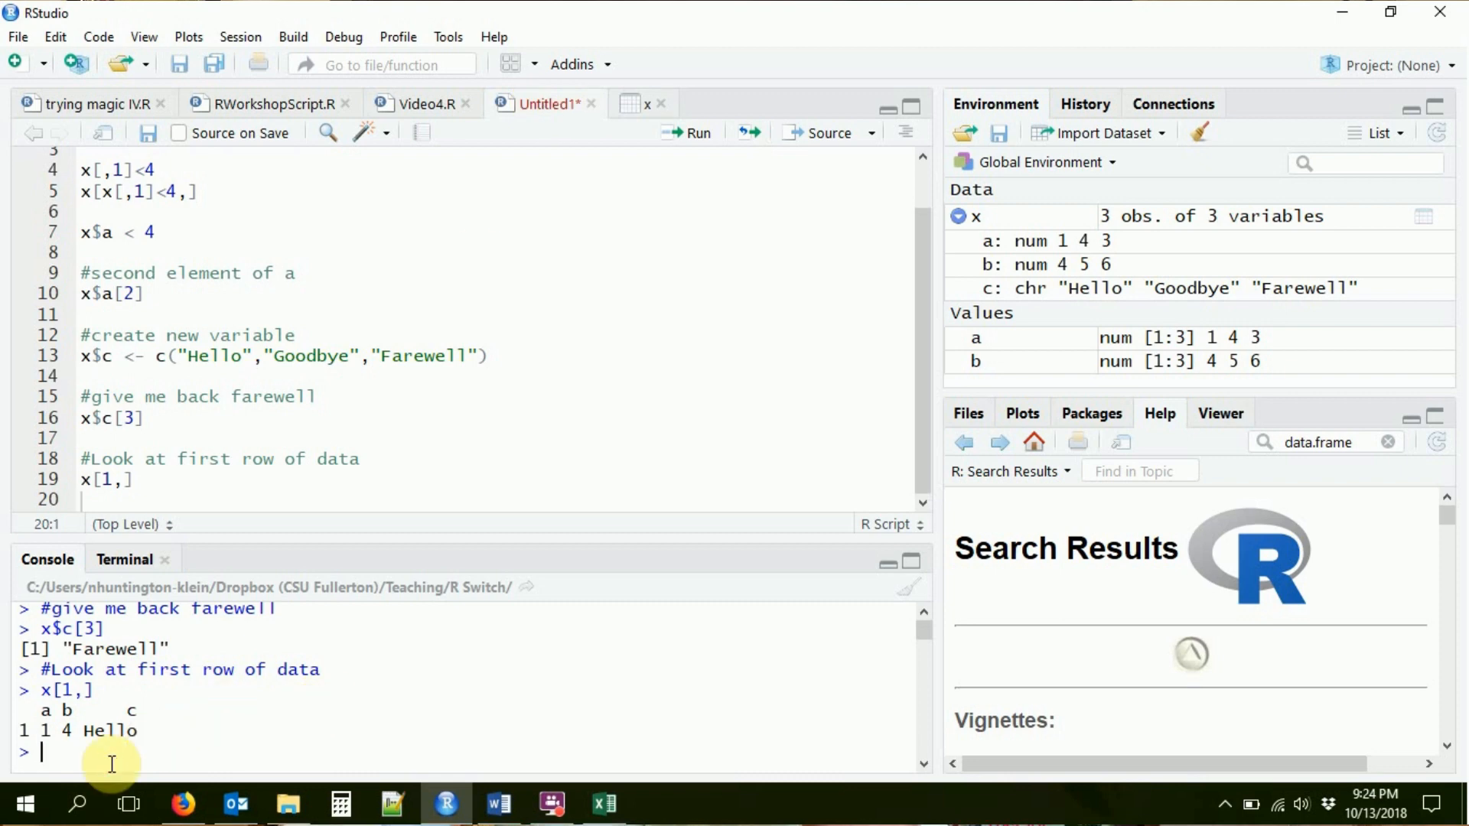
pyautogui.moveTo(644, 433)
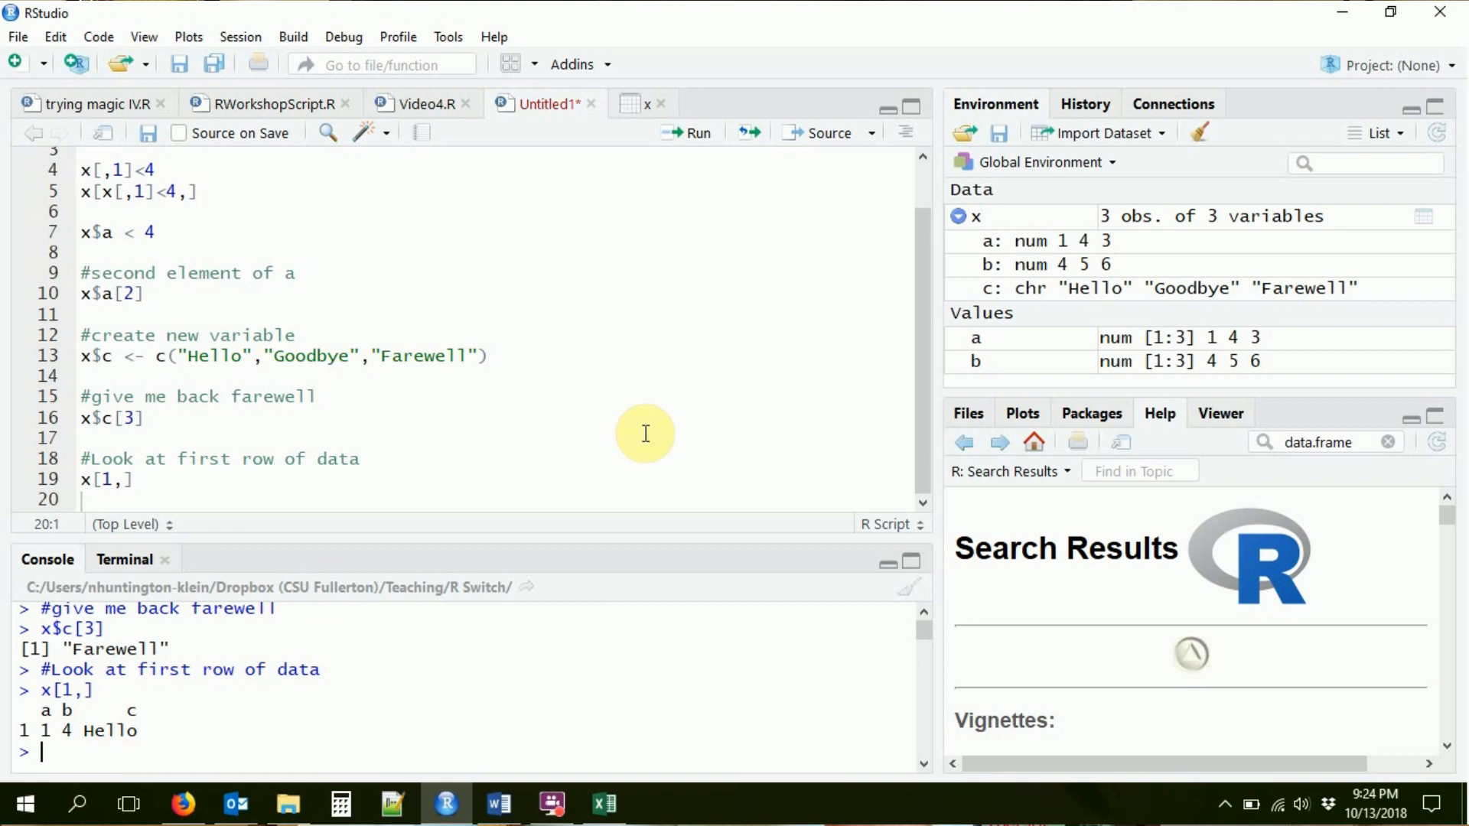
pyautogui.moveTo(988, 252)
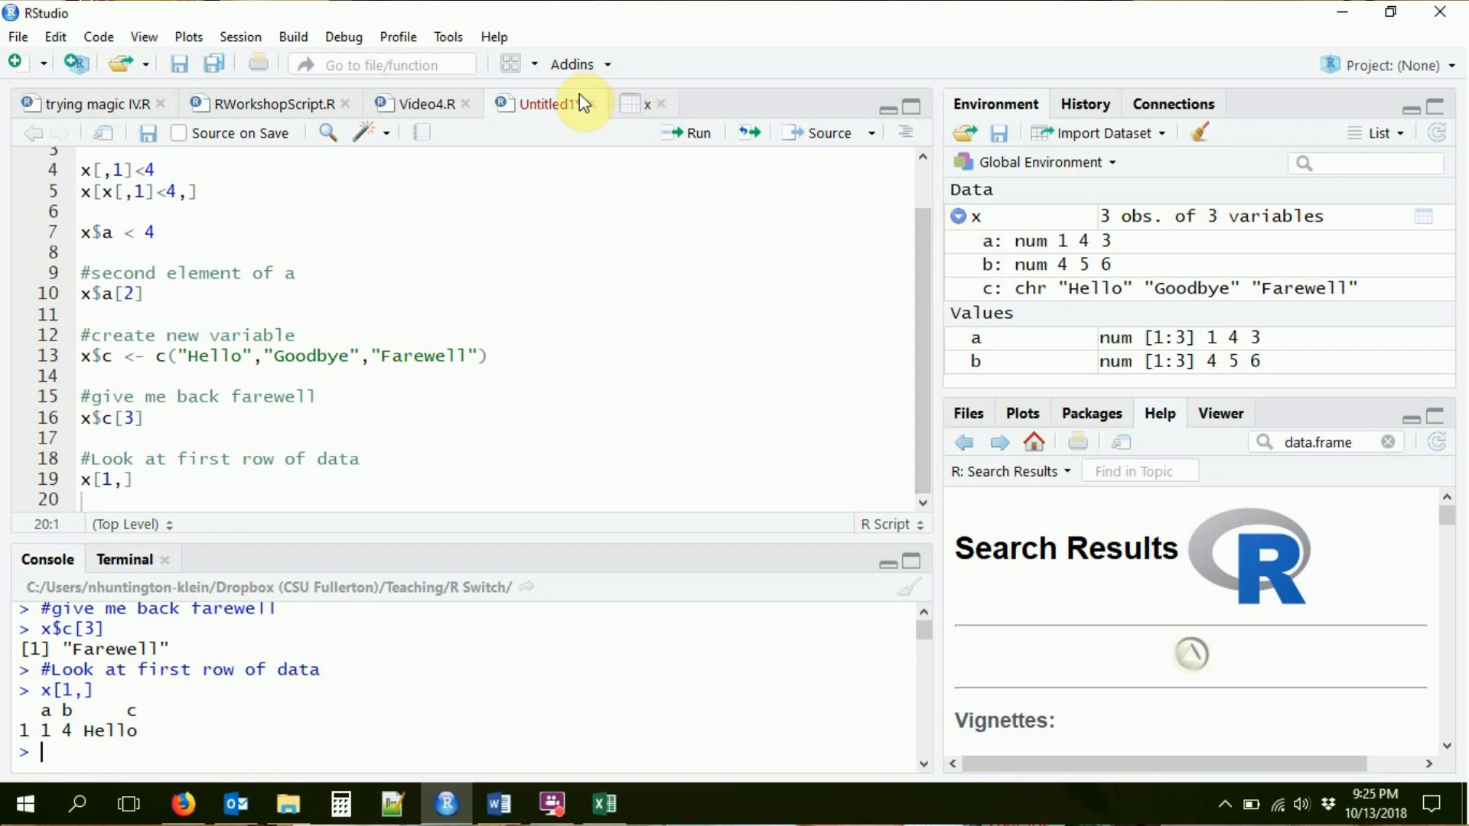
# Add head(x) under a #look at top of data comment and run it.
pyautogui.write('h')
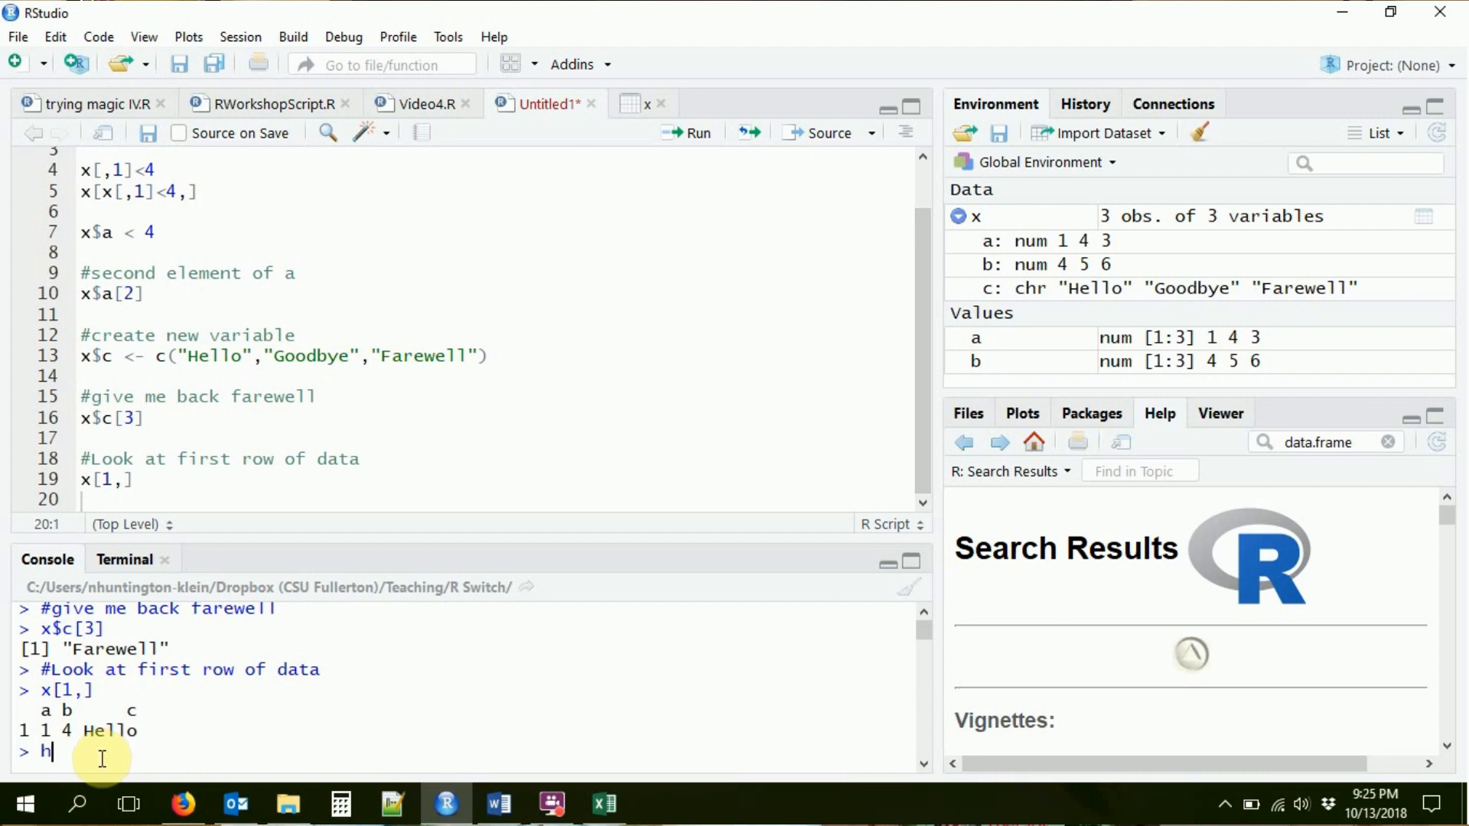
pyautogui.write('ead(x)')
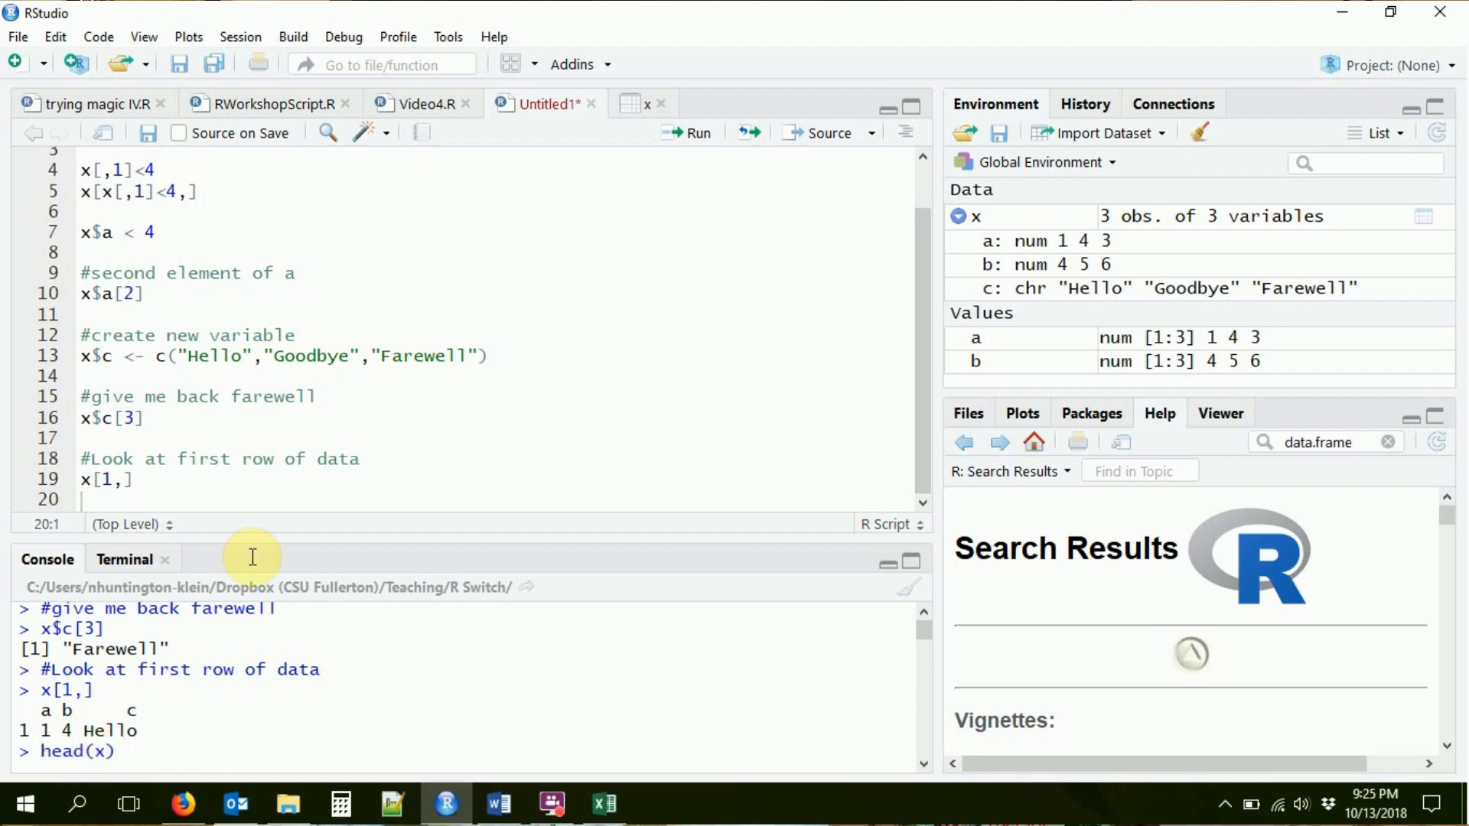
pyautogui.write('#look a')
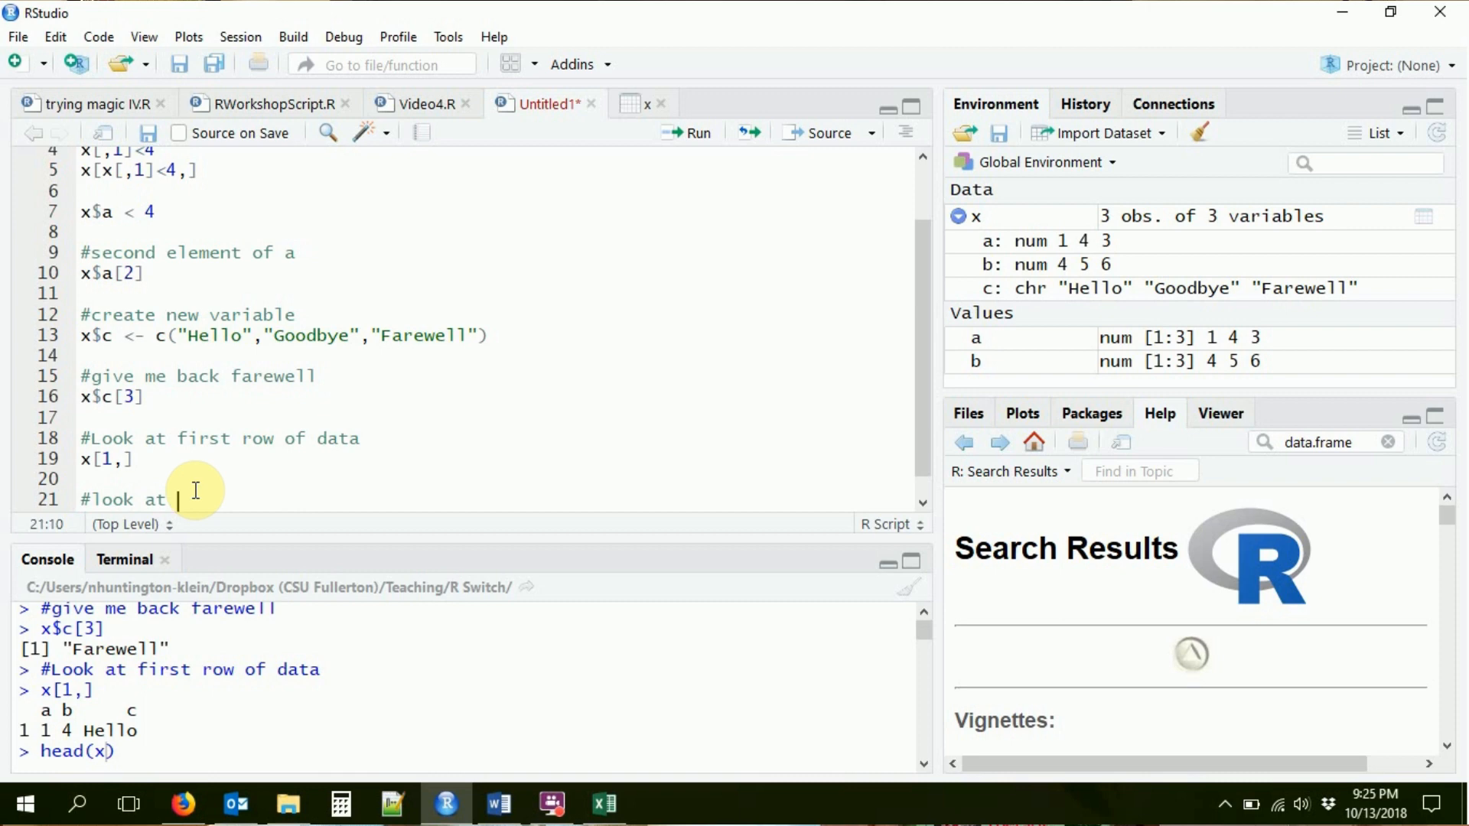
pyautogui.write('top of data')
pyautogui.write('head(x)')
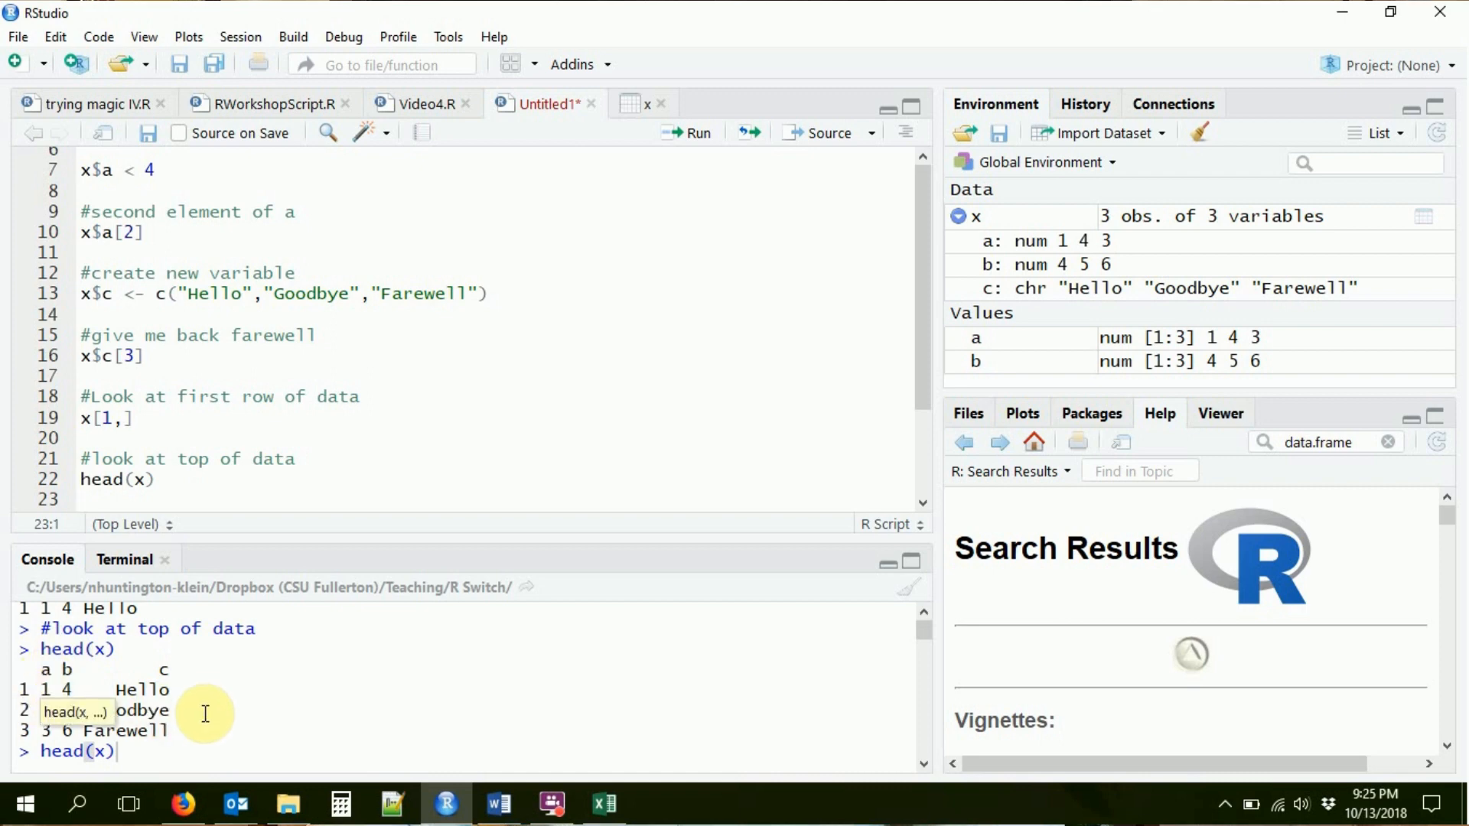
pyautogui.click(85, 479)
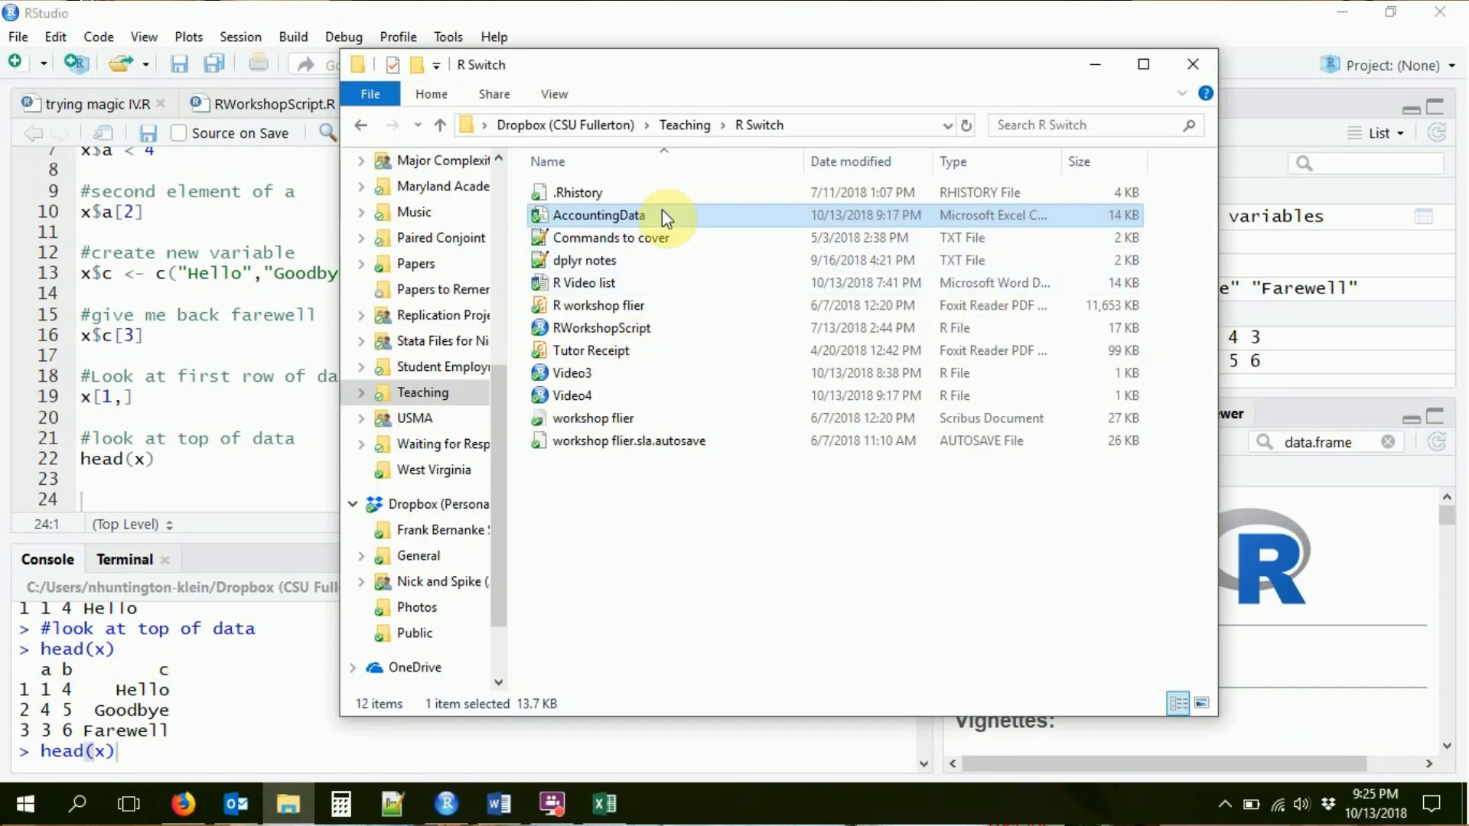
pyautogui.moveTo(663, 215)
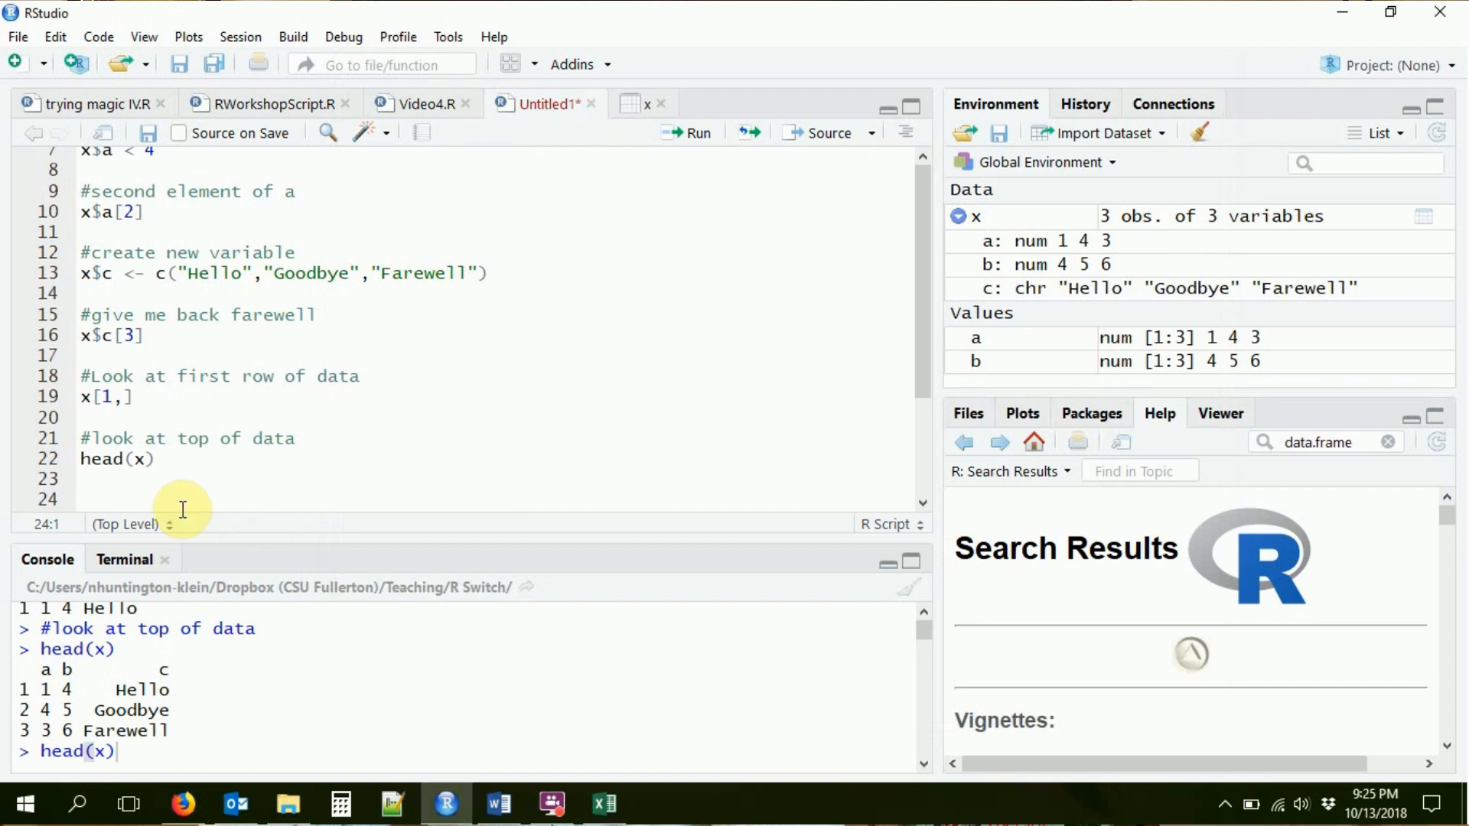
# Set the working directory to the R Switch folder via Session > Set Working Directory.
pyautogui.click(241, 37)
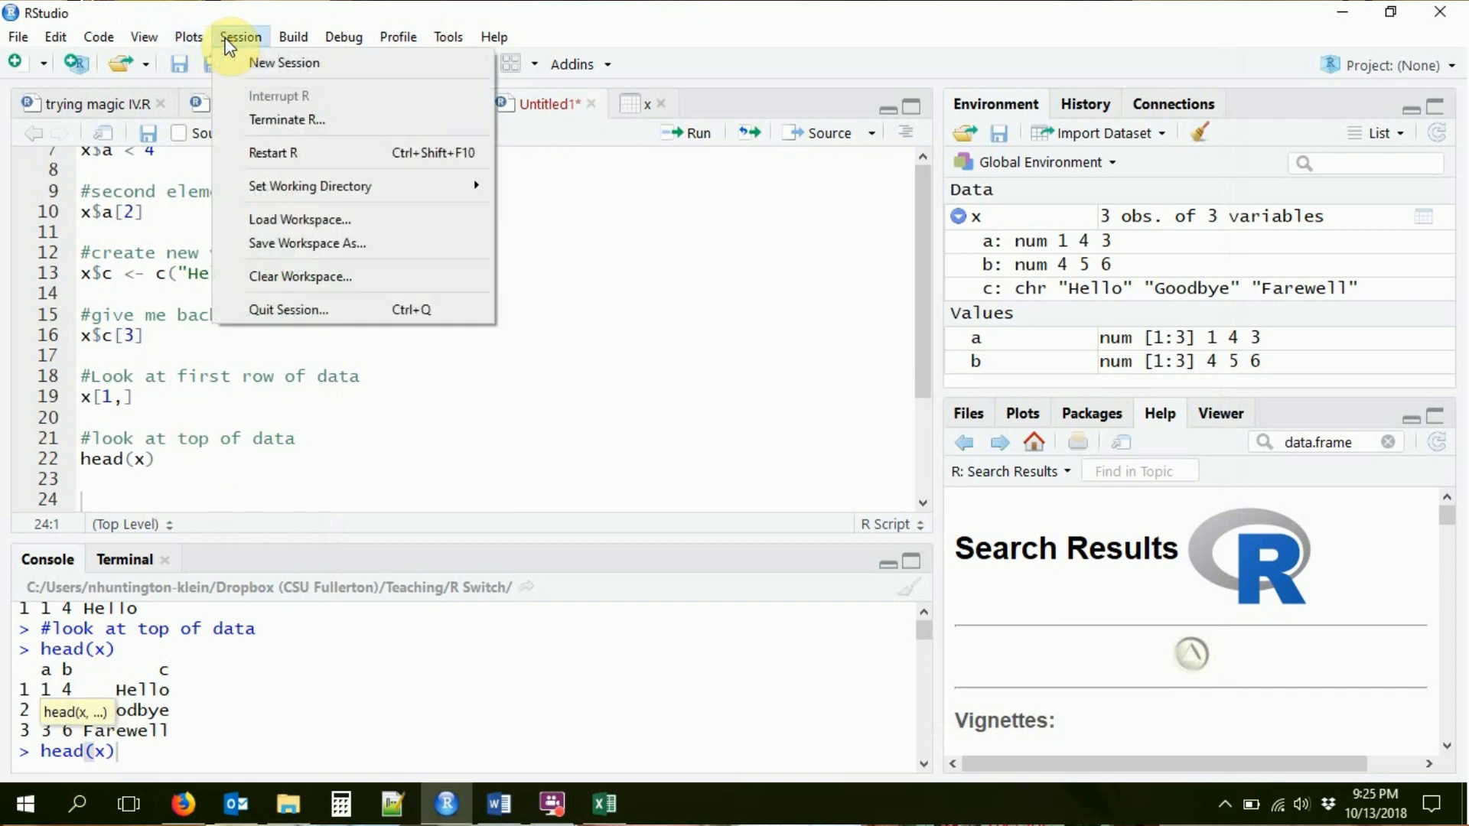
pyautogui.moveTo(309, 185)
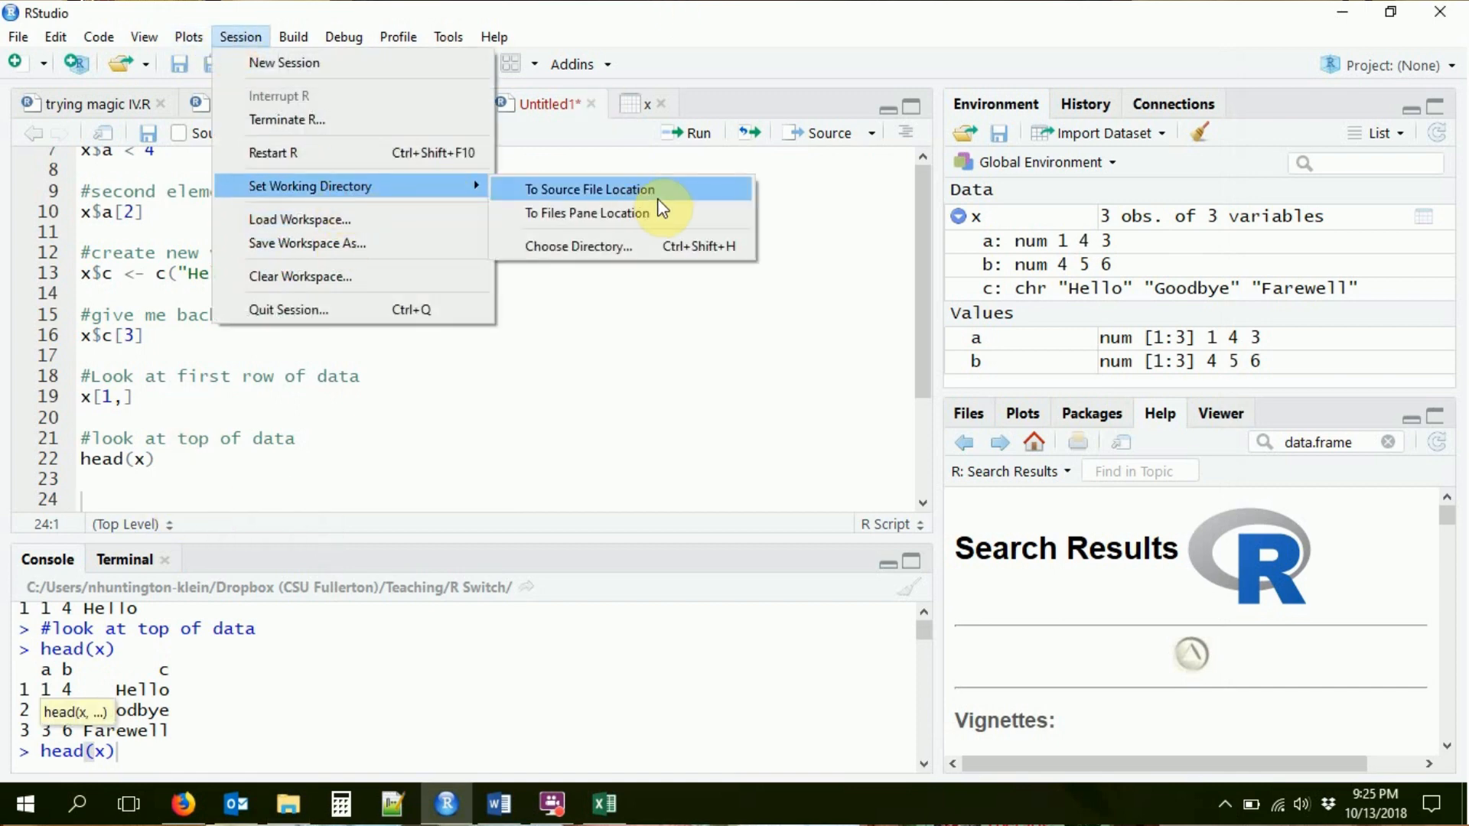
pyautogui.click(578, 246)
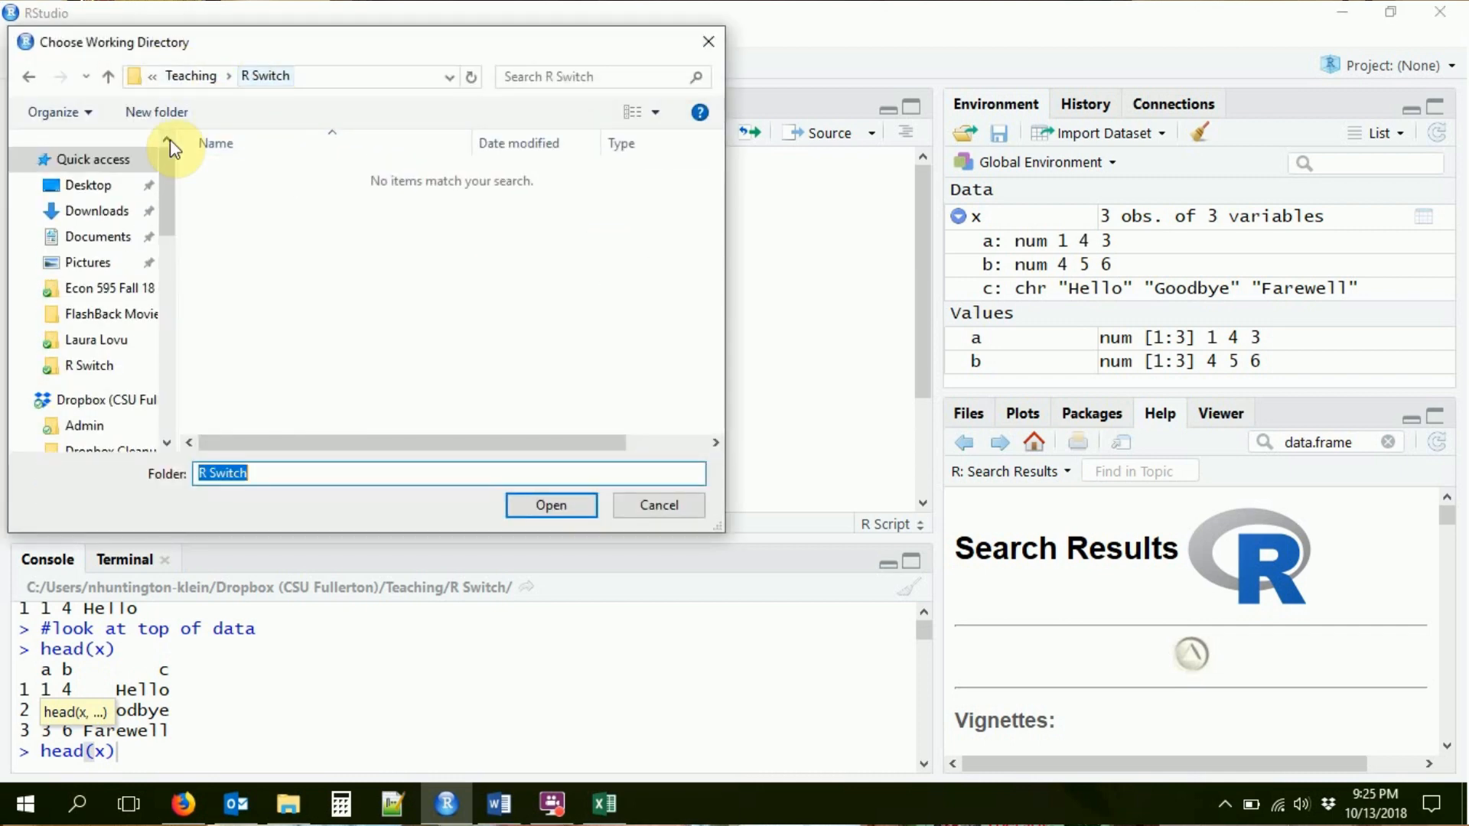
pyautogui.click(551, 503)
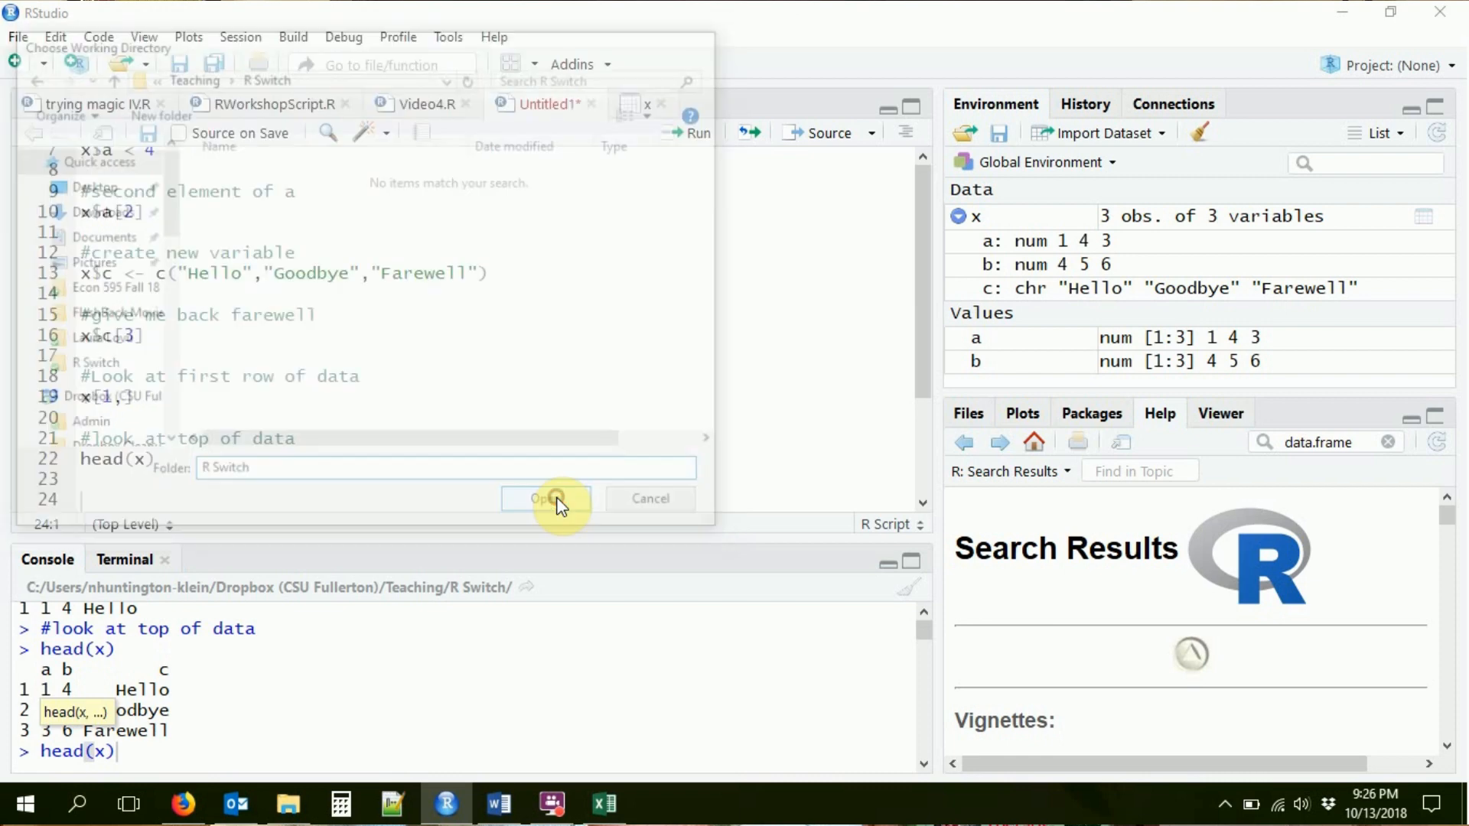
pyautogui.click(546, 498)
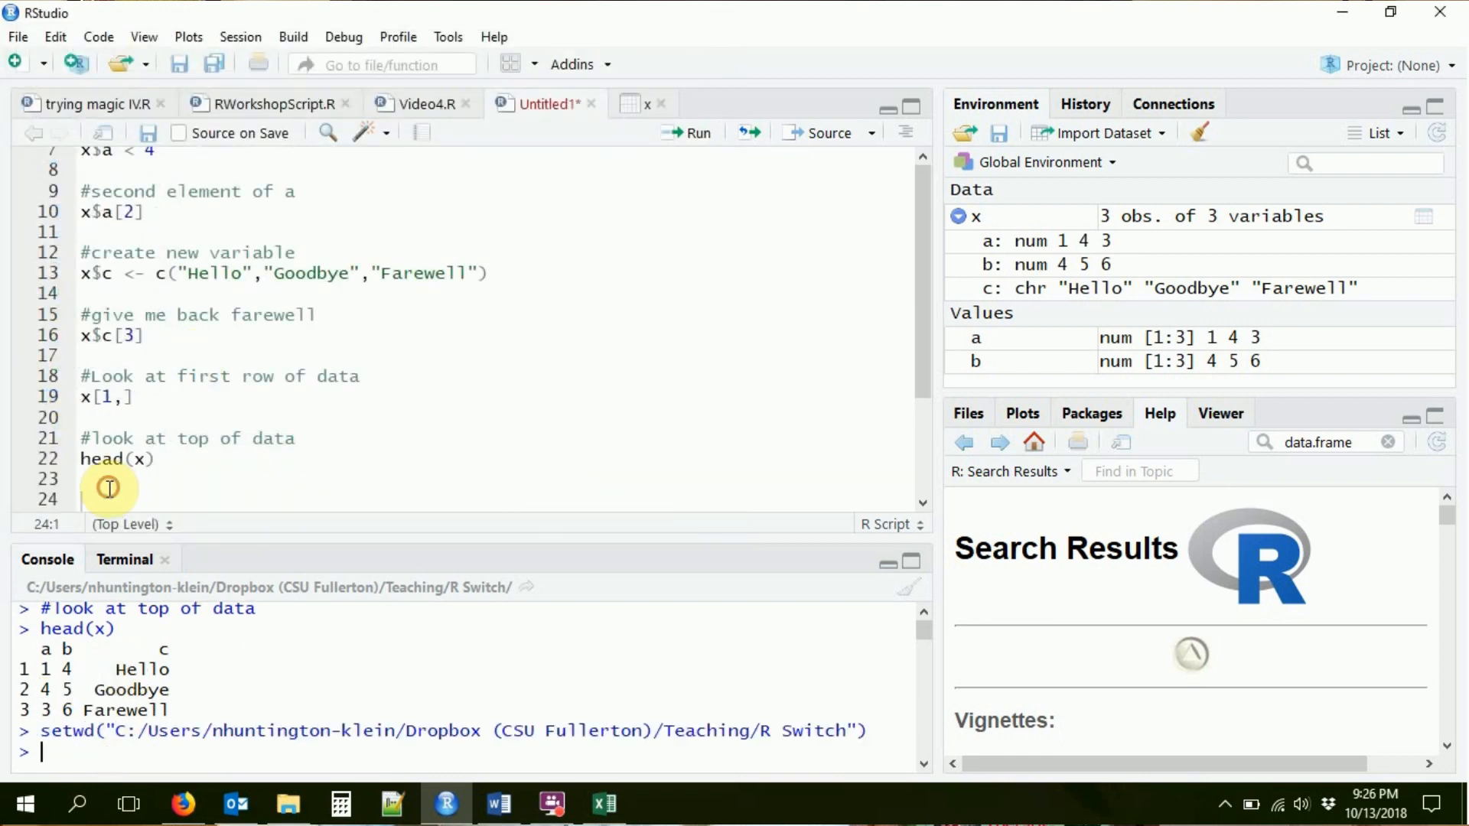
# Add the comment #Bring in new data and start read.csv beneath it.
pyautogui.write('#B in')
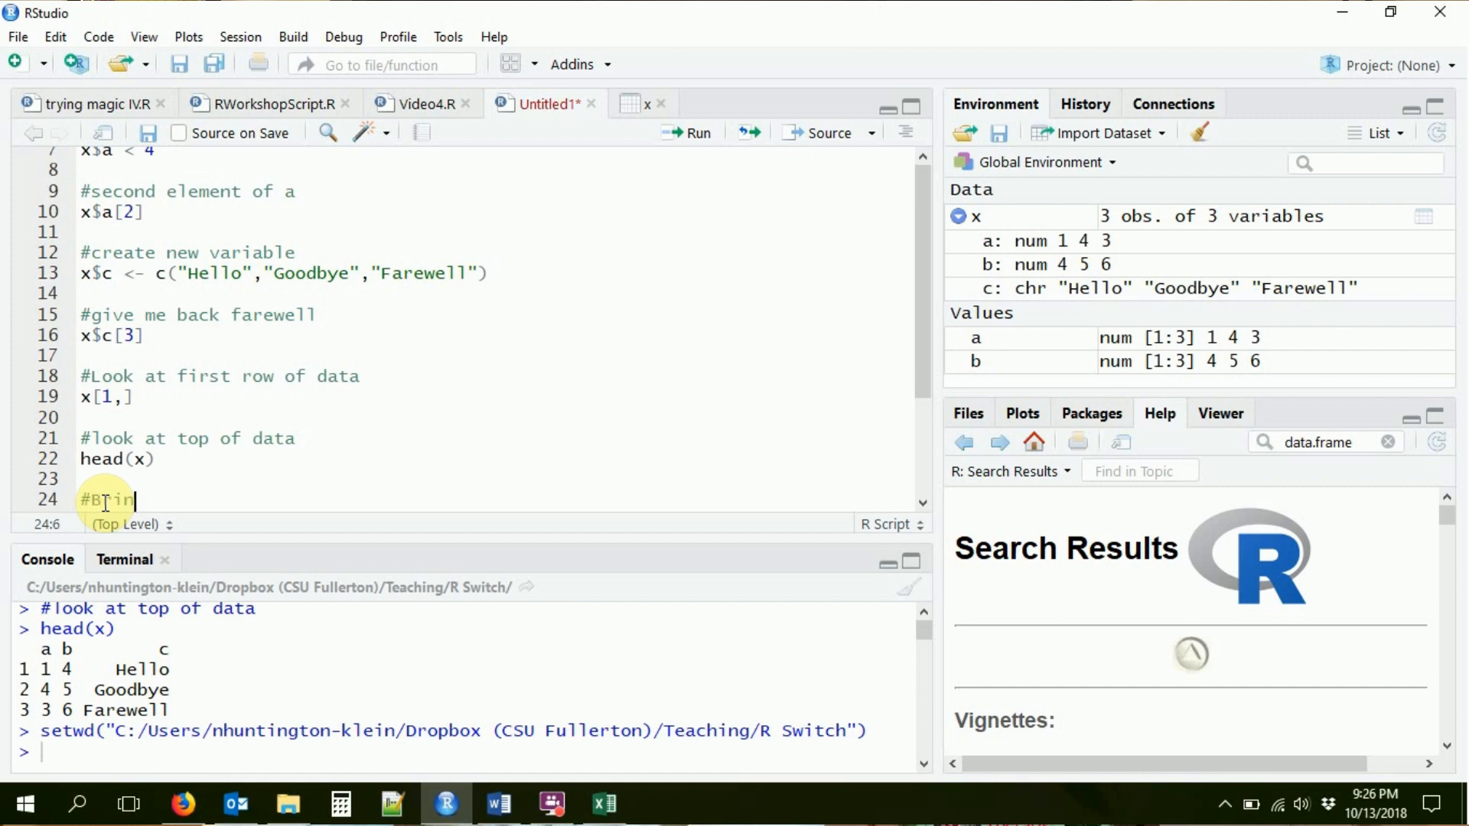
pyautogui.write('g in new data')
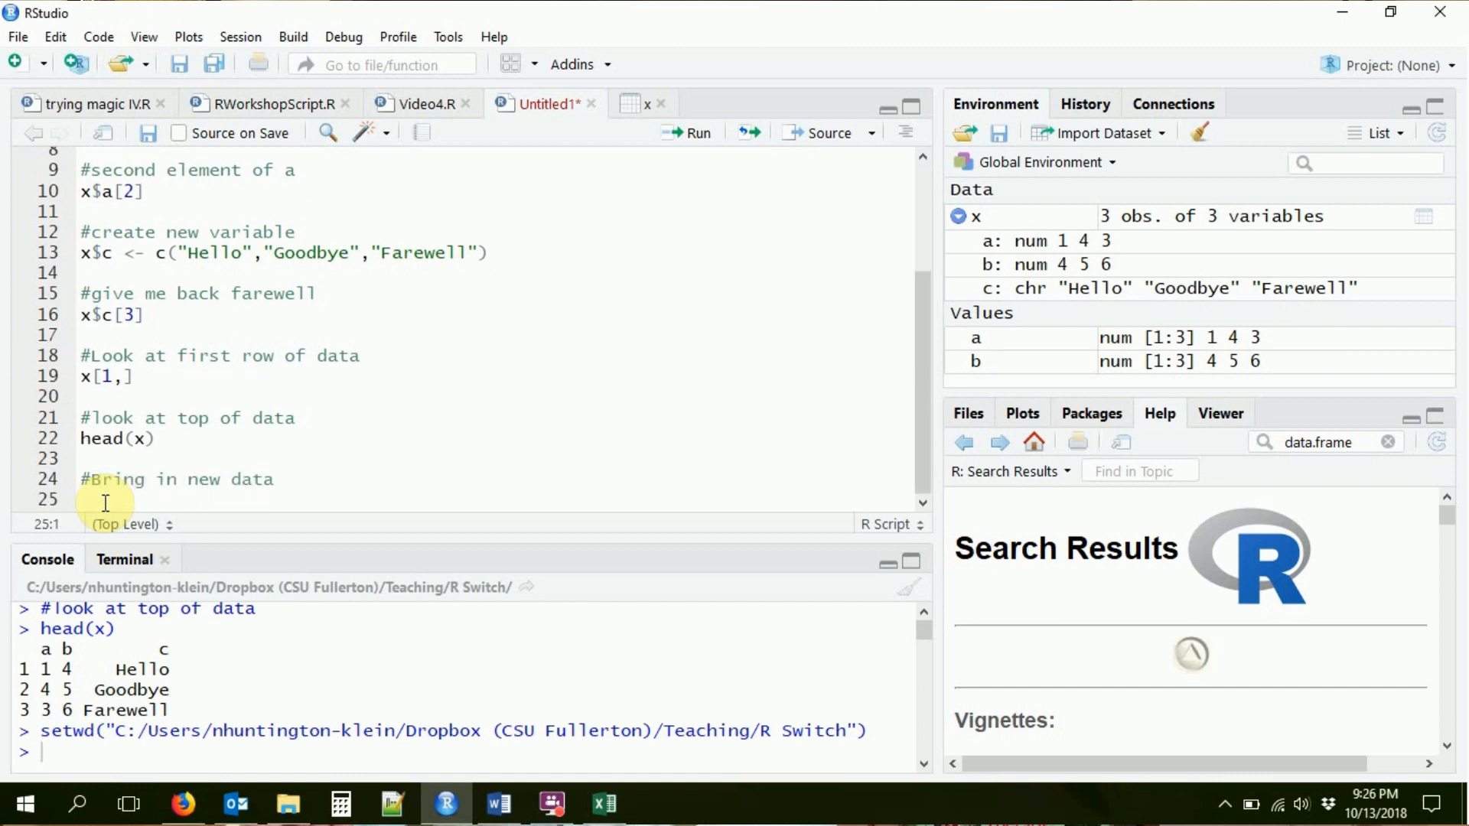
pyautogui.write('read.csv')
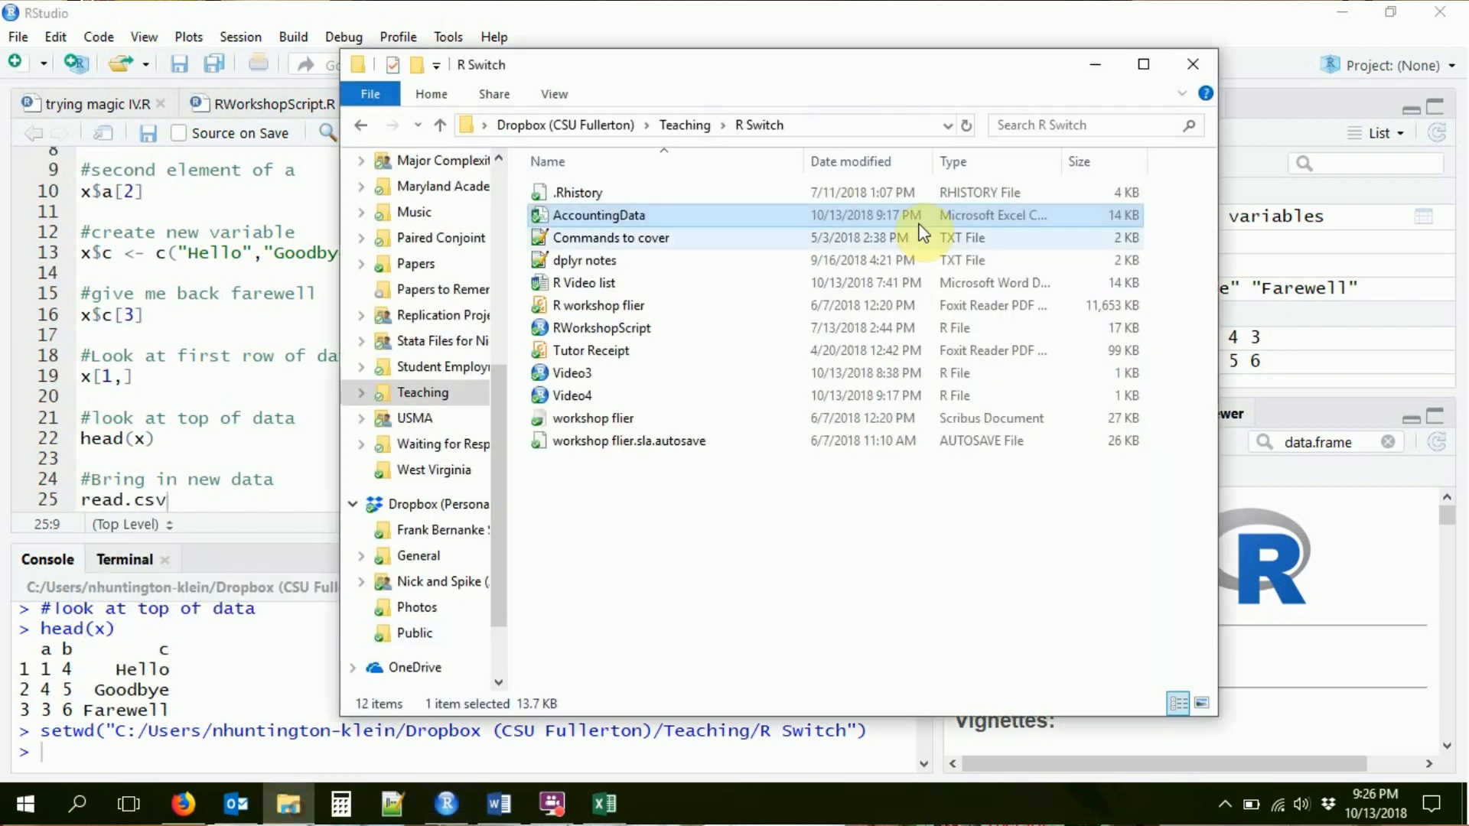
pyautogui.moveTo(641, 202)
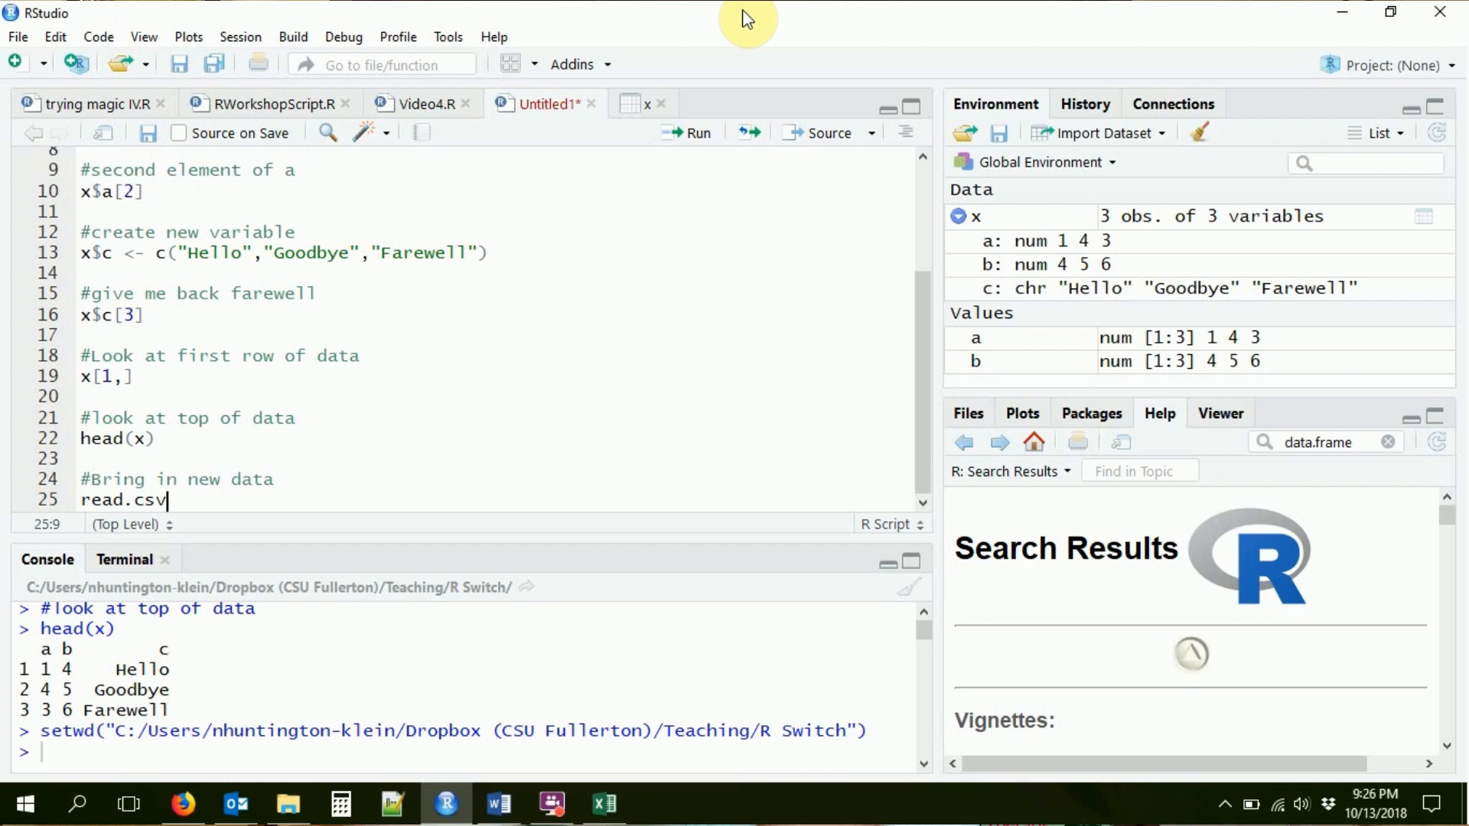
# Complete and run read.csv('AccountingData.csv'), printing the accounting data to the console.
pyautogui.write("('')")
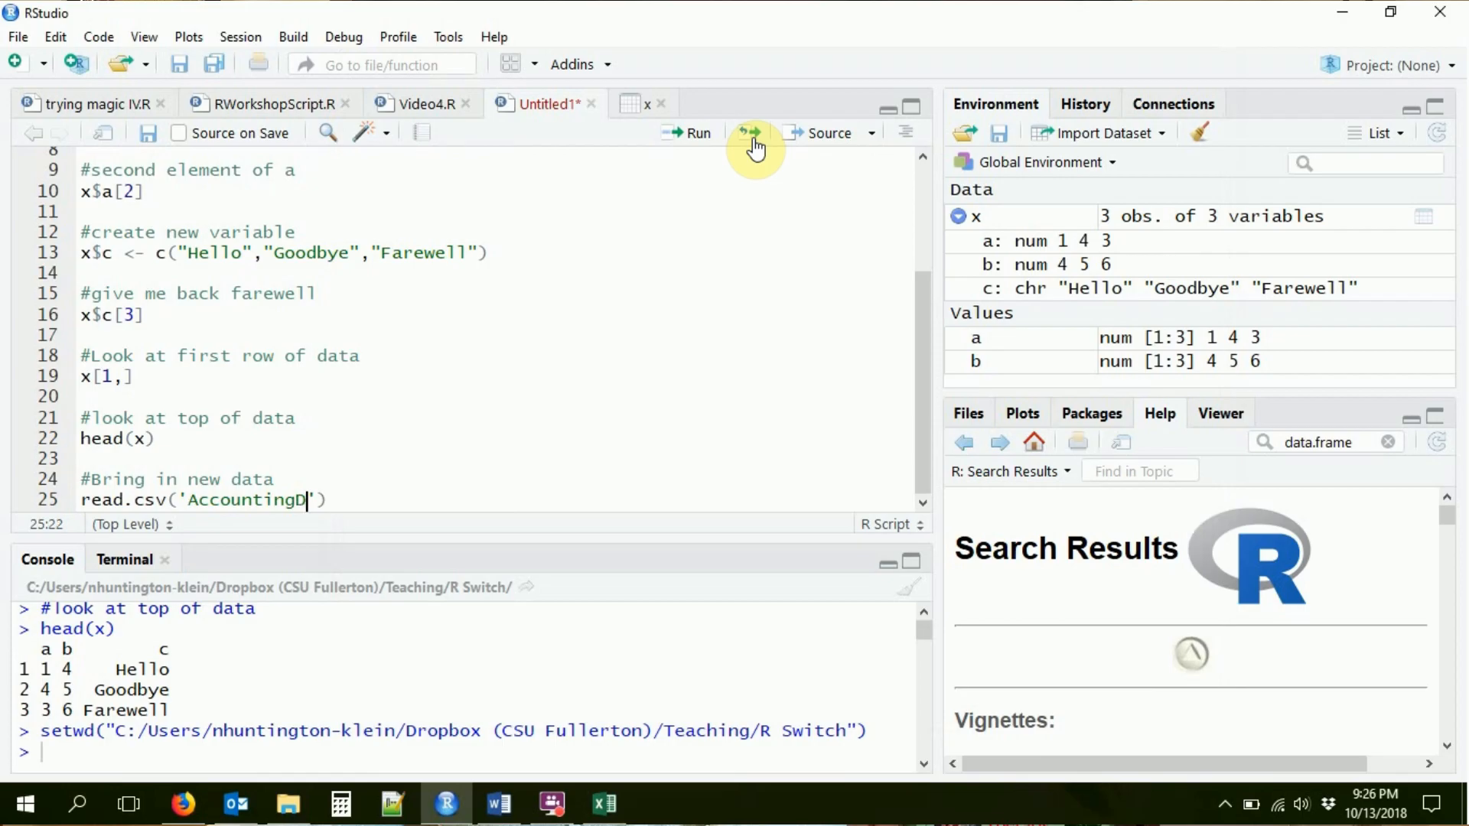
pyautogui.write('ata.csv')
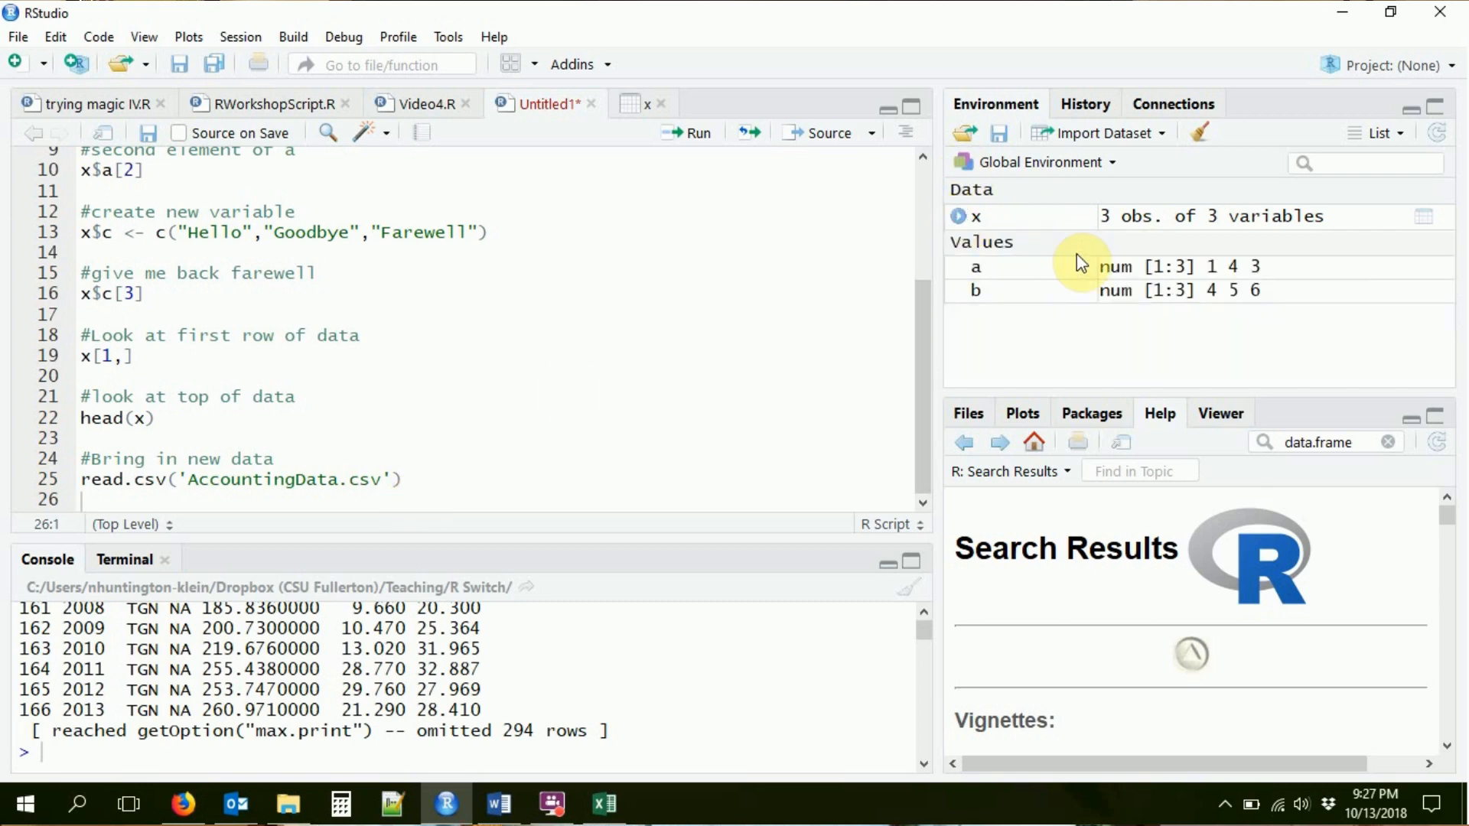
pyautogui.click(86, 479)
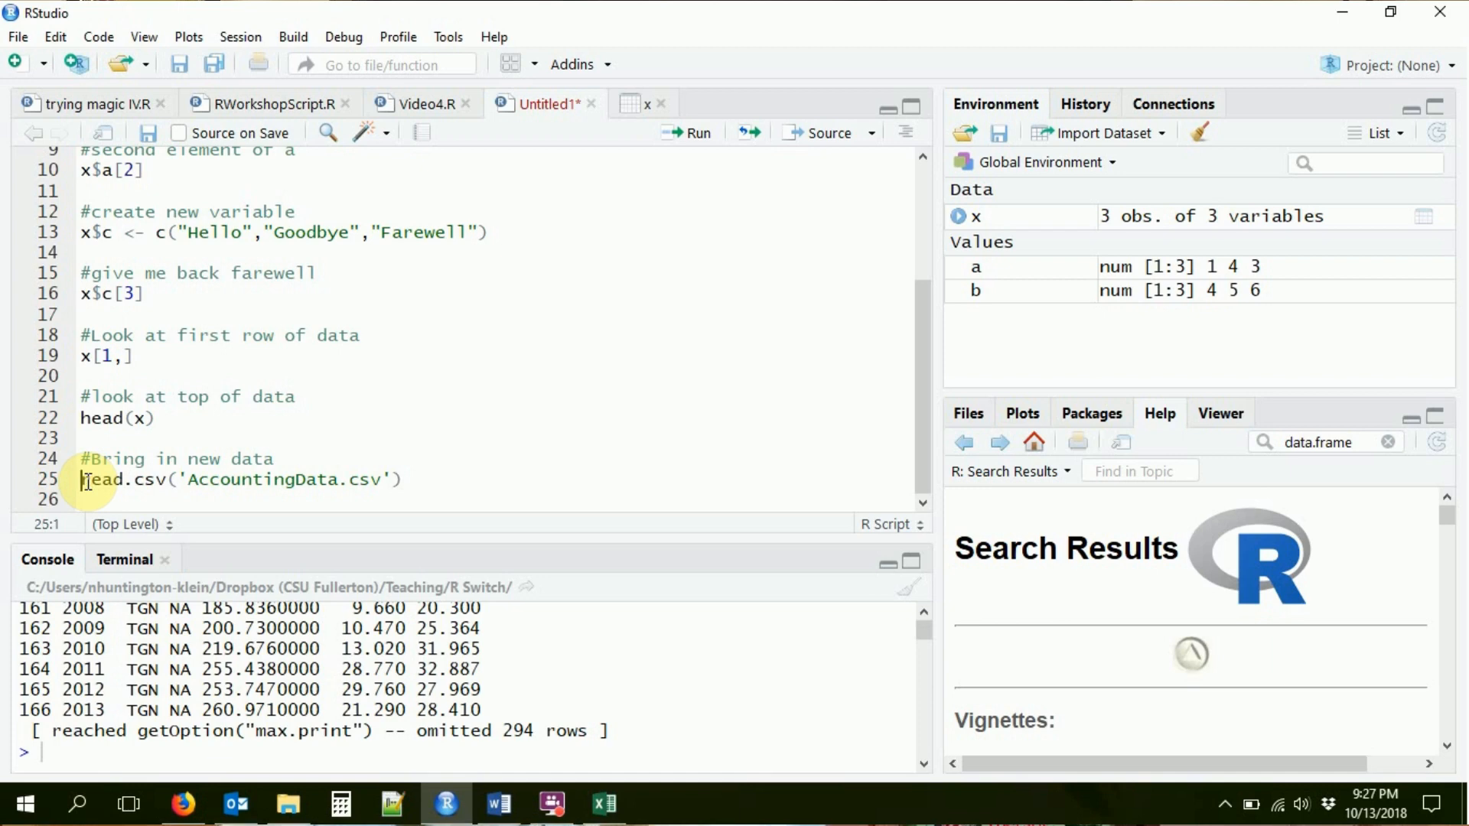
# Assign the read.csv('AccountingData.csv') result to actdata on line 25.
pyautogui.write('actdata')
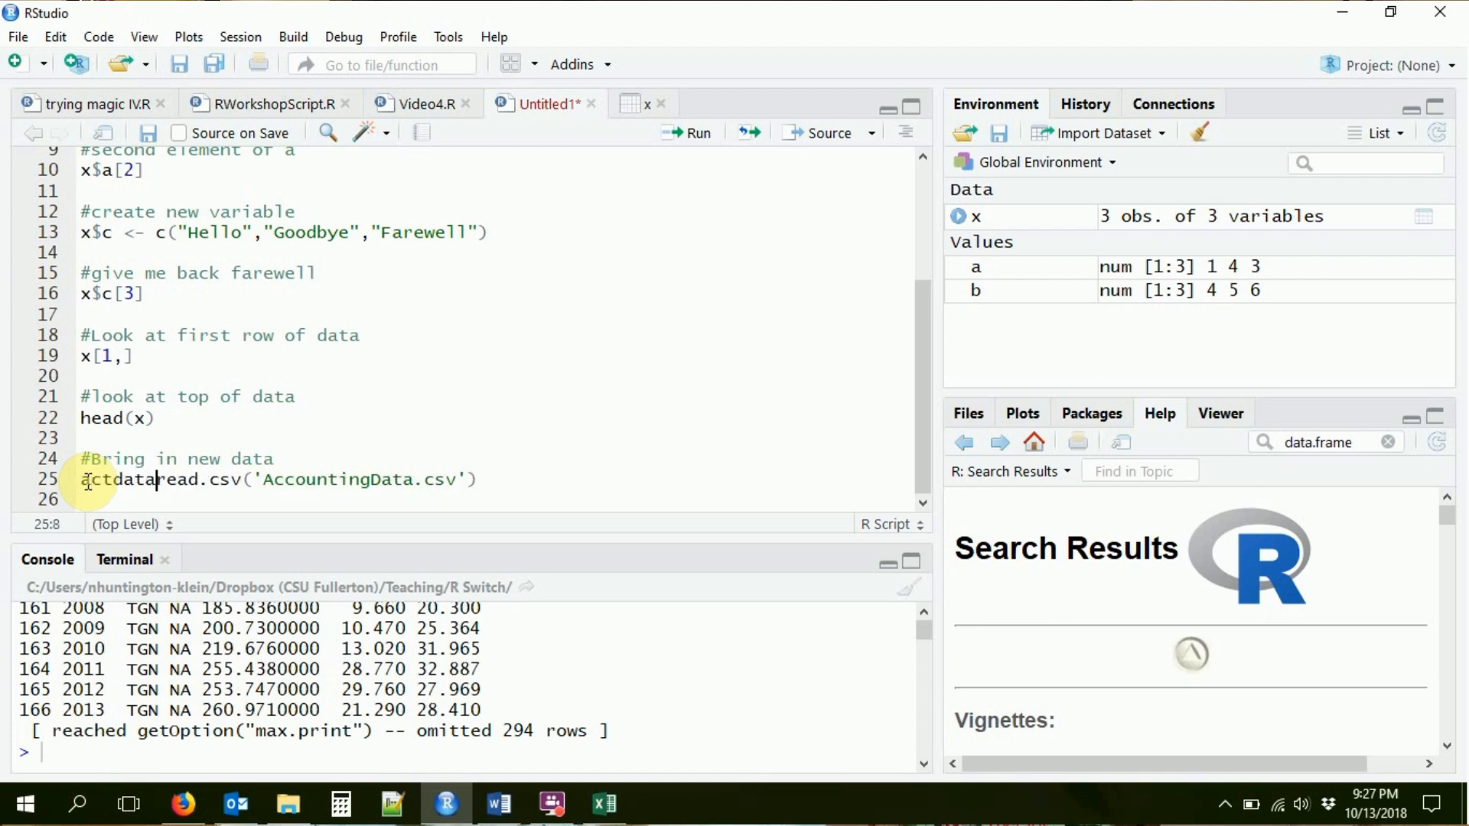
pyautogui.write('<-')
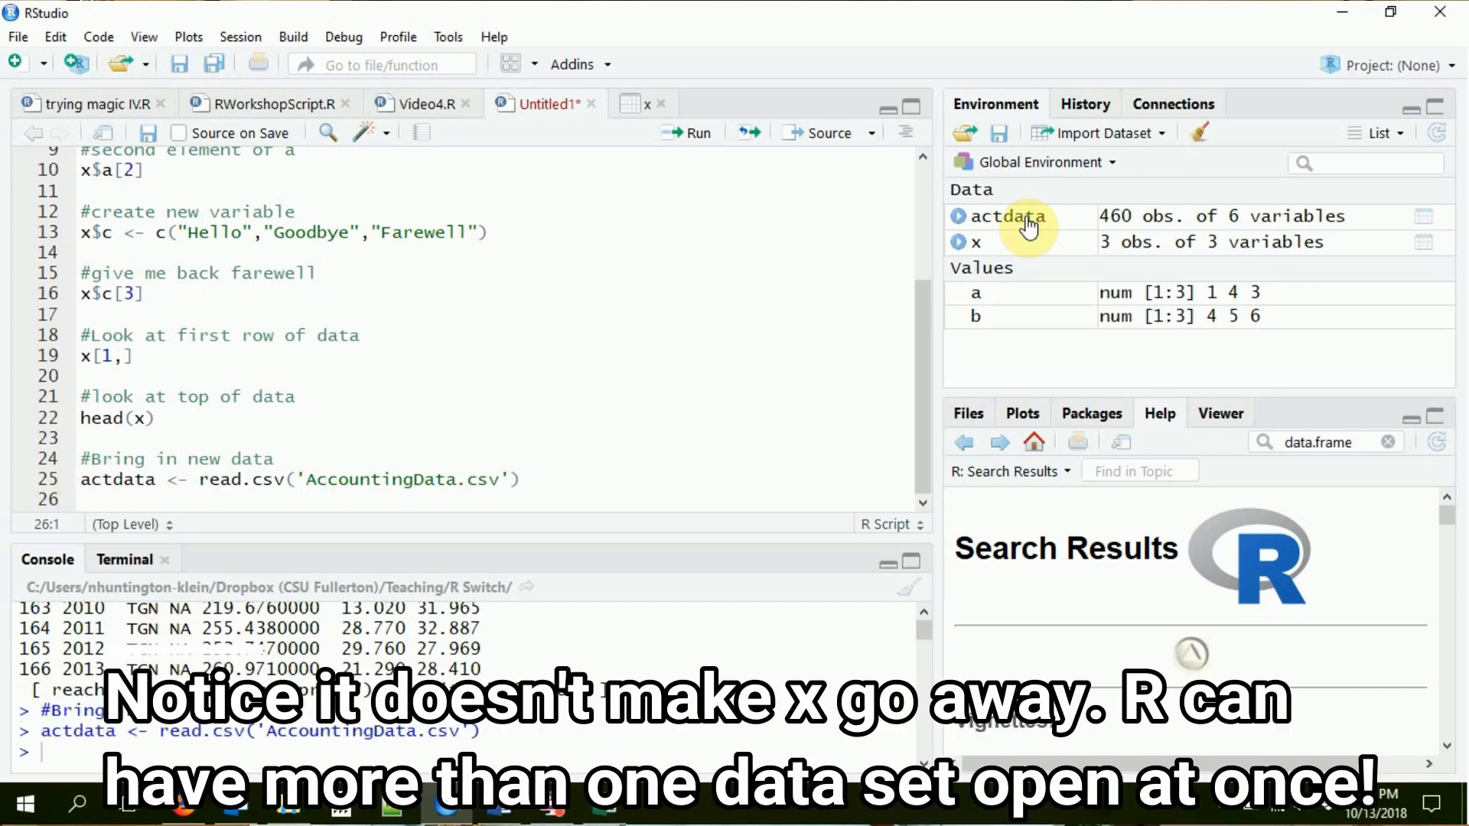
pyautogui.moveTo(1209, 225)
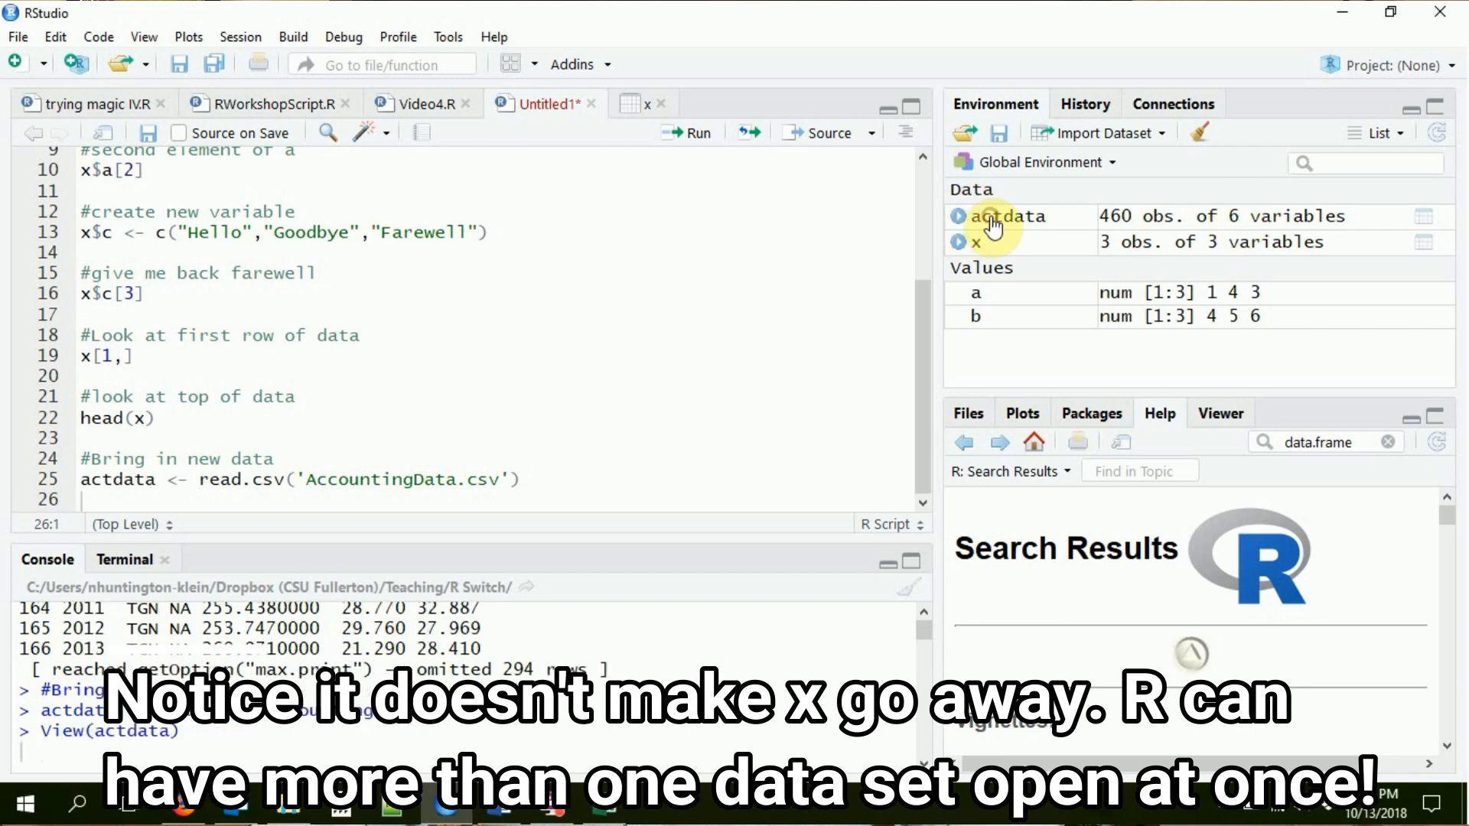
# Inspect actdata in the data viewer, return to the Untitled1 script and minimize Word.
pyautogui.click(1007, 215)
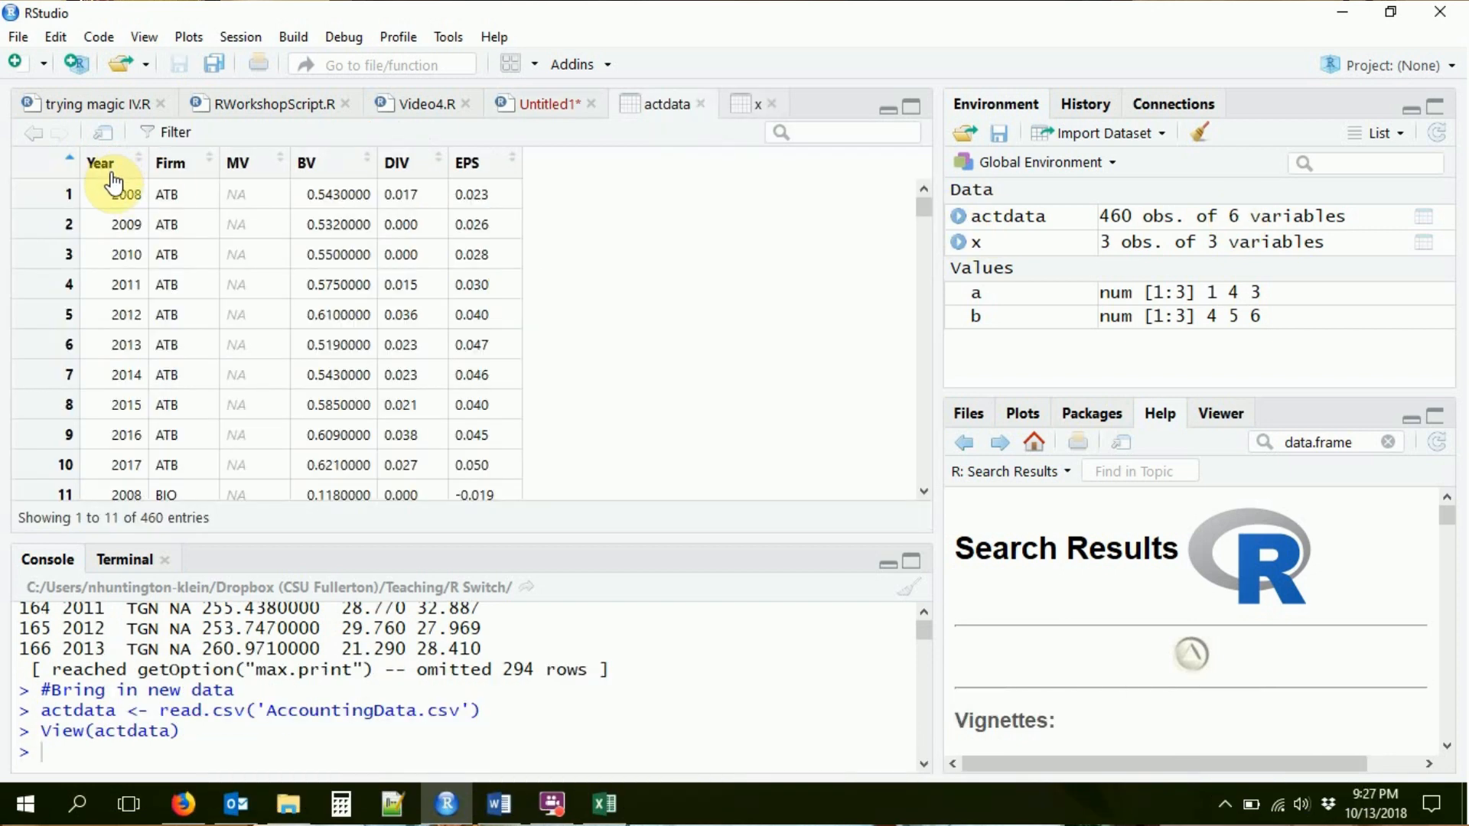
pyautogui.moveTo(150, 373)
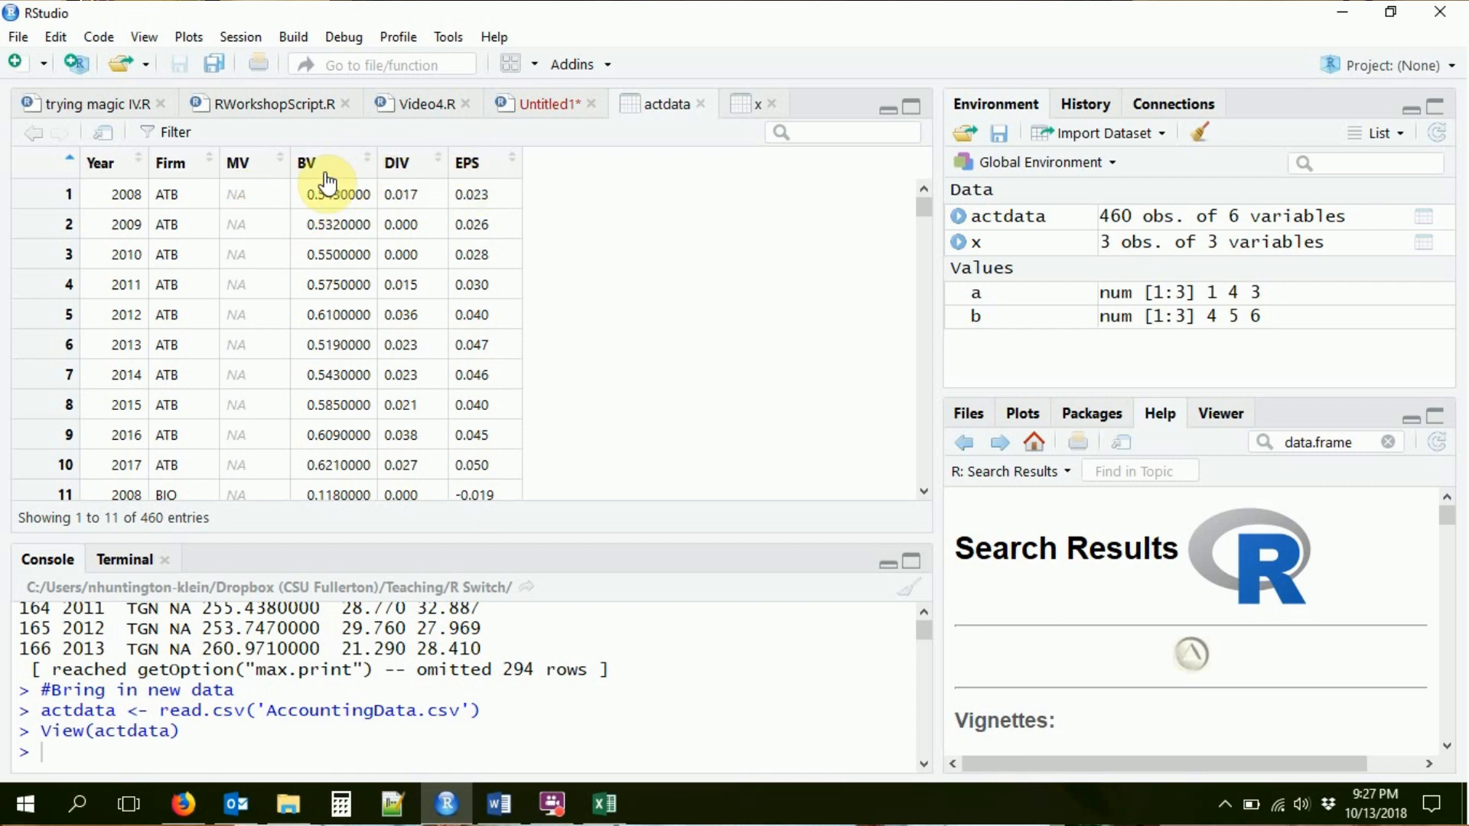
pyautogui.moveTo(416, 178)
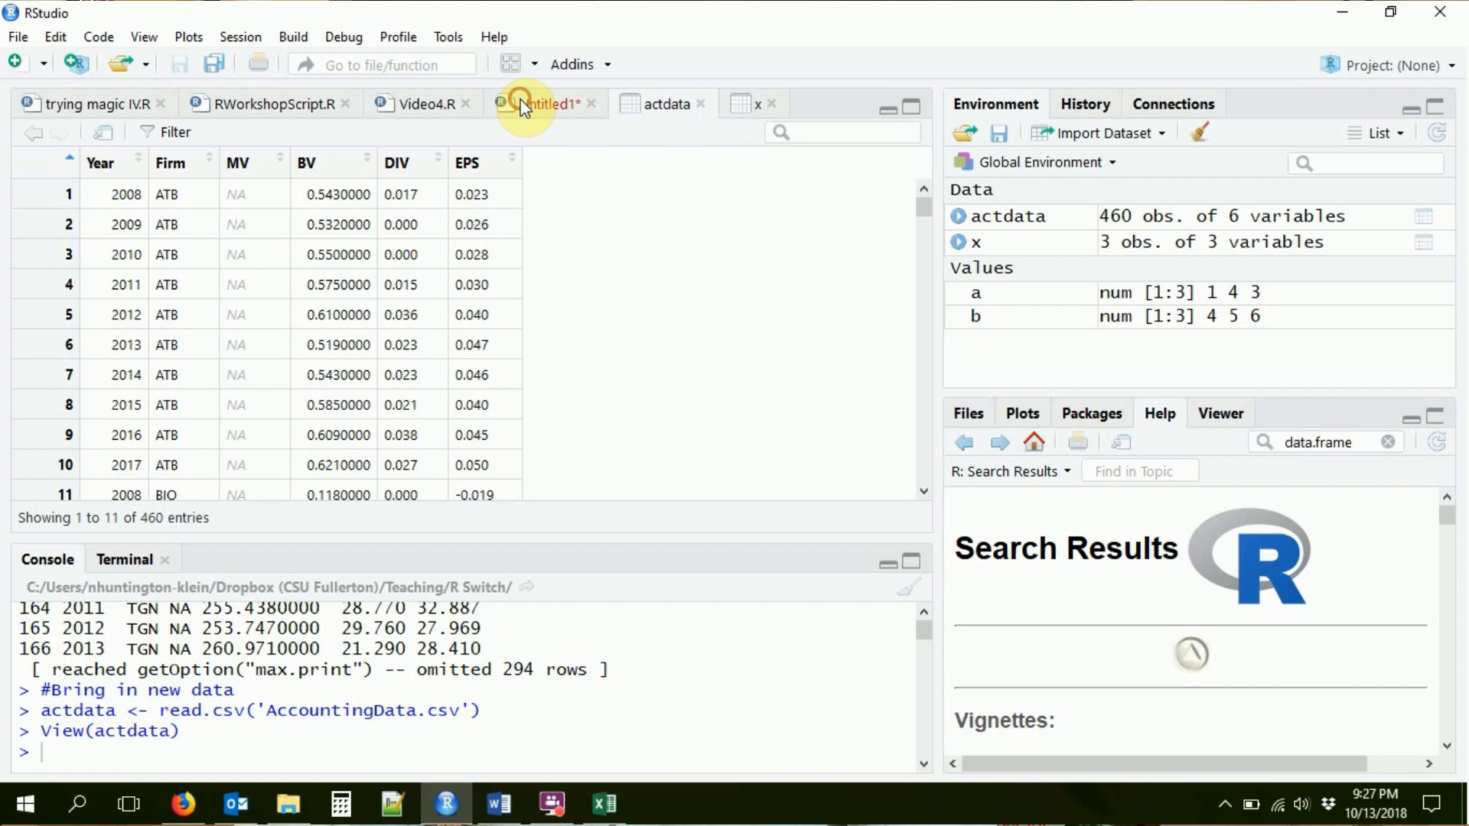
pyautogui.click(504, 804)
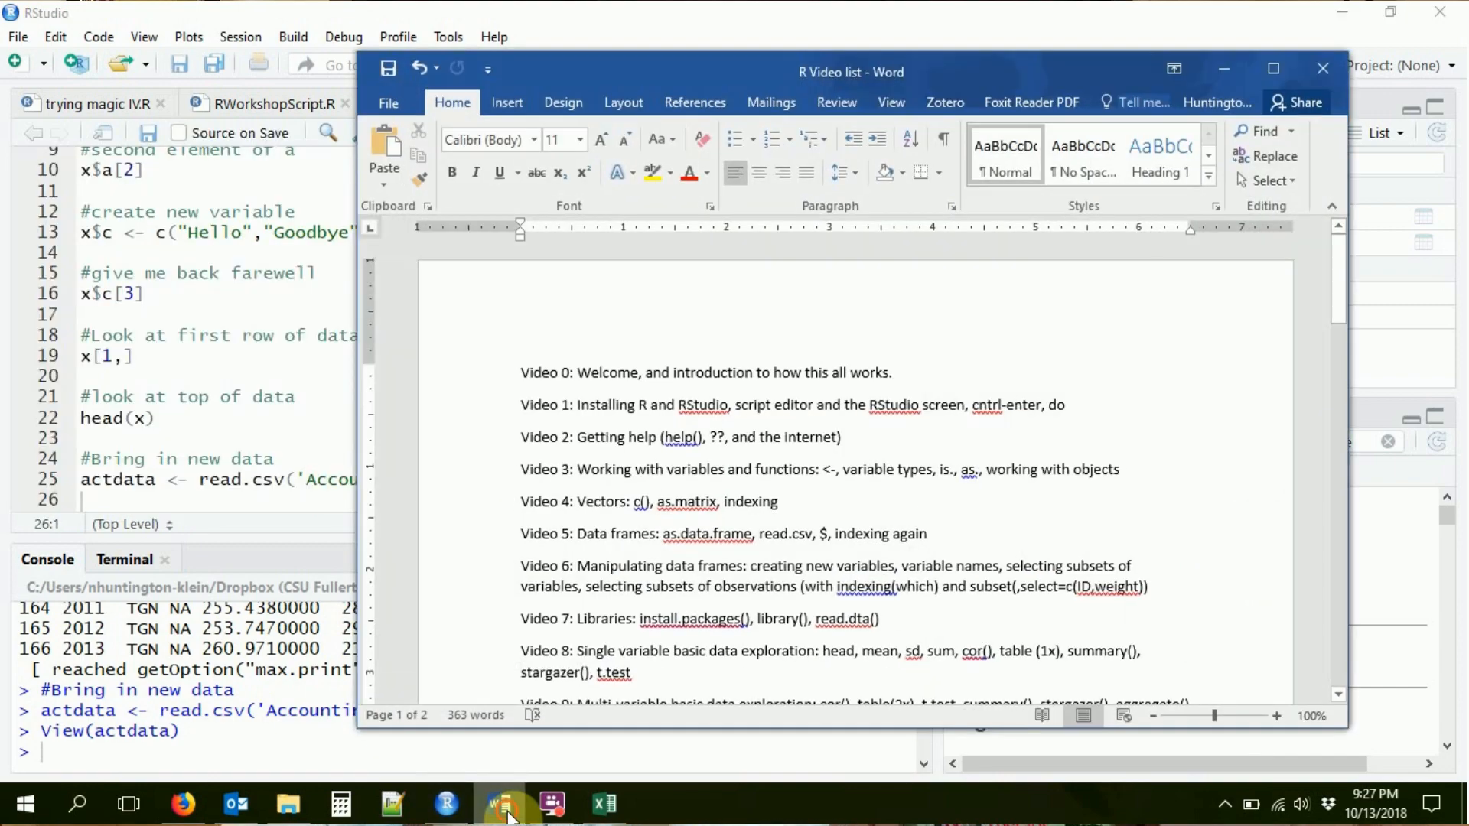
pyautogui.click(445, 803)
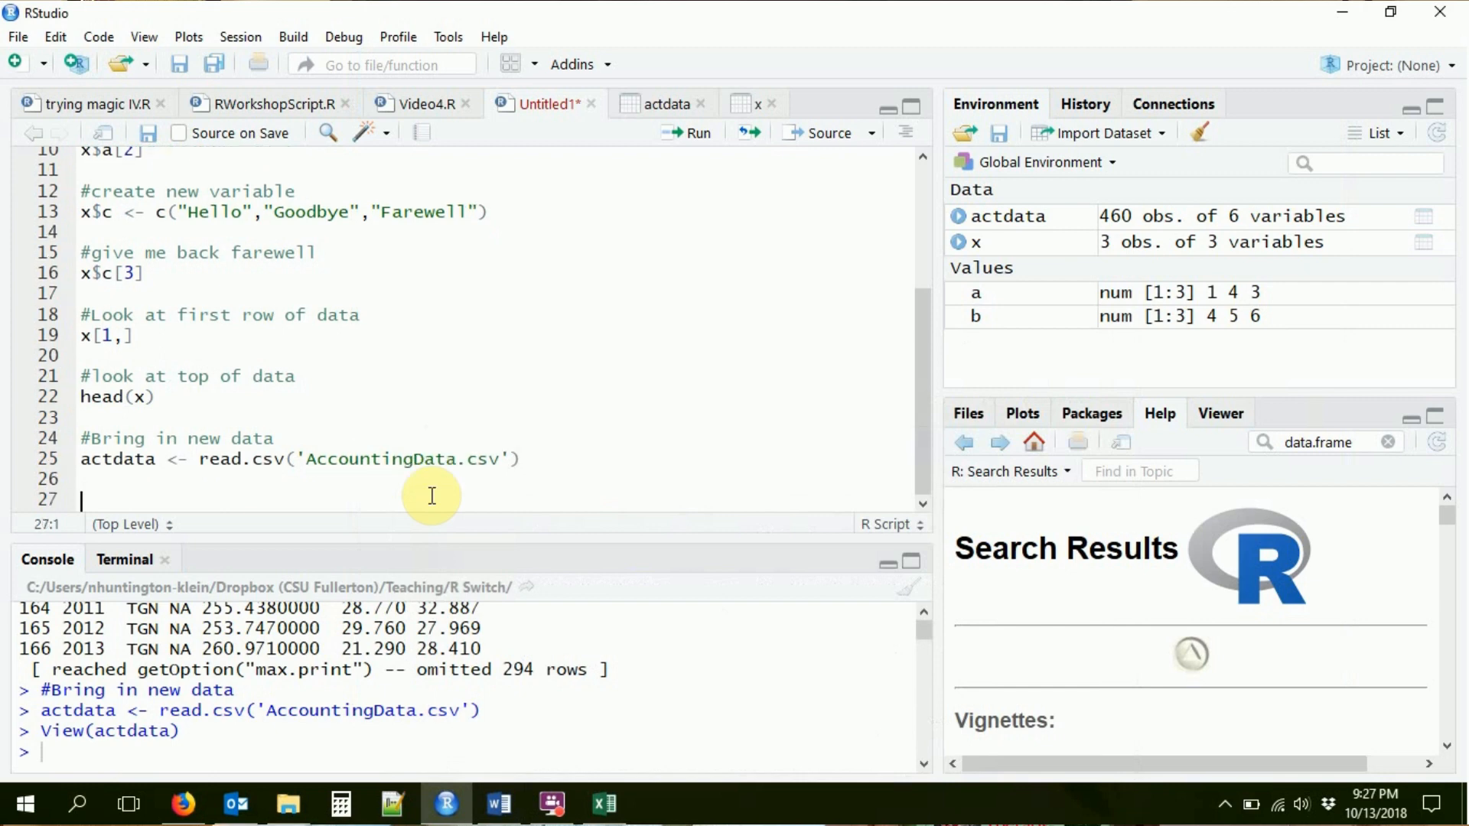
# Add a third-row comment and actdata$DIV[3] to pull the third DIV value.
pyautogui.write('#Look at the')
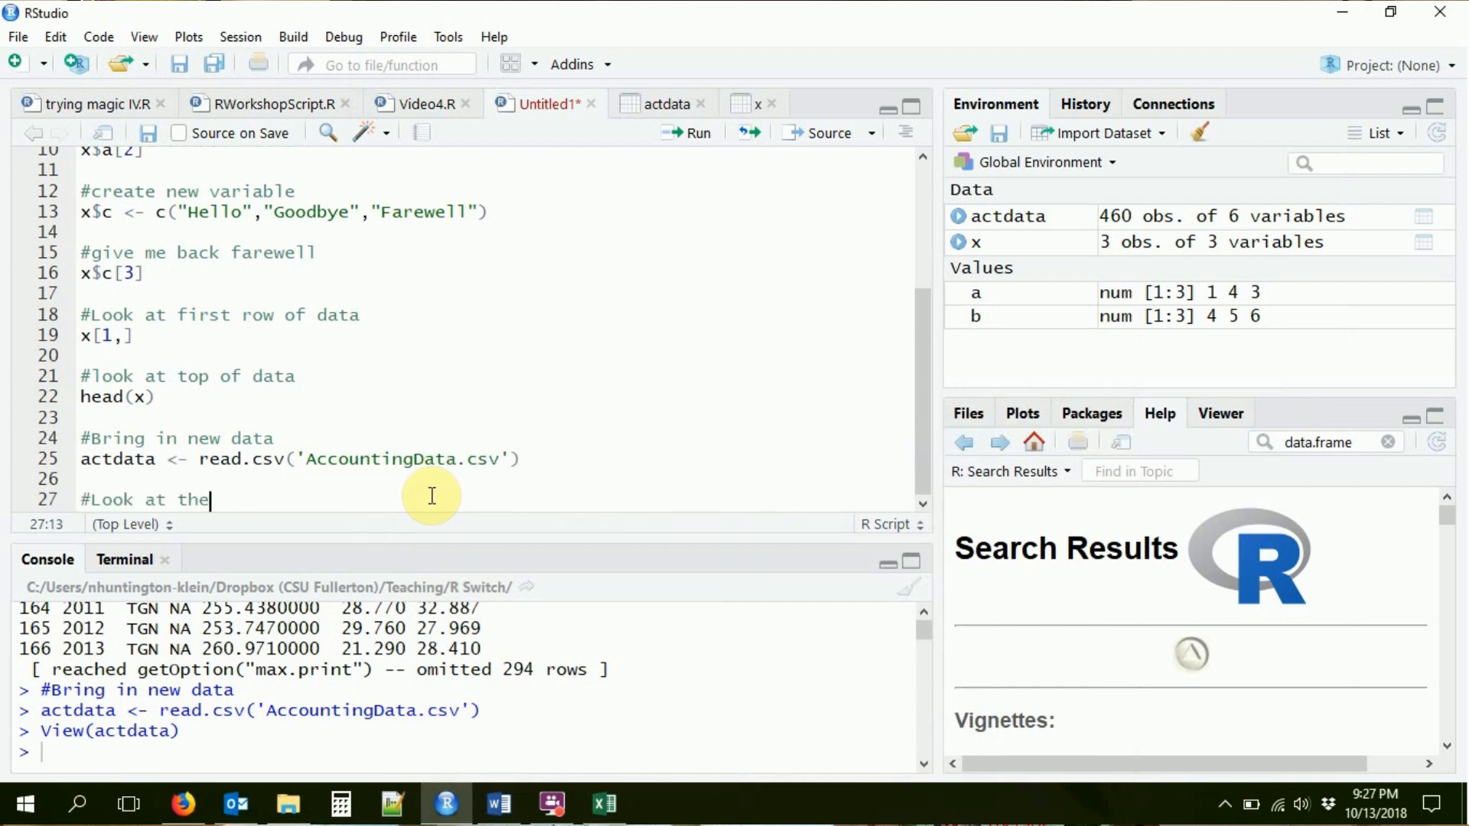
pyautogui.write('third')
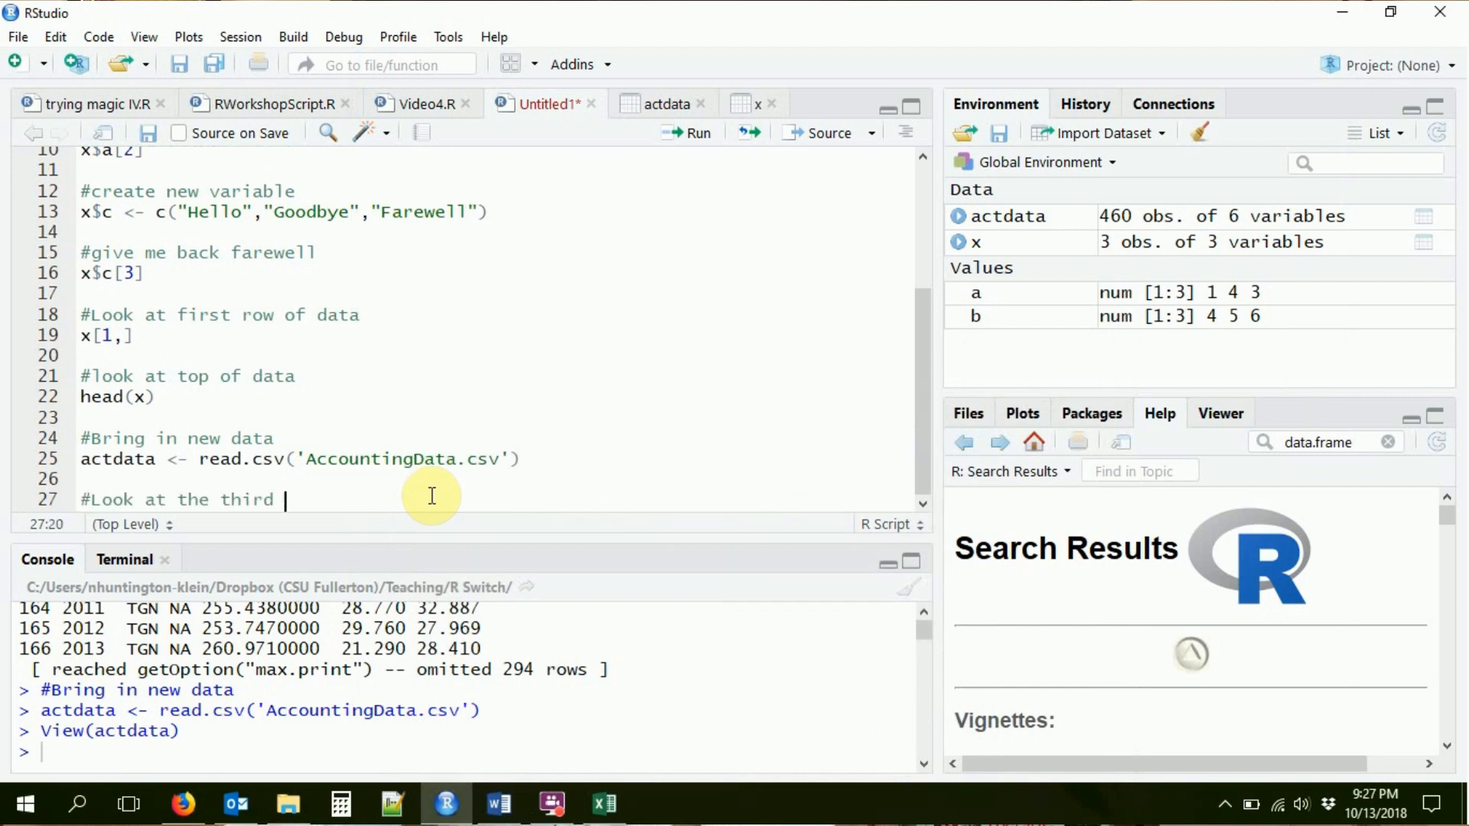
pyautogui.write('row of the DIV variable')
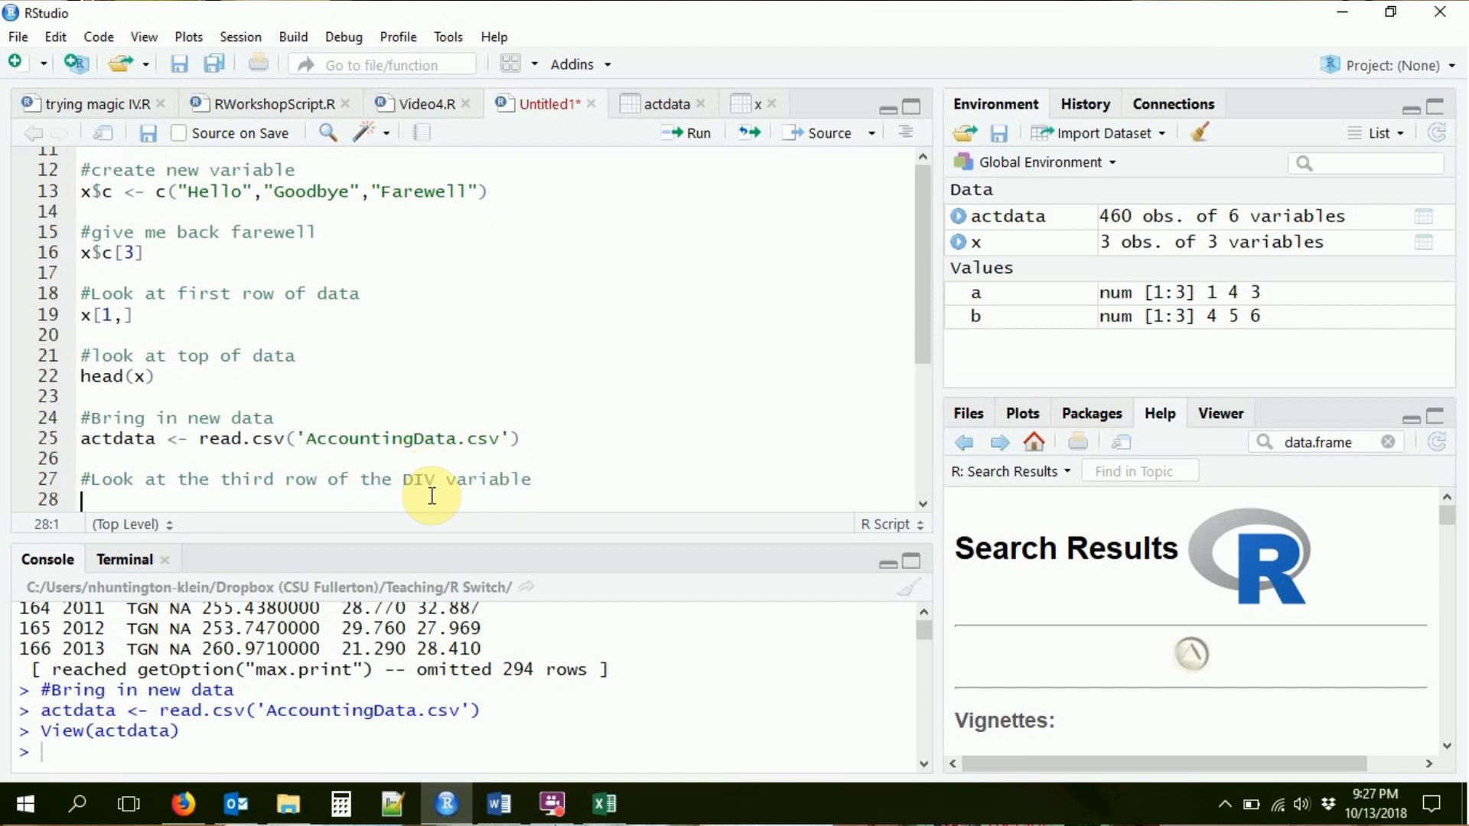
pyautogui.write('actdata')
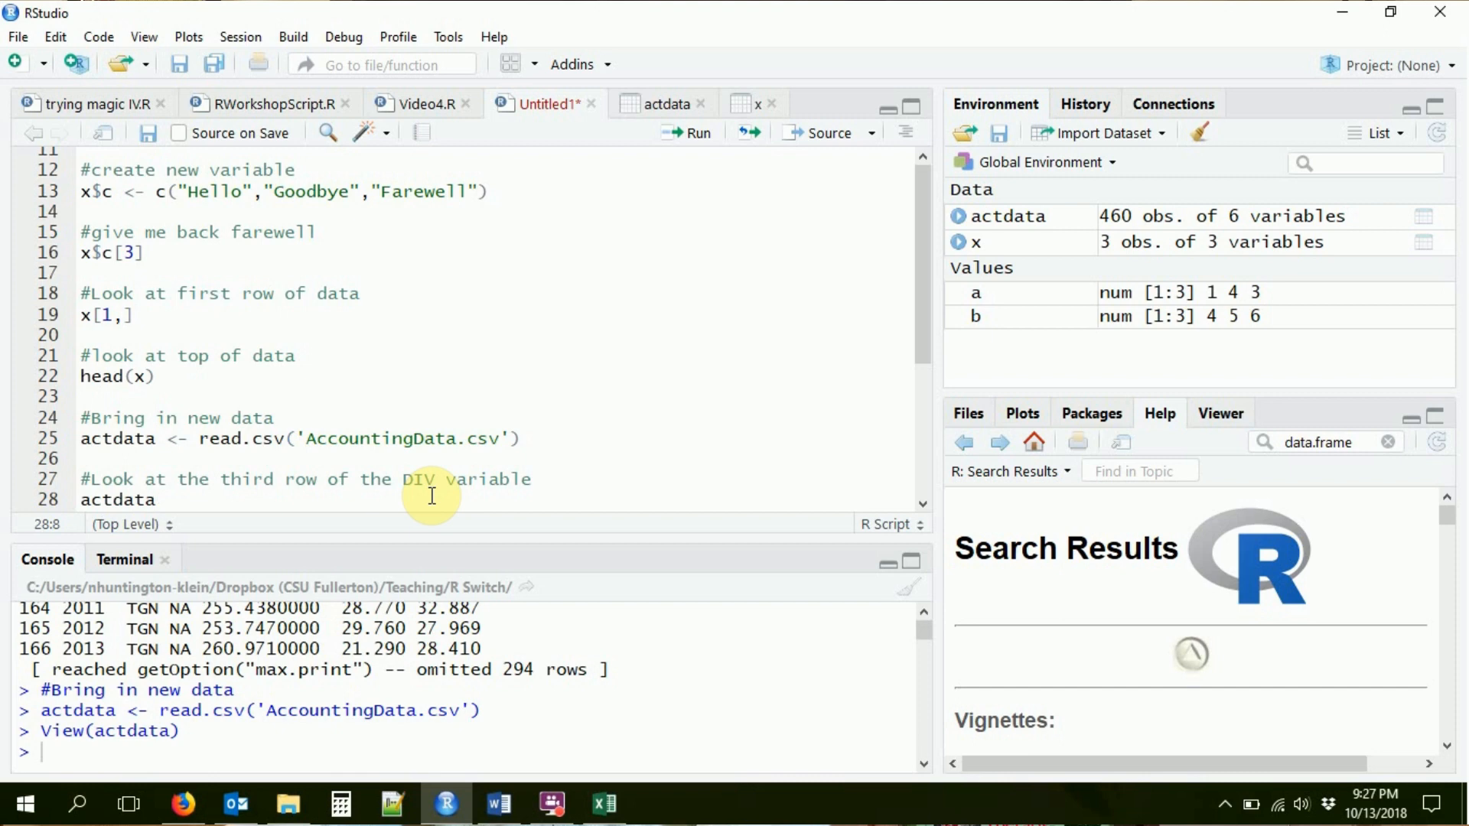
pyautogui.write('$')
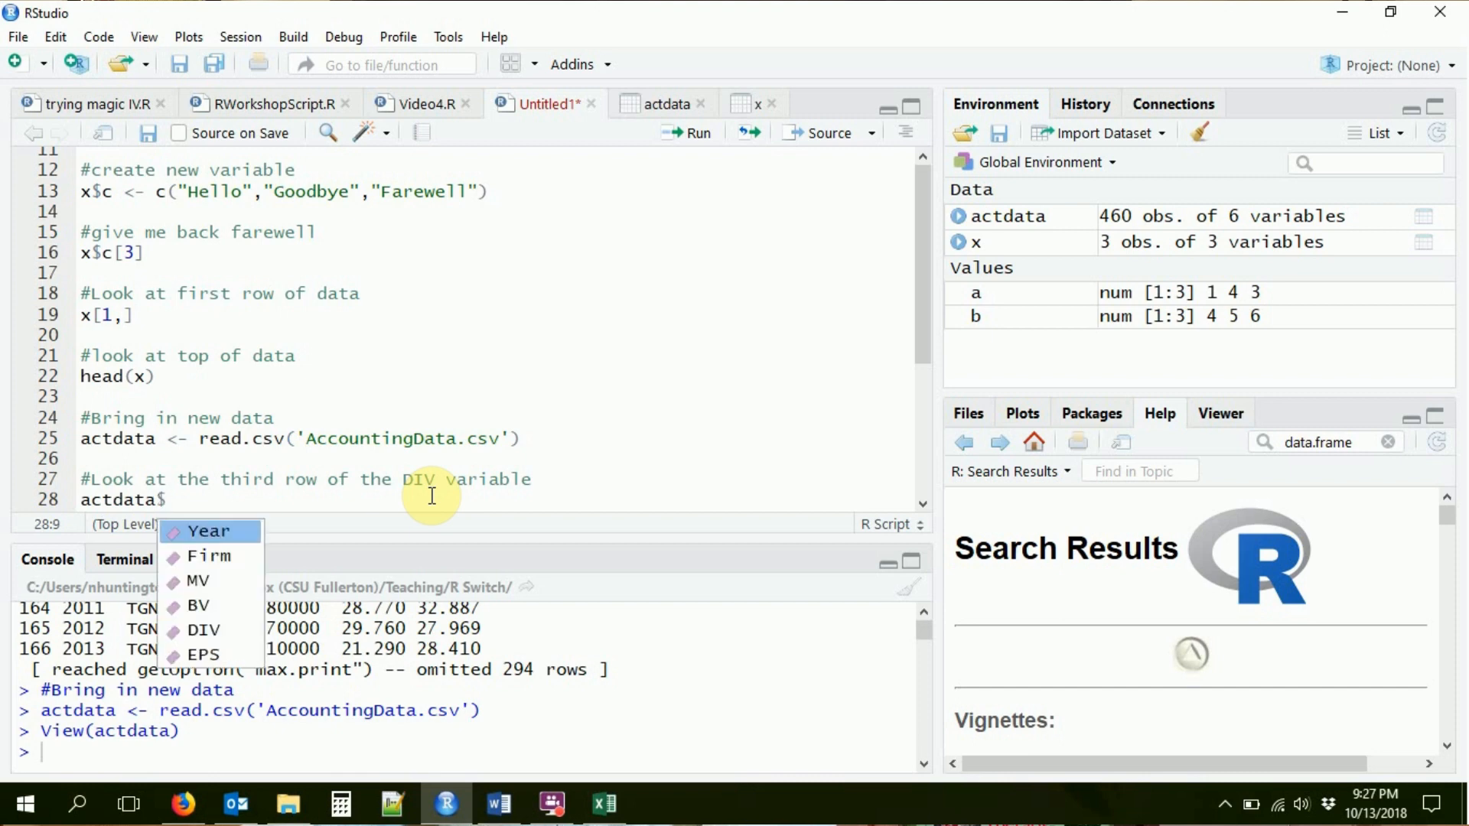
pyautogui.press('down')
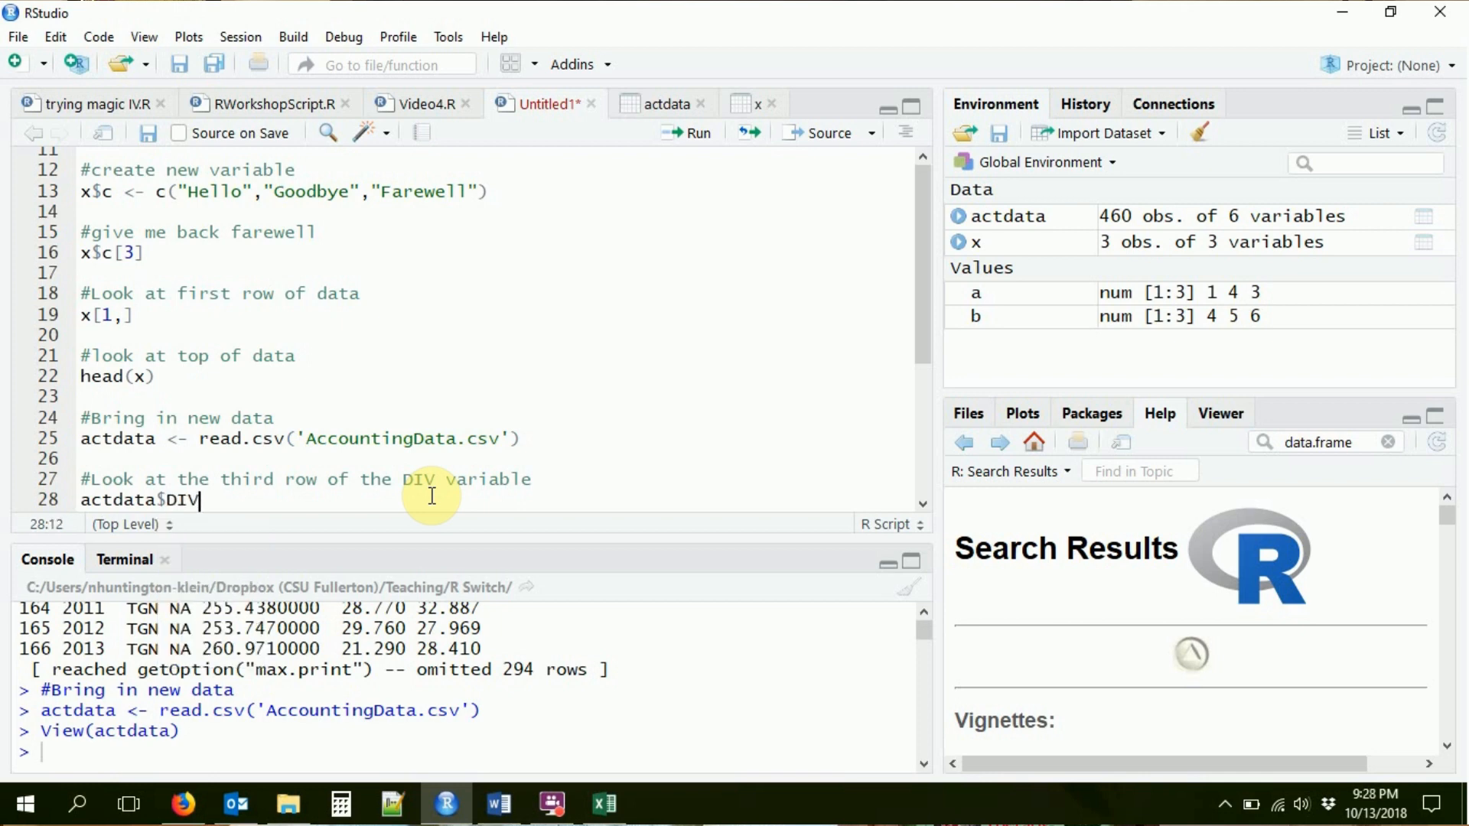
pyautogui.write('[]')
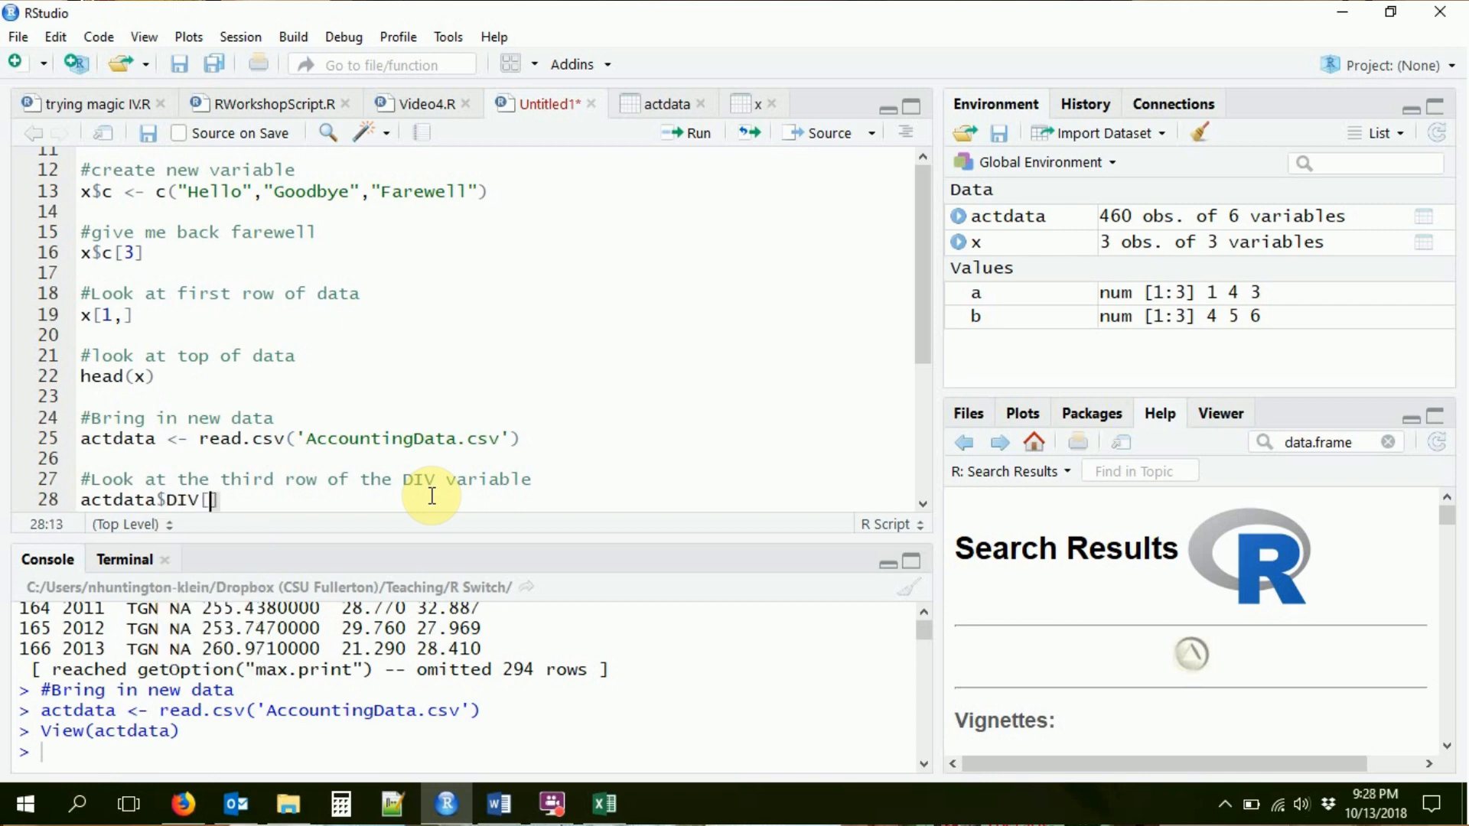
pyautogui.write('3')
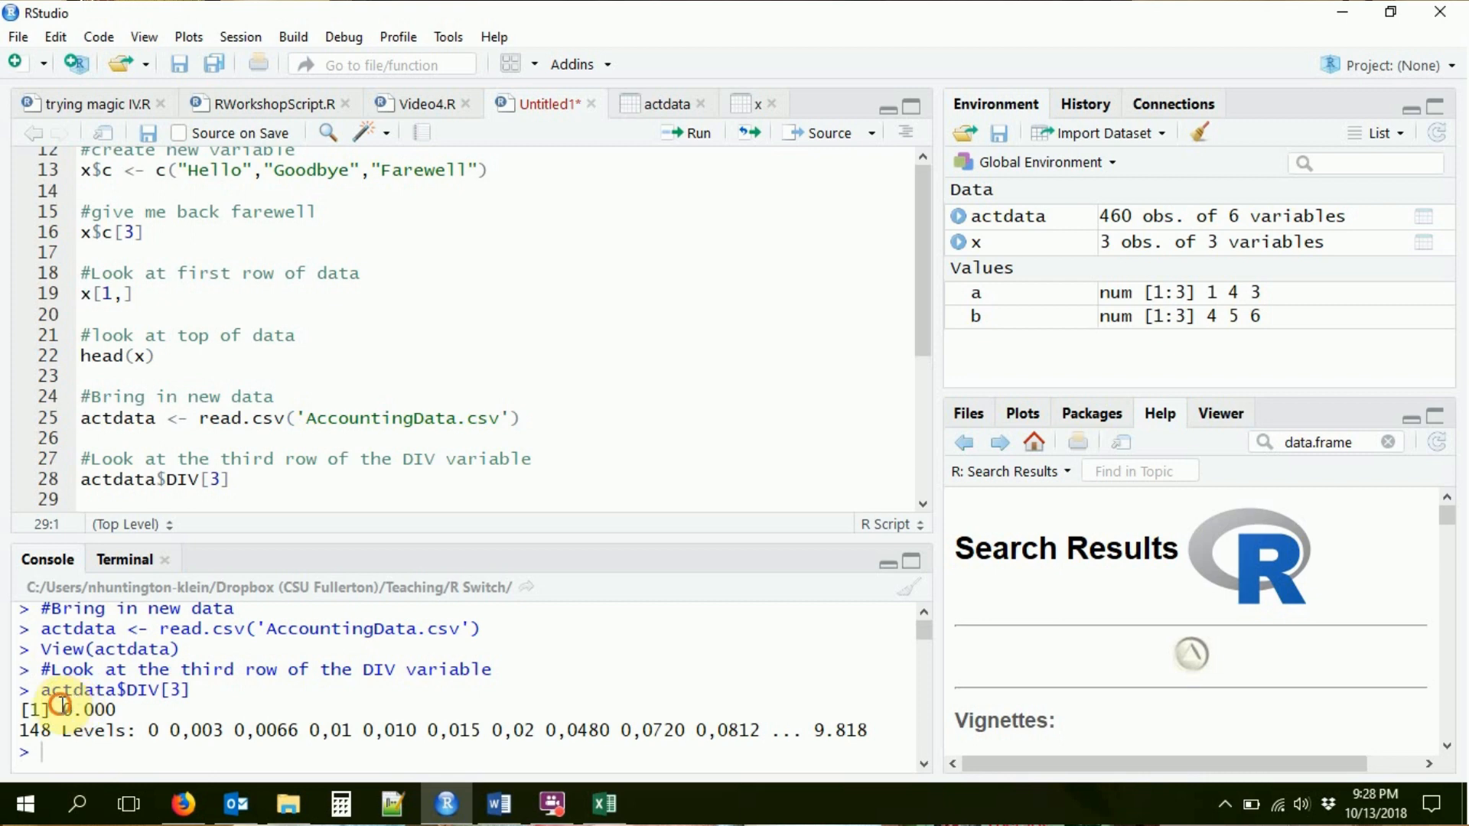
# Highlight the console result 0.000 with its 148 factor levels.
pyautogui.doubleClick(87, 709)
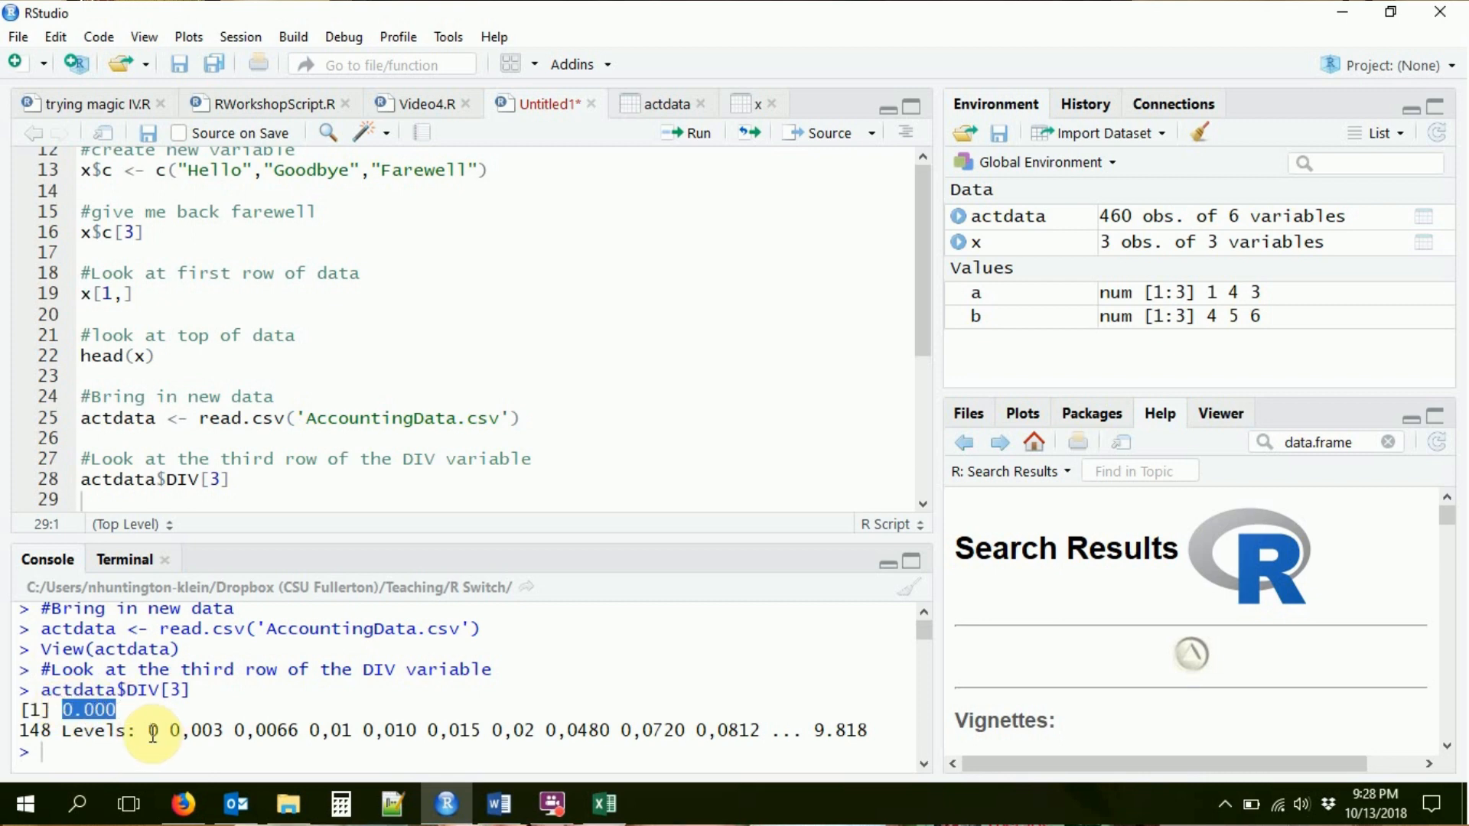
pyautogui.moveTo(150, 730); pyautogui.dragTo(866, 730)
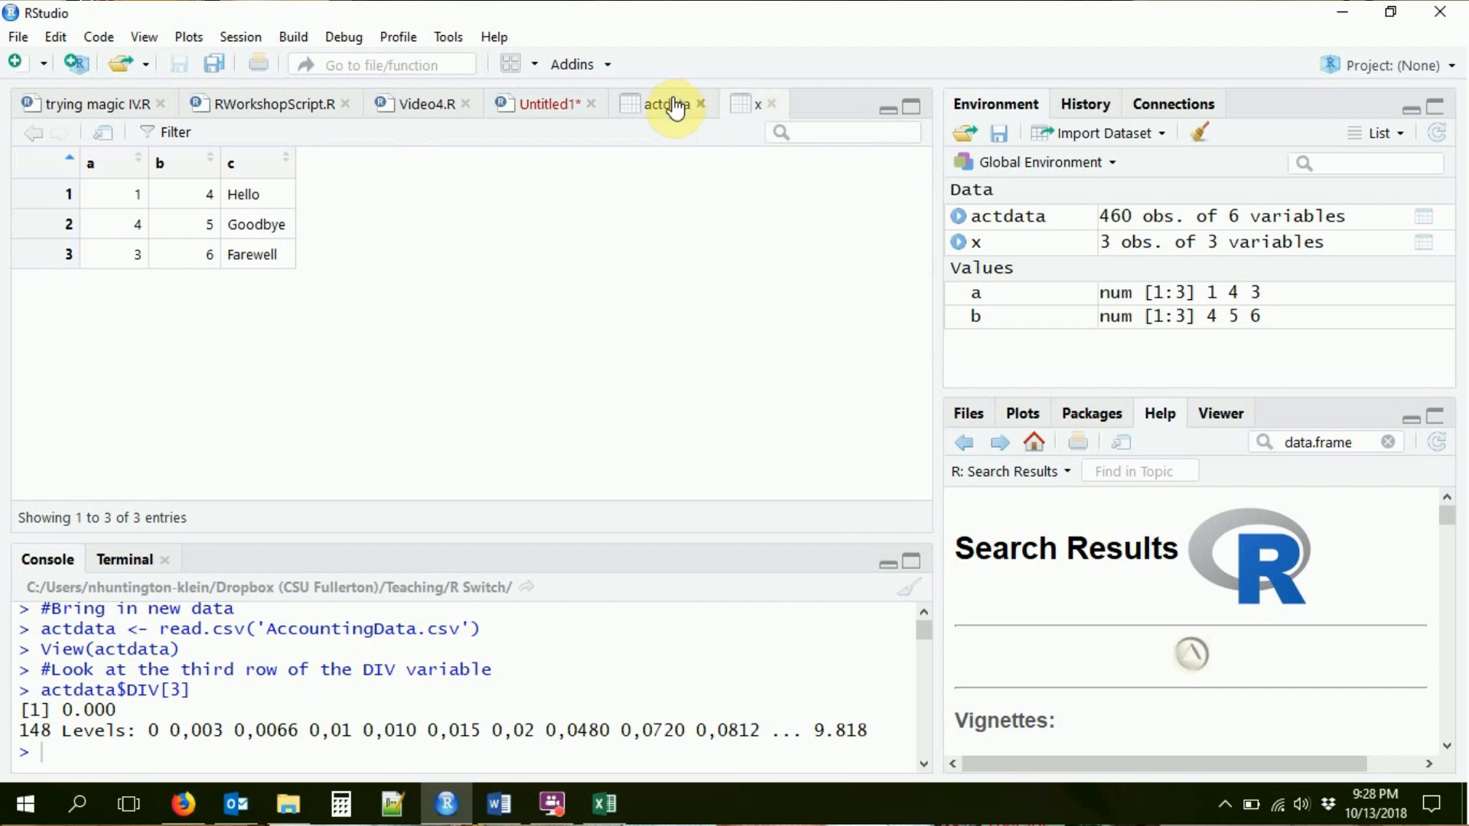
# Check row 3 DIV is 0.000 in the actdata viewer, then return to the script.
pyautogui.click(666, 103)
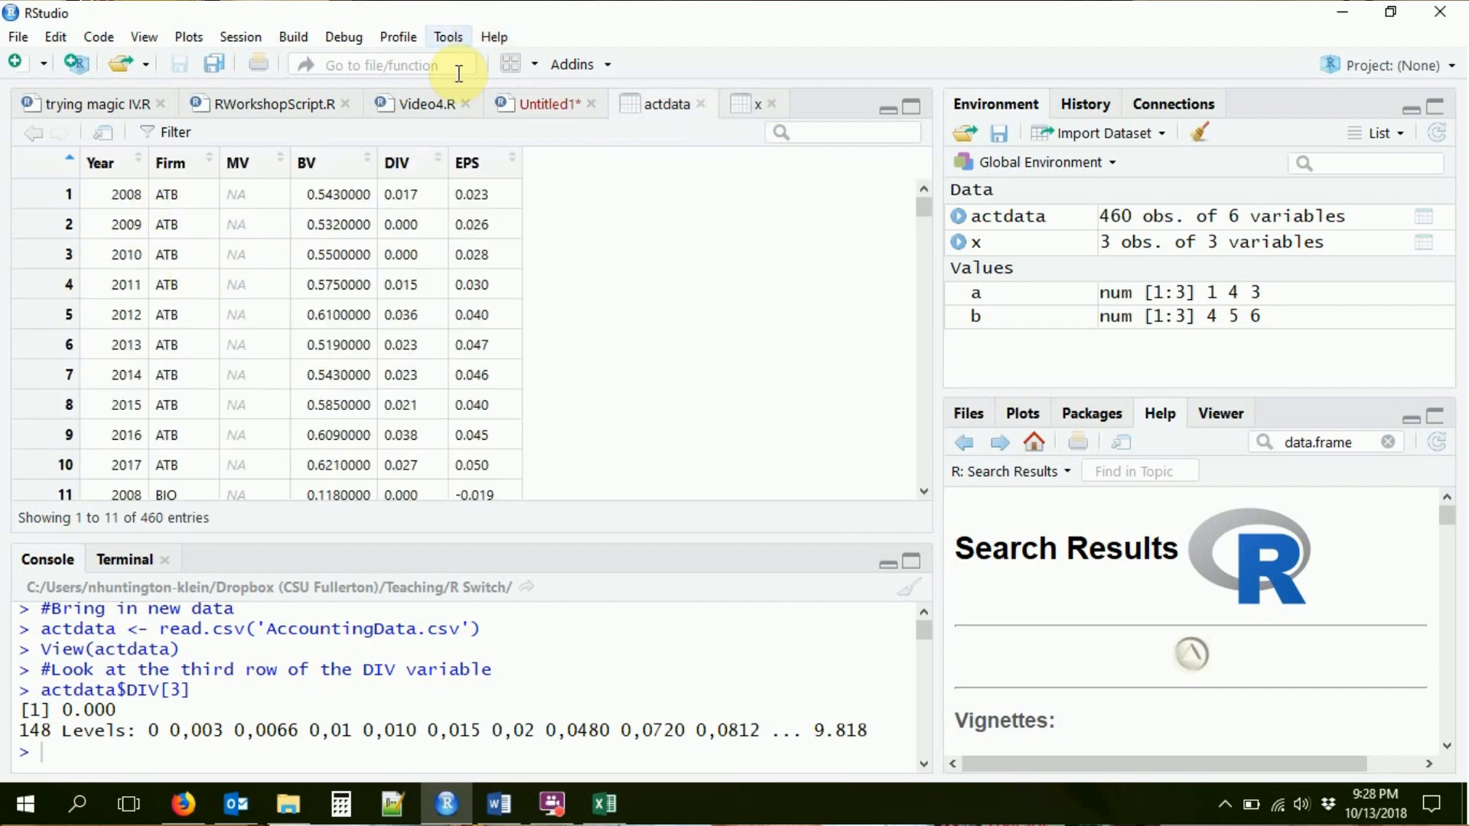
pyautogui.click(537, 102)
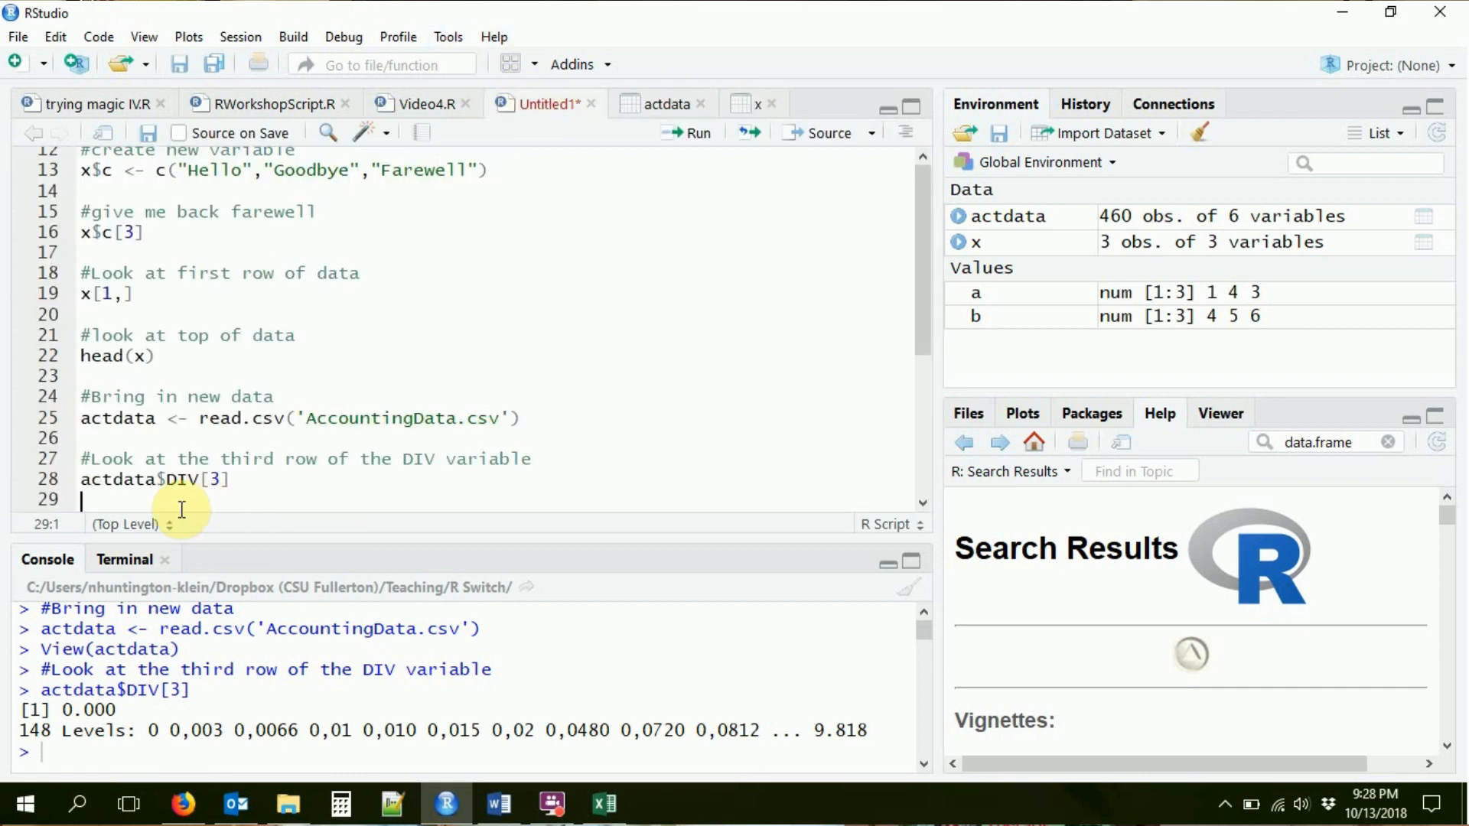
# Add '#Show me ATB' and actdata[actdata$Firm=="ATB",] to list firm ATB's rows.
pyautogui.write('#')
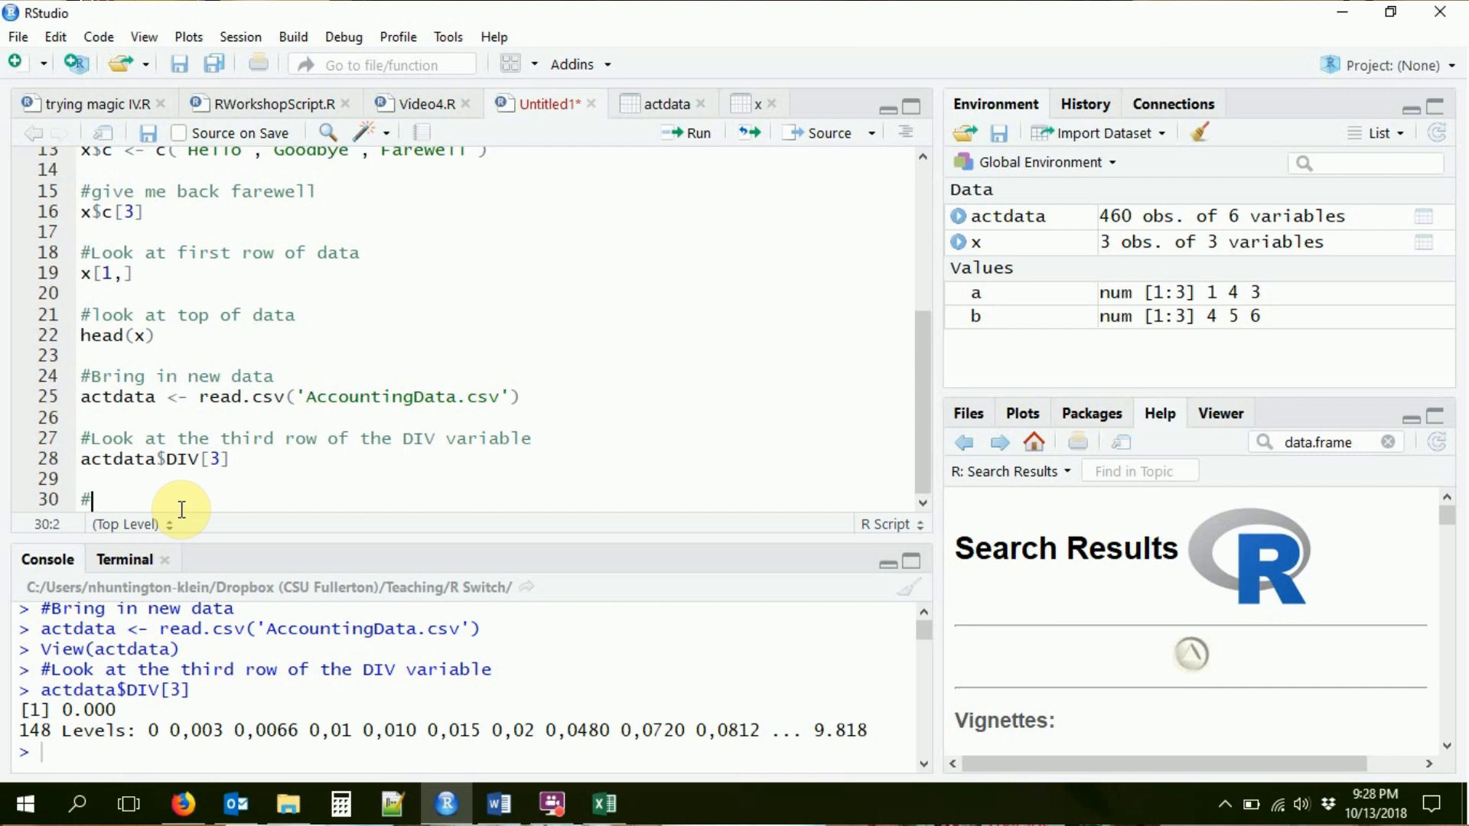
pyautogui.write('Show me')
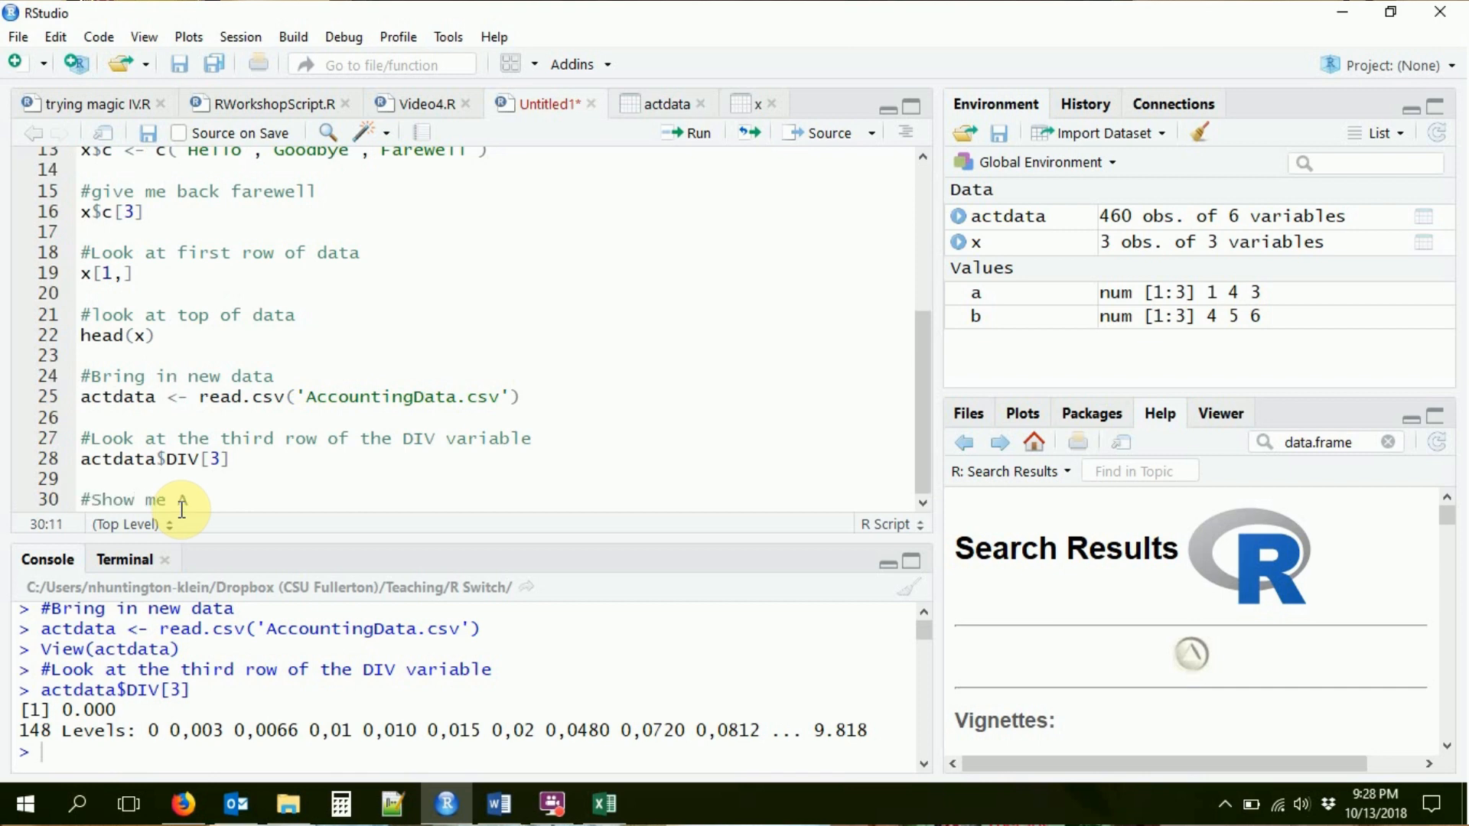
pyautogui.write('A')
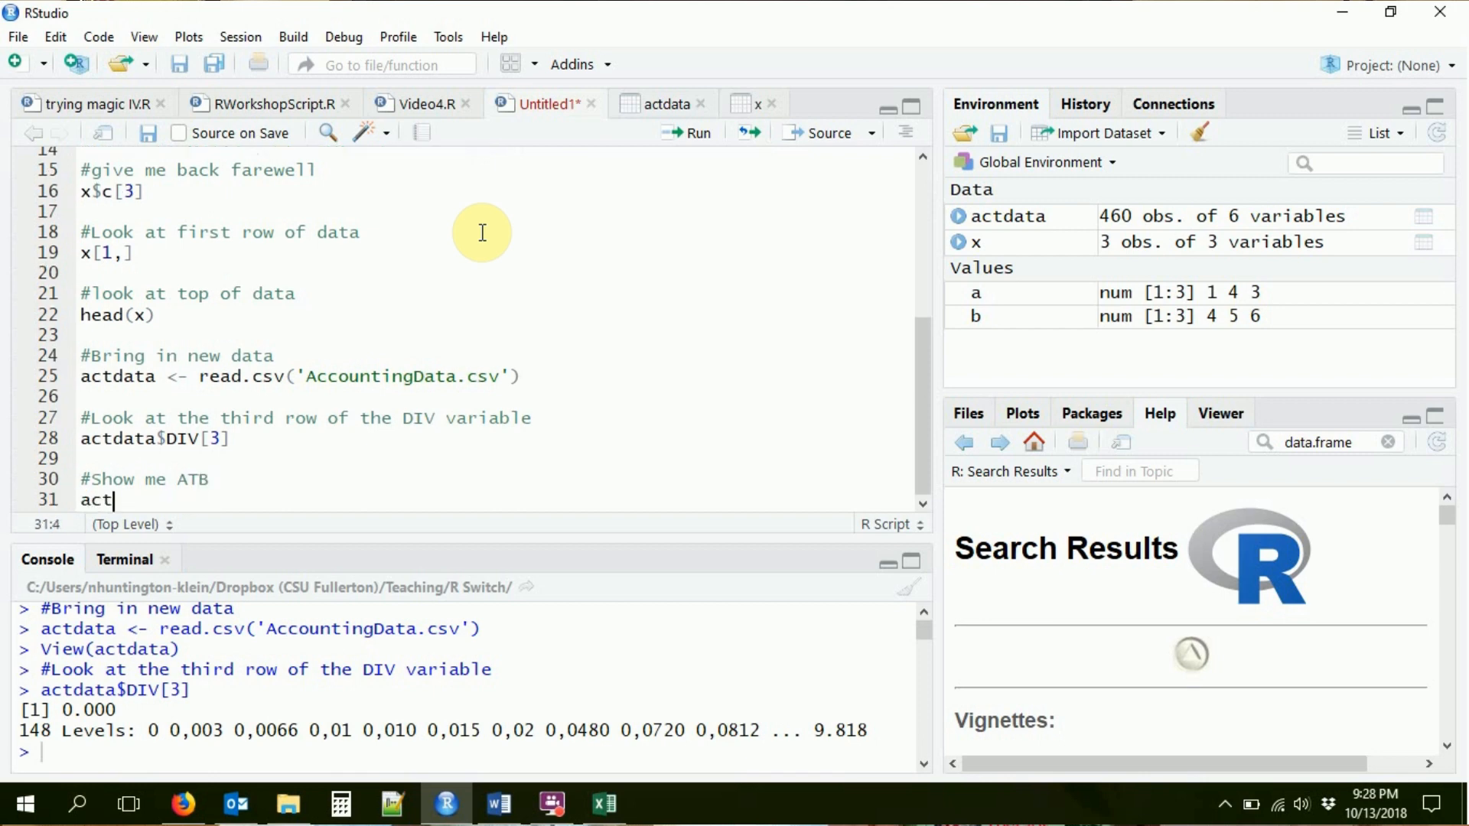
pyautogui.write('data[')
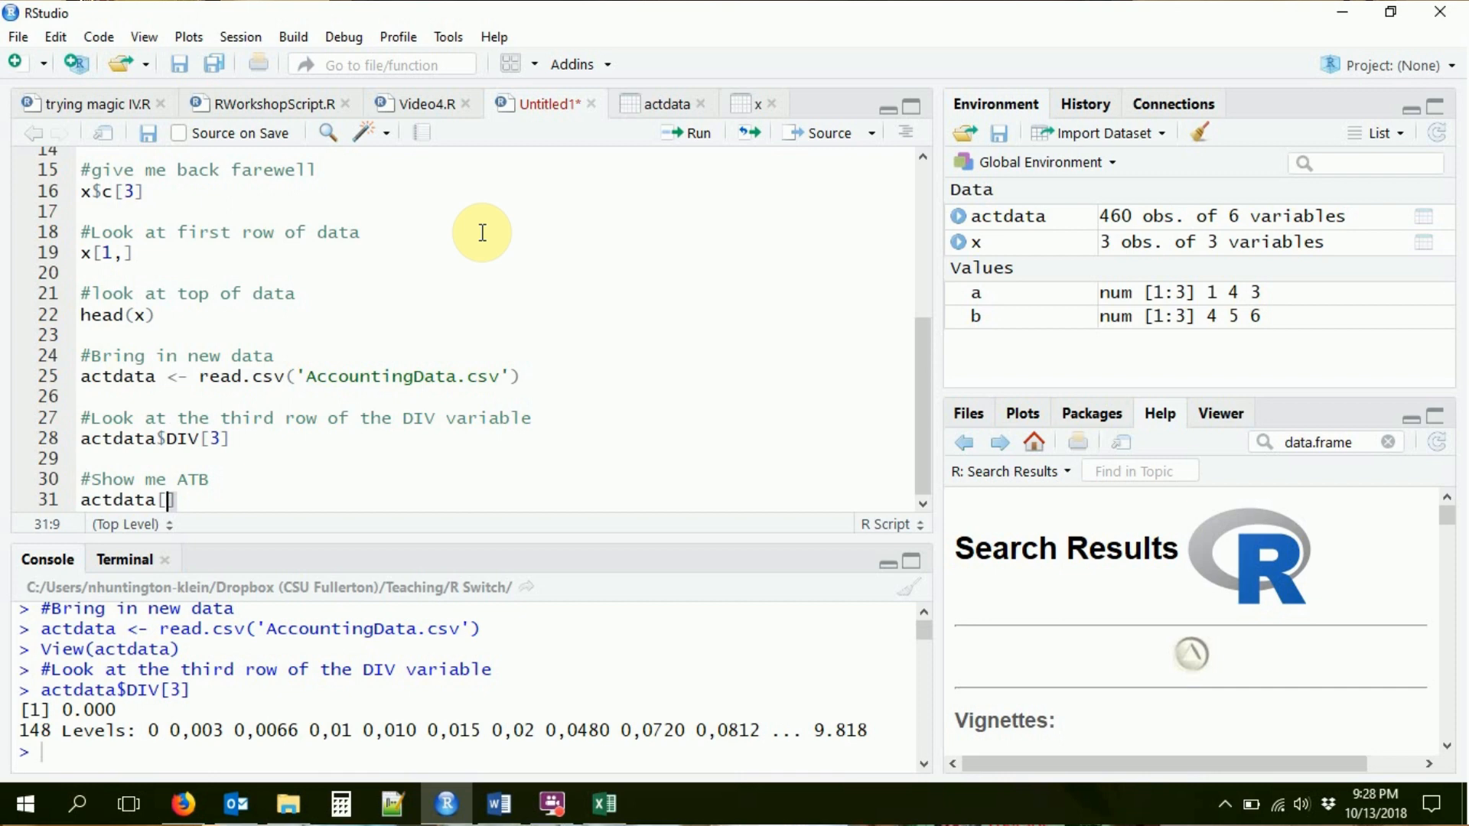
pyautogui.click(661, 102)
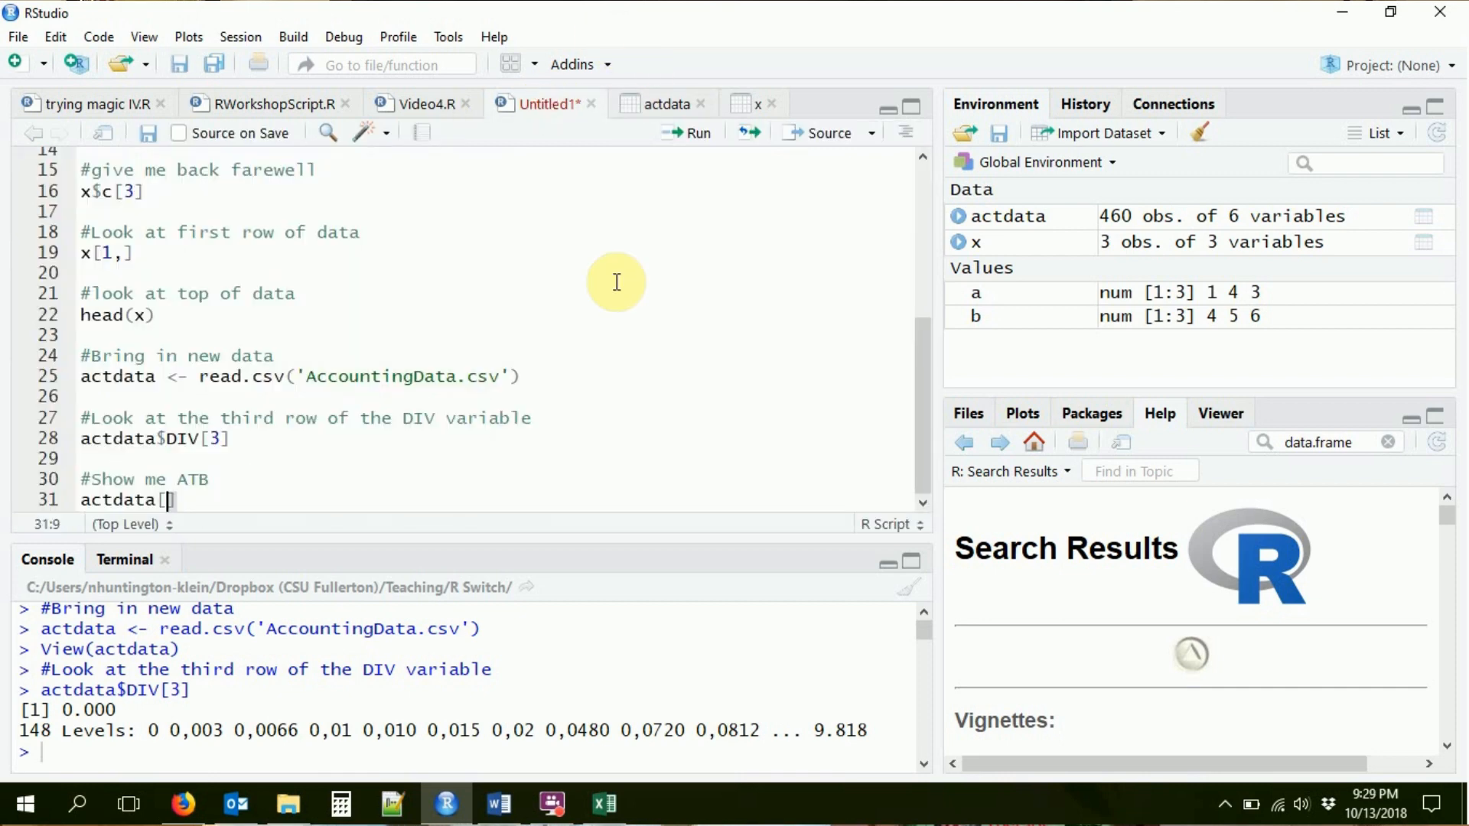
pyautogui.write('actdata$Firm=="ATB')
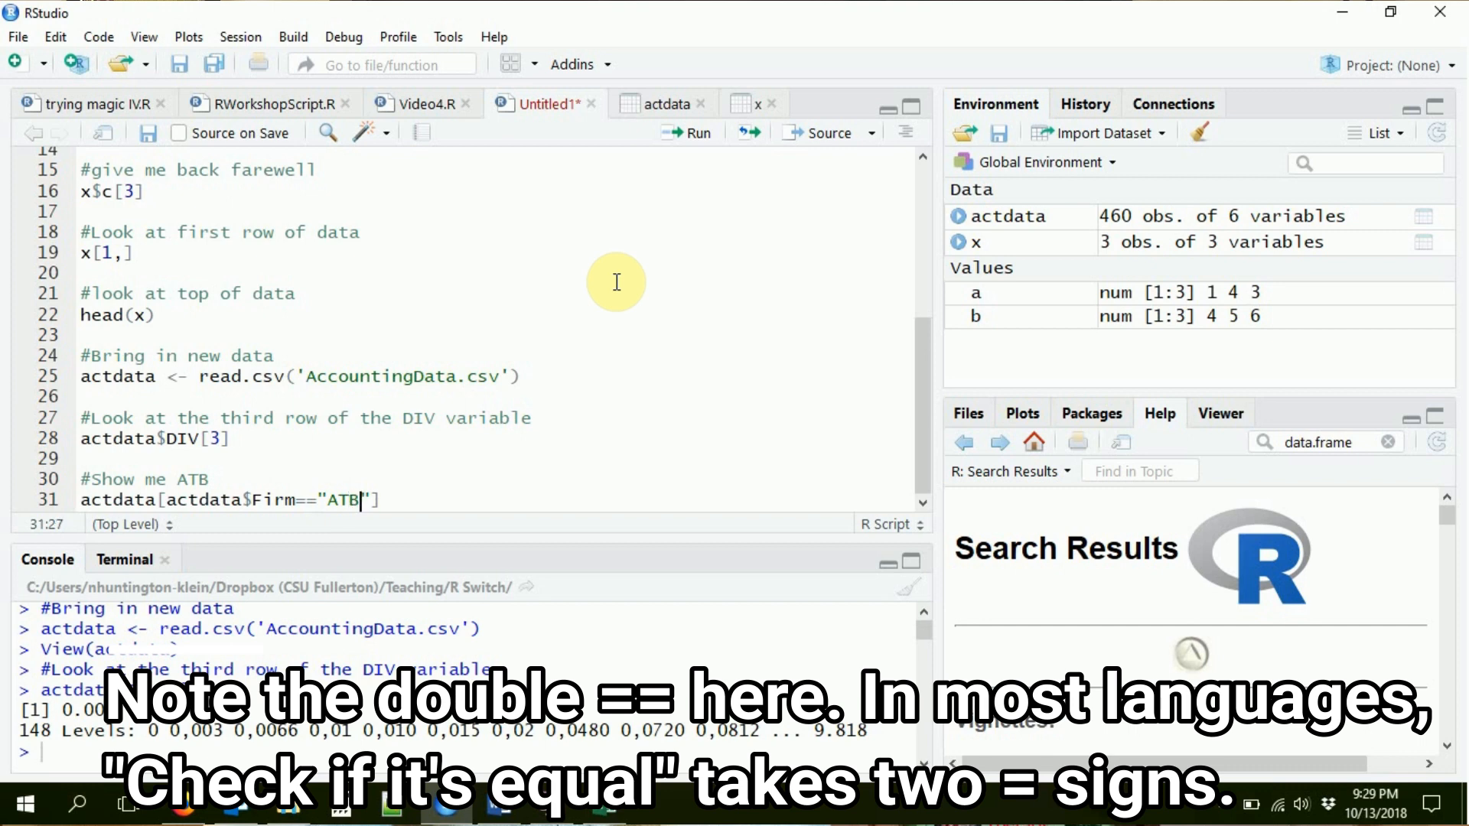
pyautogui.write(',')
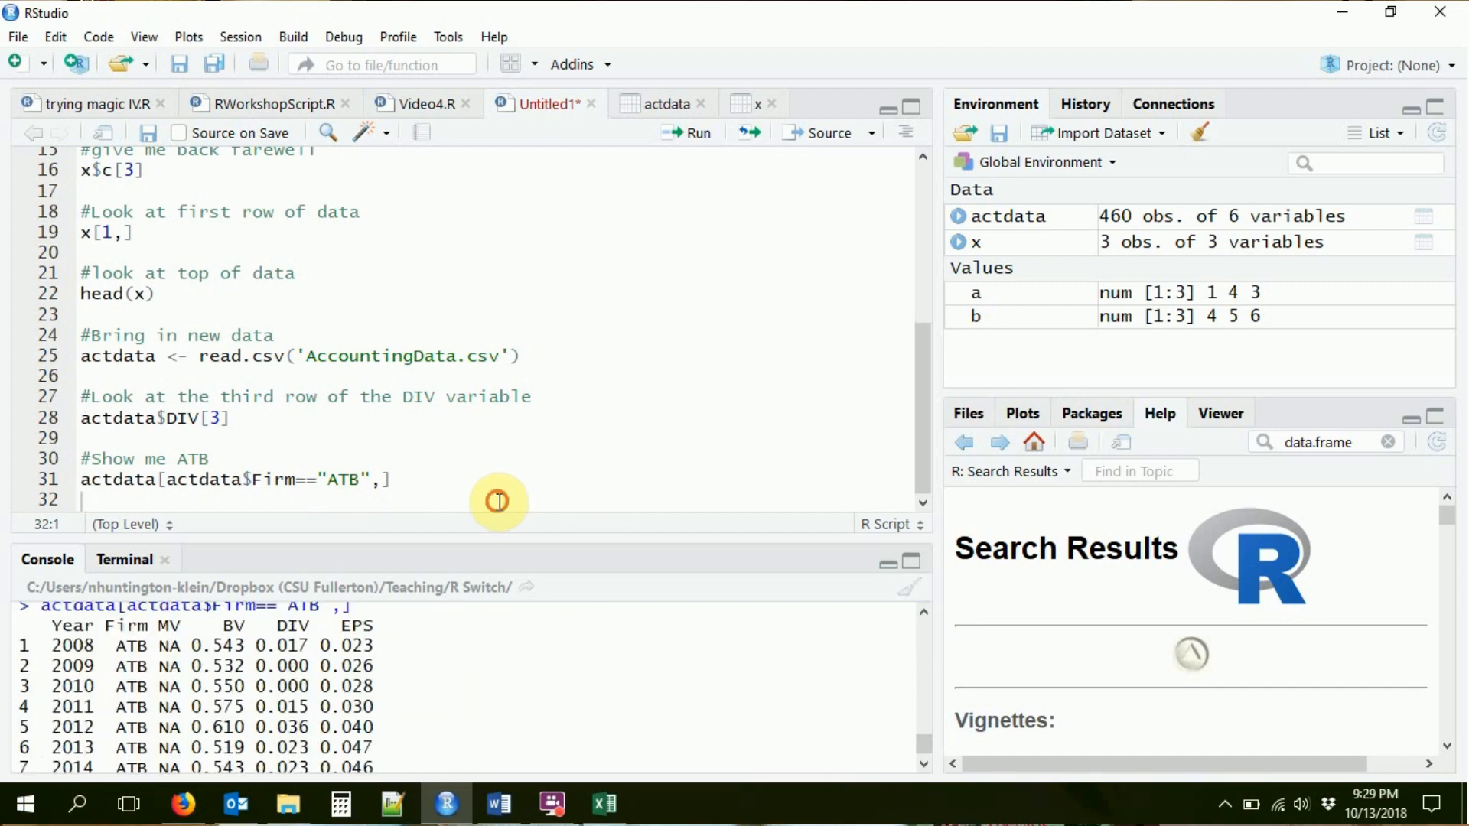
# Add '#head of data' with head(actdata) and run it to print the first six rows.
pyautogui.write('#head of data')
pyautogui.write('head(actdata)')
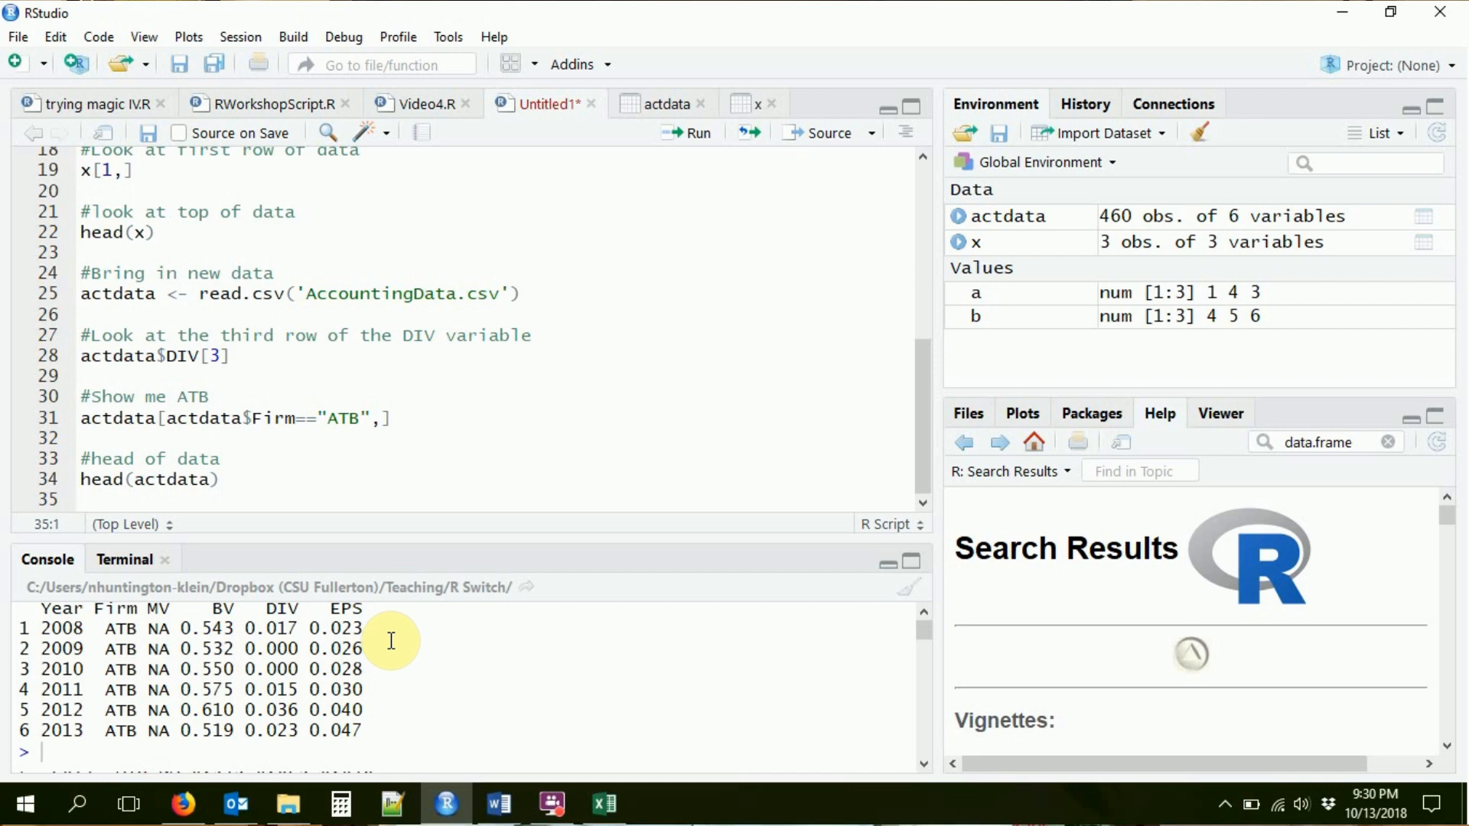
pyautogui.click(84, 499)
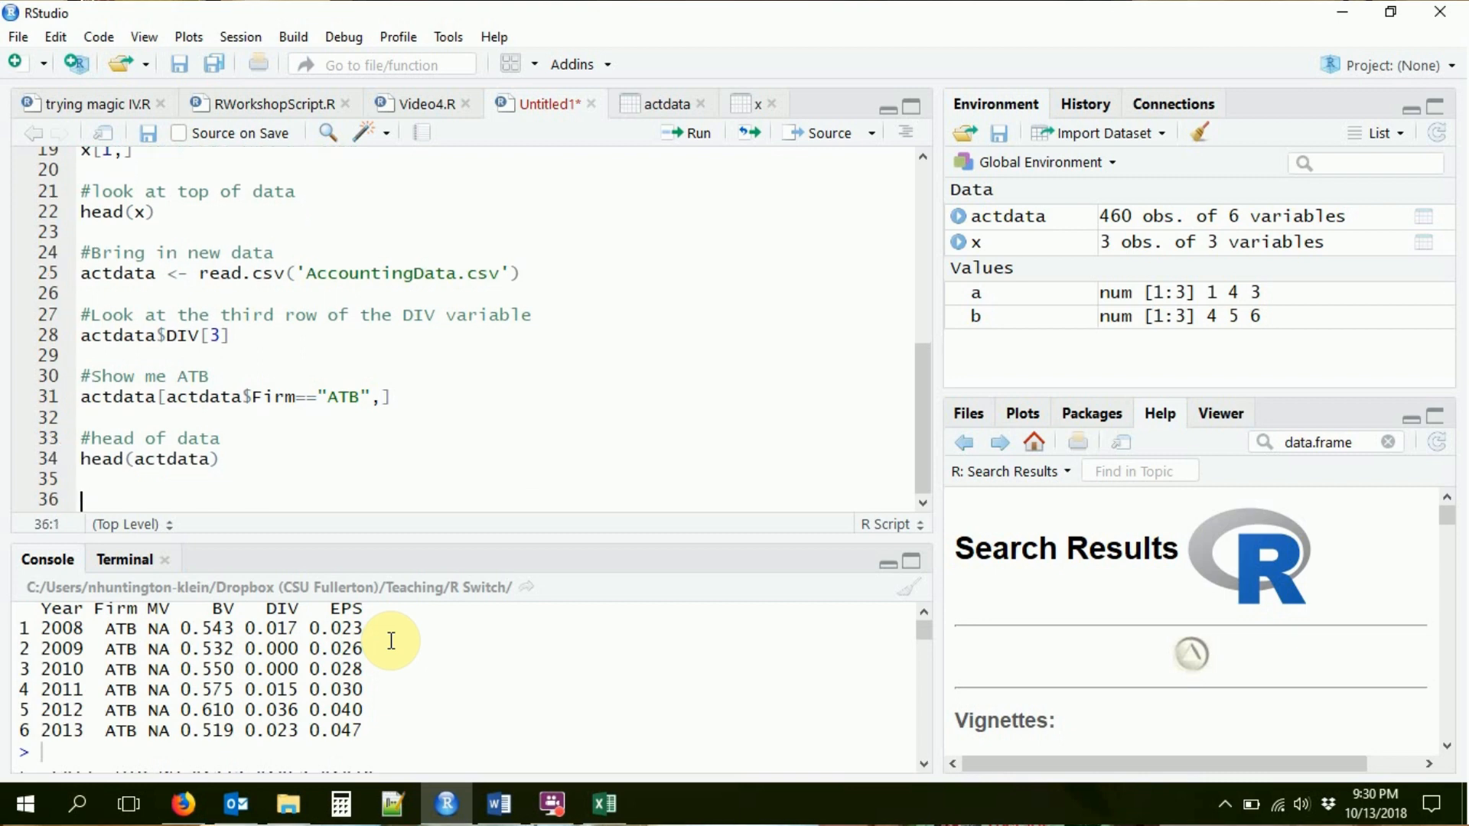
# Add a change-names comment and names(actdata) to list the variable names.
pyautogui.write('#change the name of')
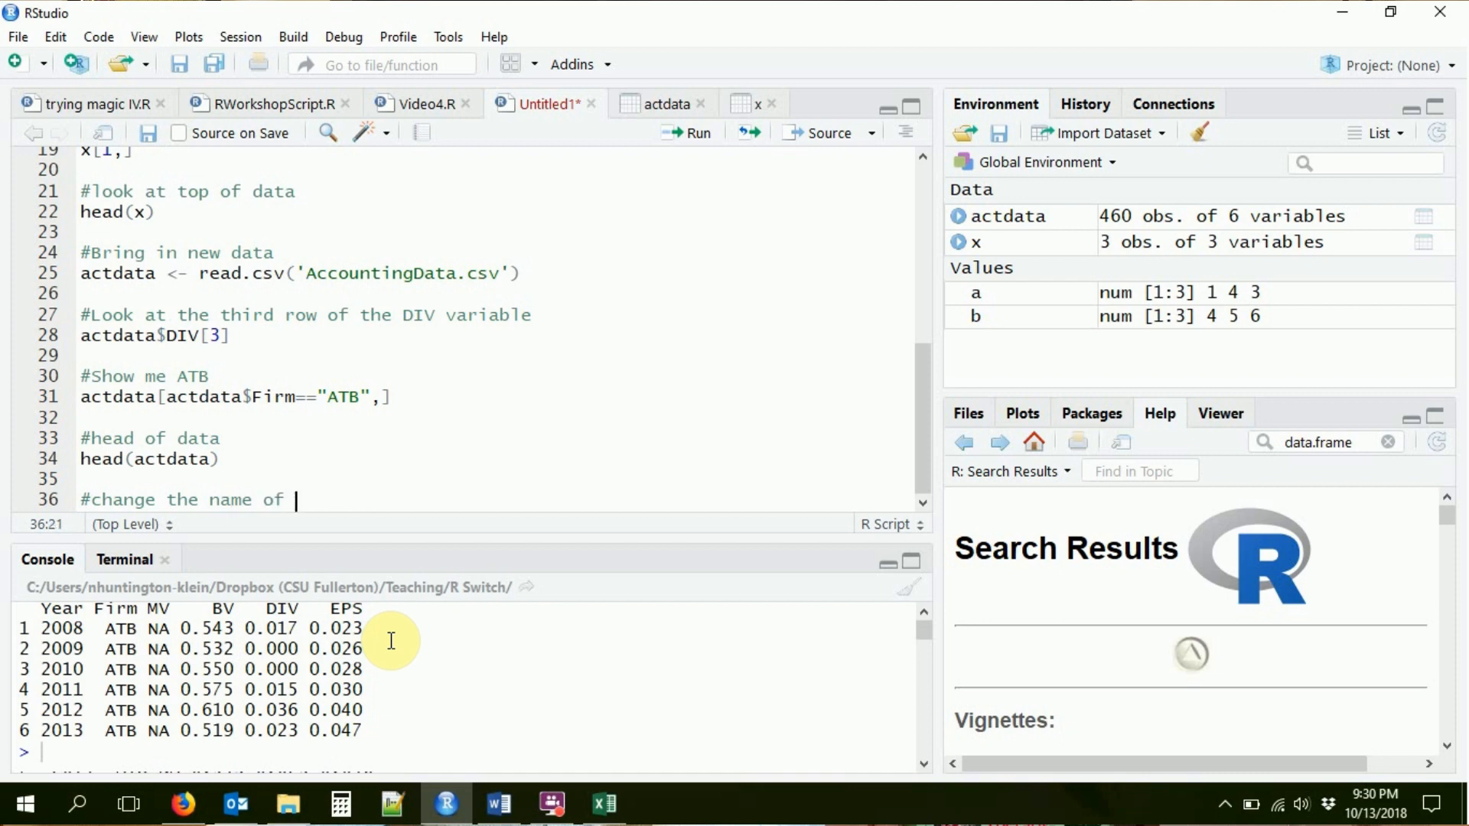
pyautogui.write('variables')
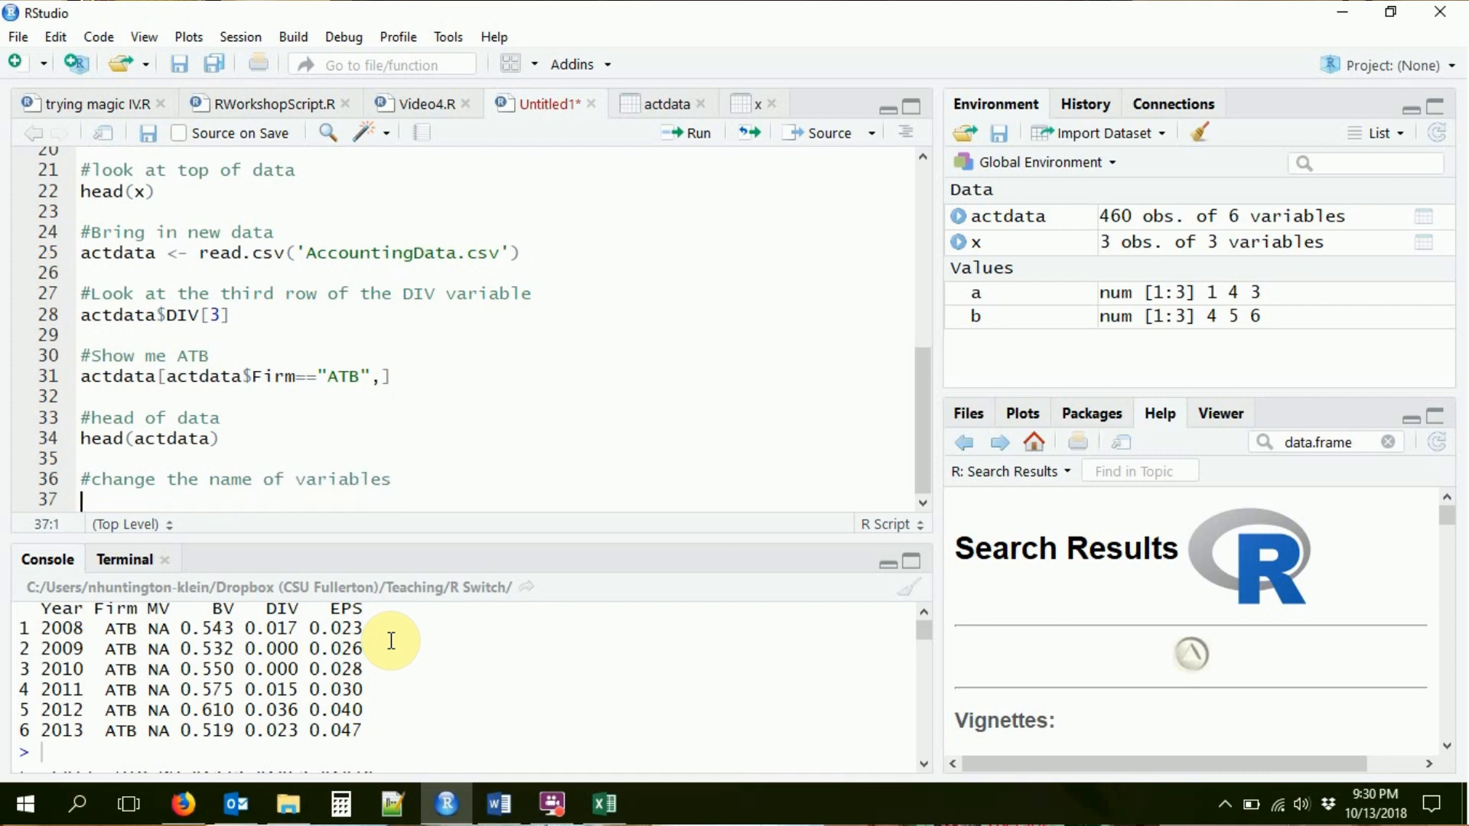
pyautogui.write('names(')
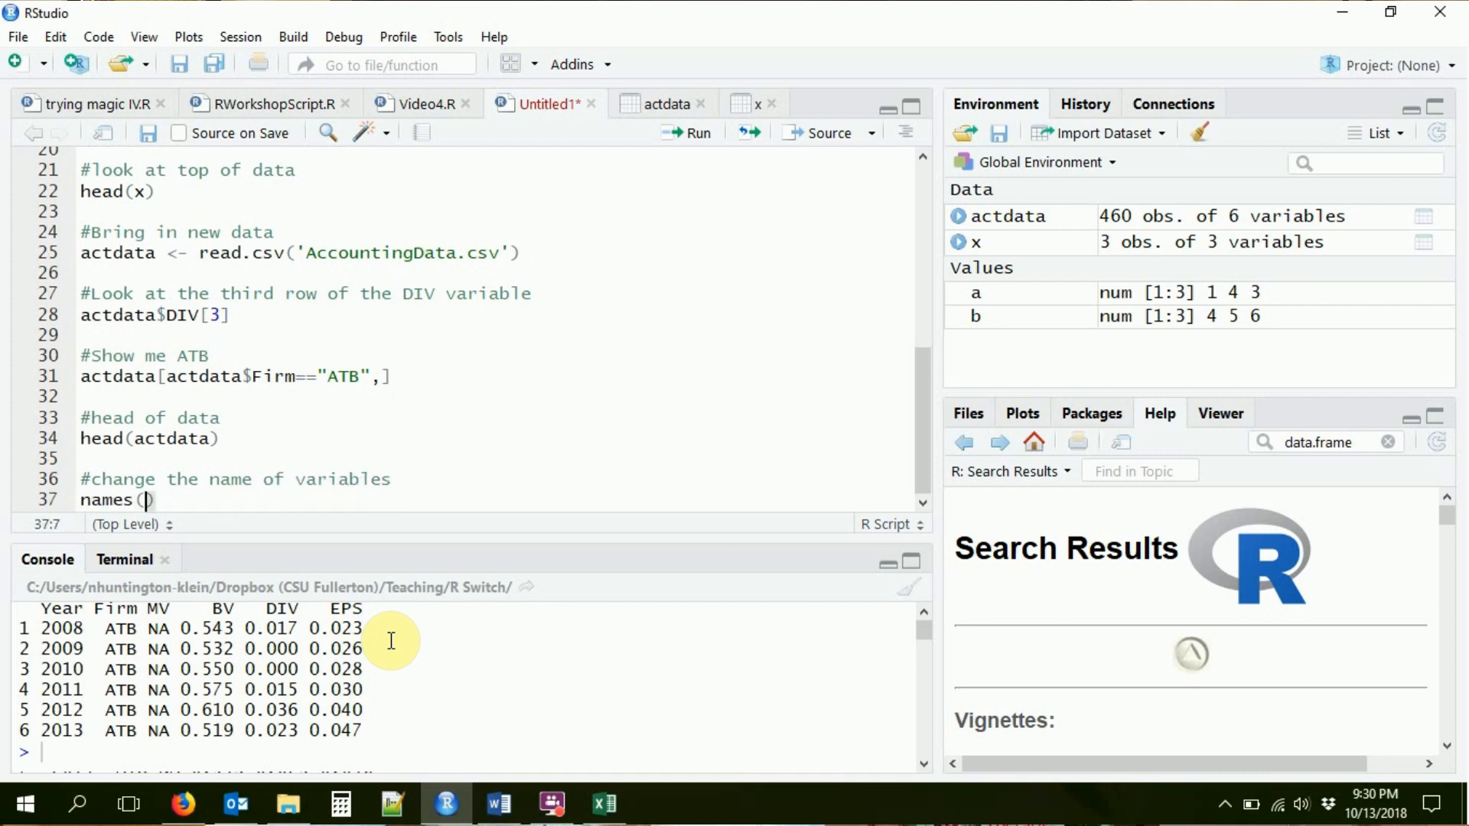
pyautogui.write('actdata')
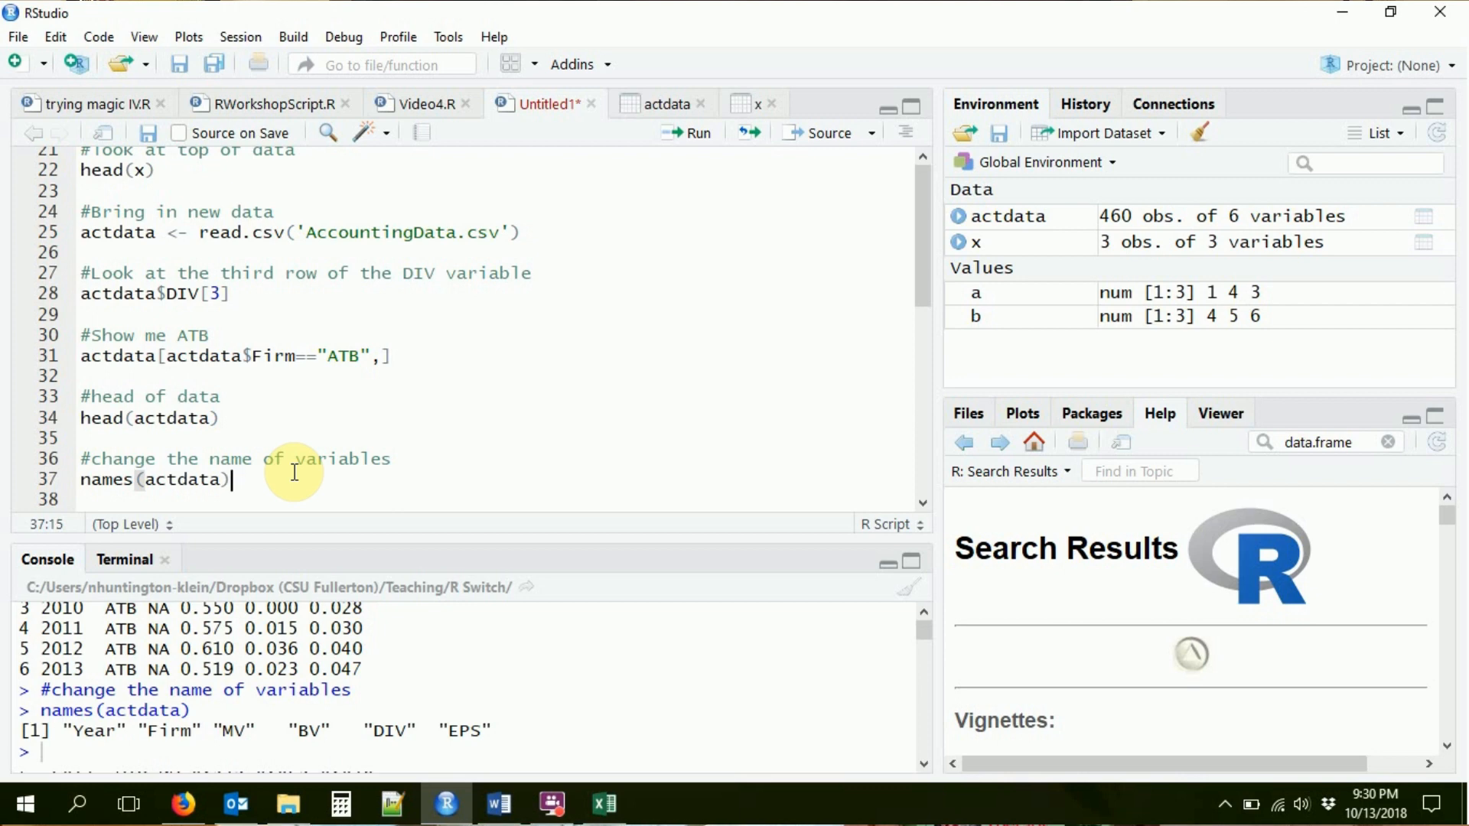
pyautogui.moveTo(312, 740)
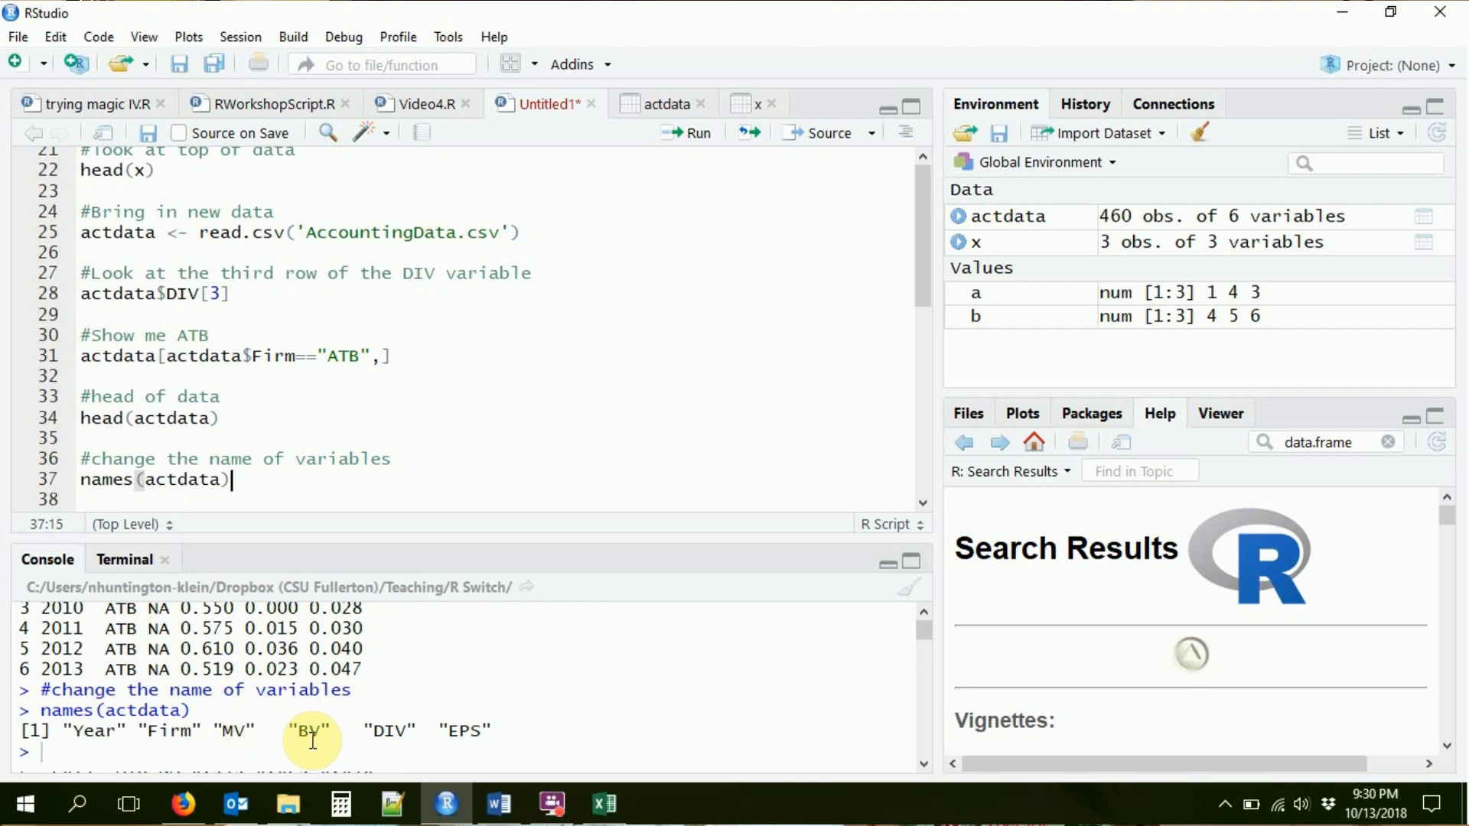
# Rename the fifth column with names(actdata)[5] <- "Dividends" and confirm with names(actdata).
pyautogui.write('[5]')
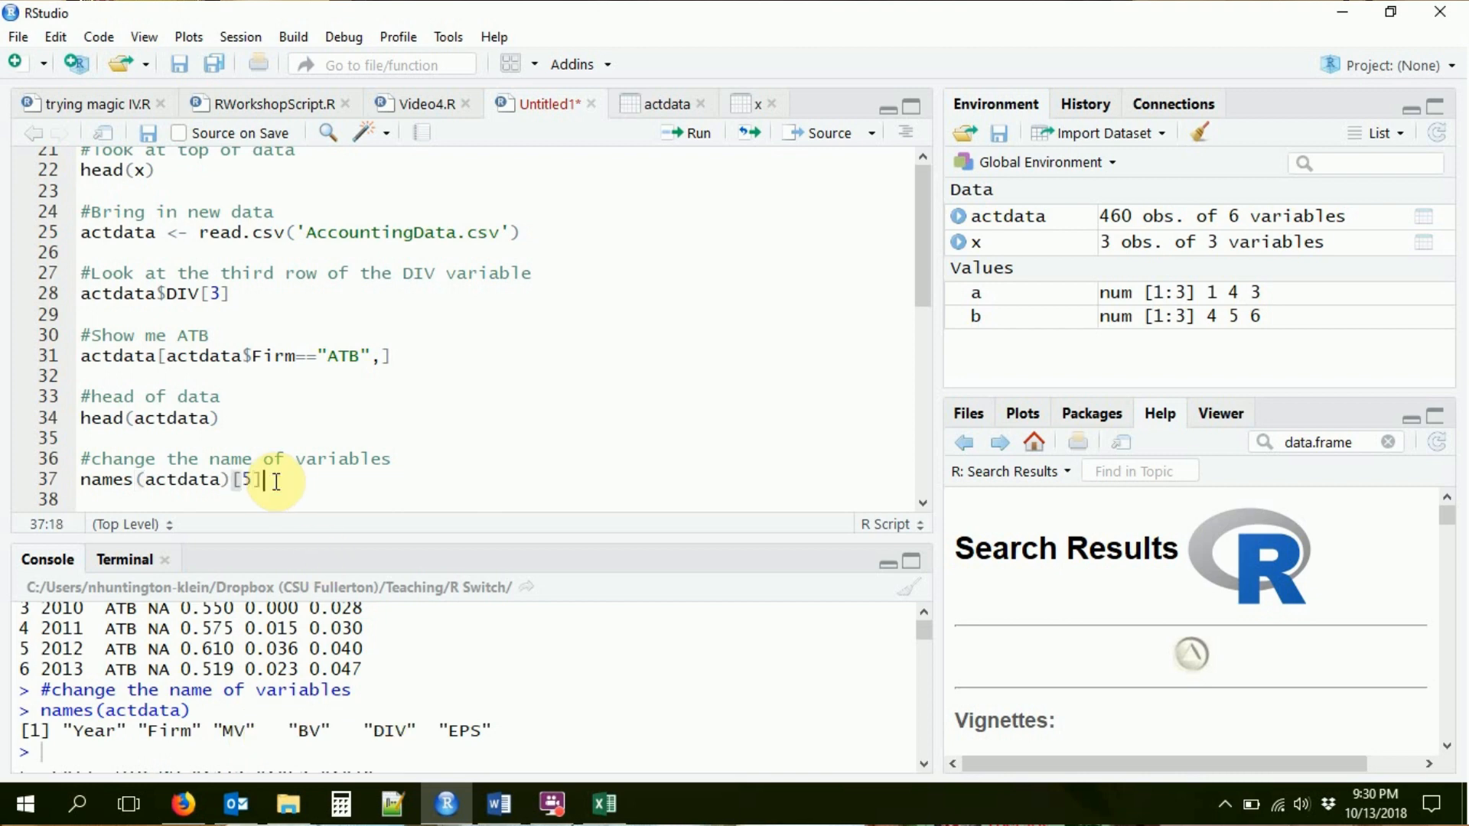
pyautogui.write('<-')
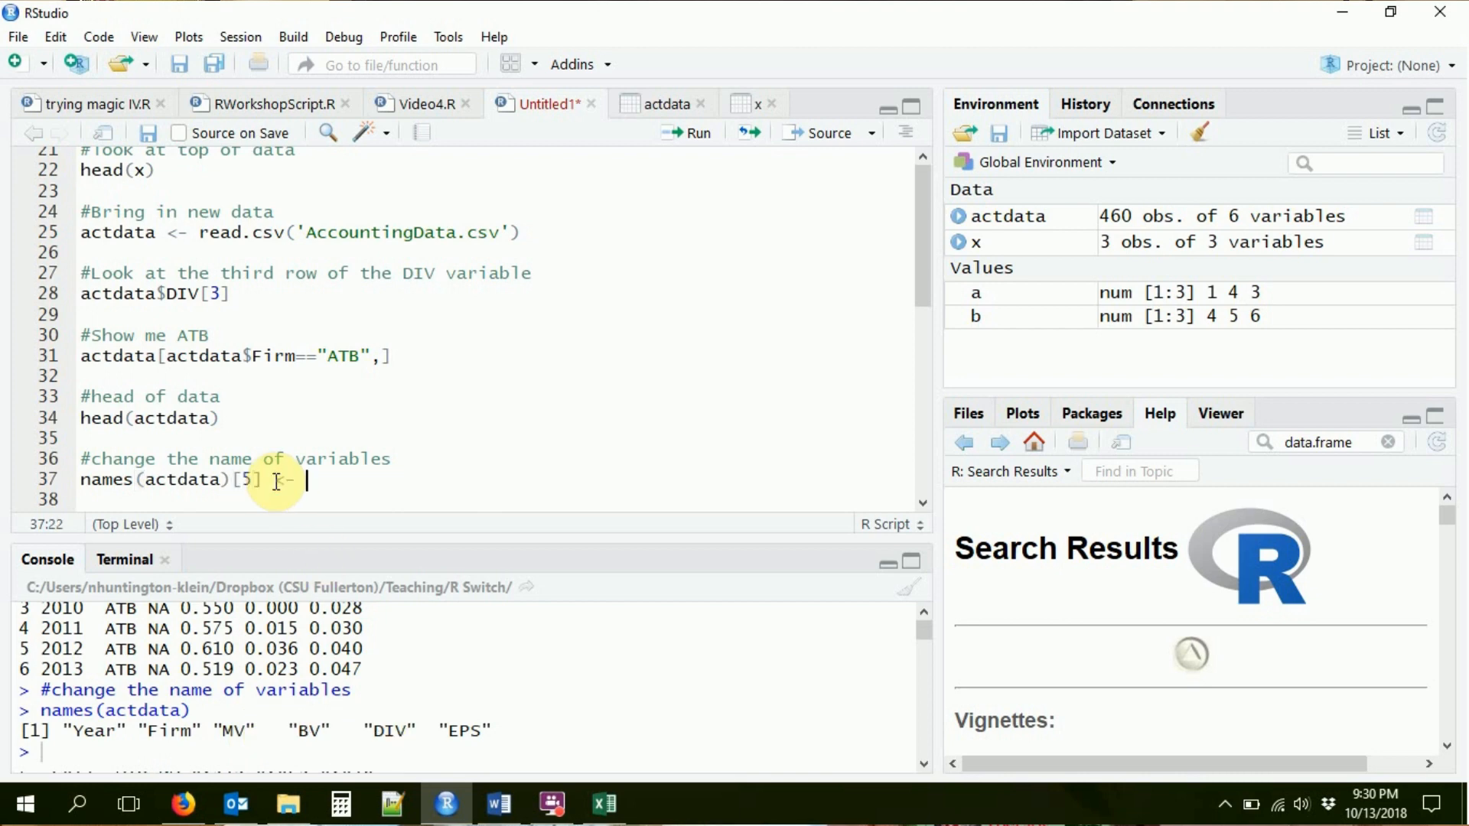
pyautogui.write('"Dividends"')
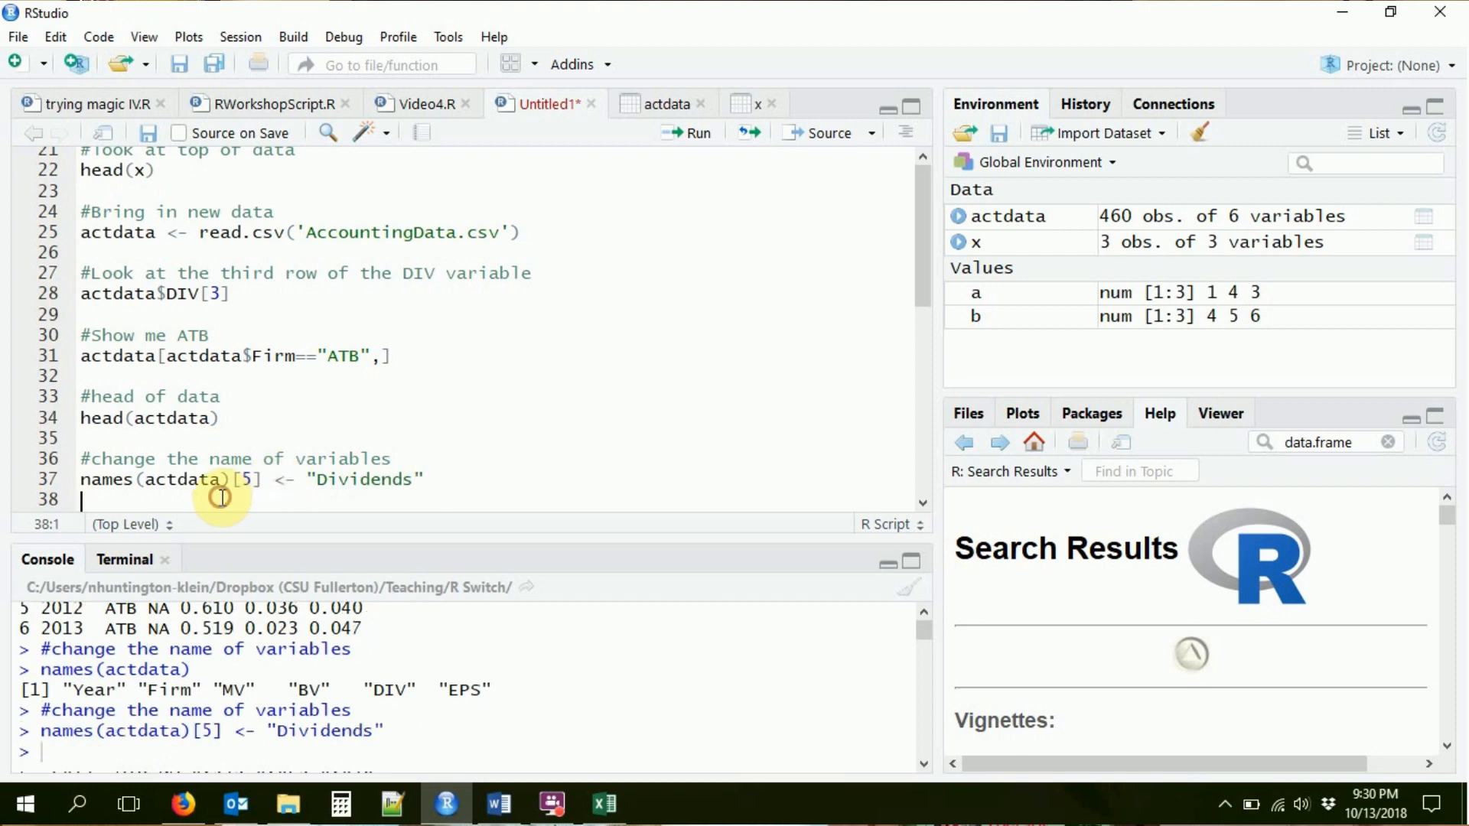
pyautogui.write('named(')
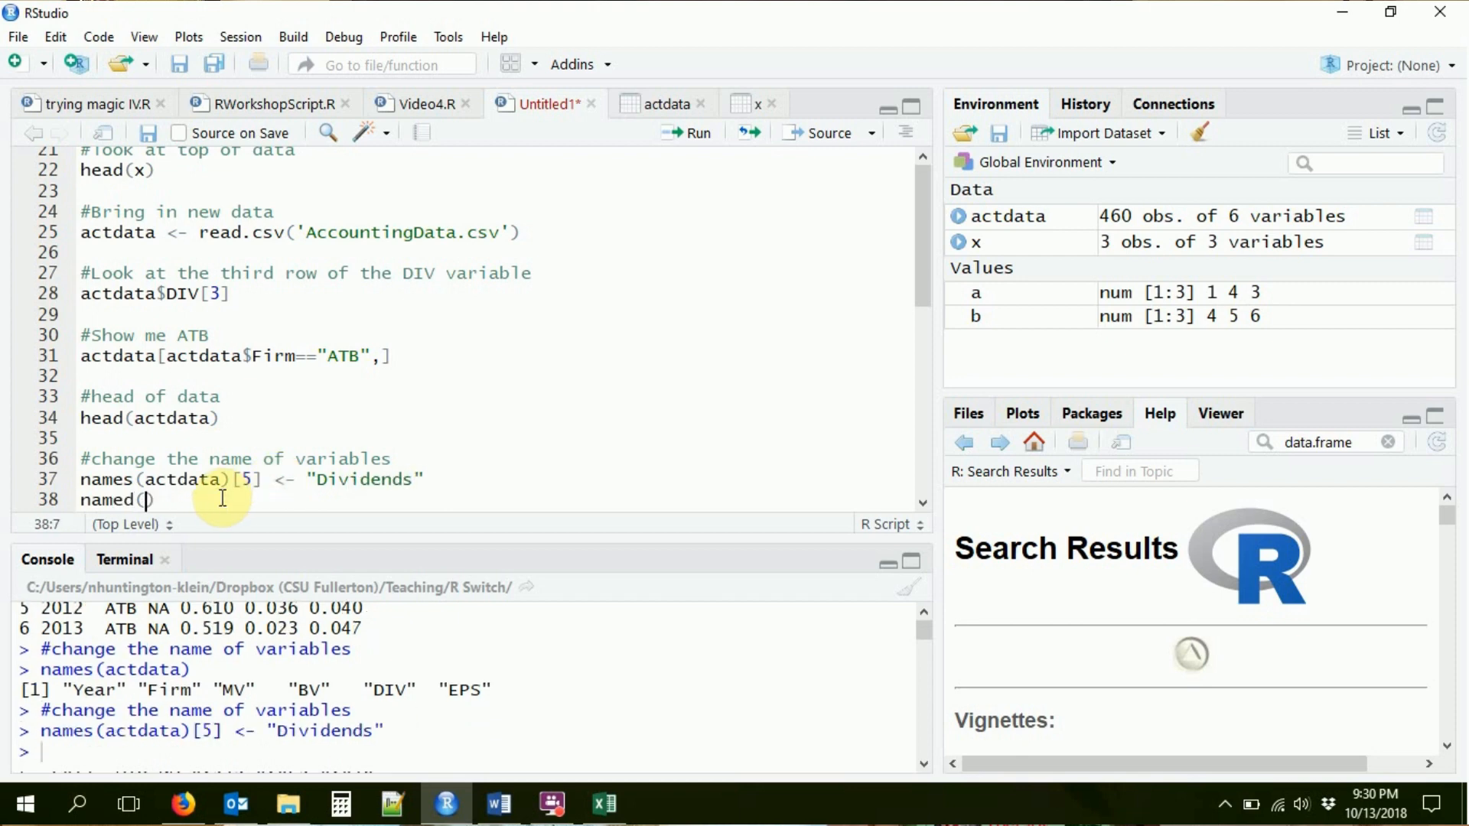
pyautogui.write('actdata')
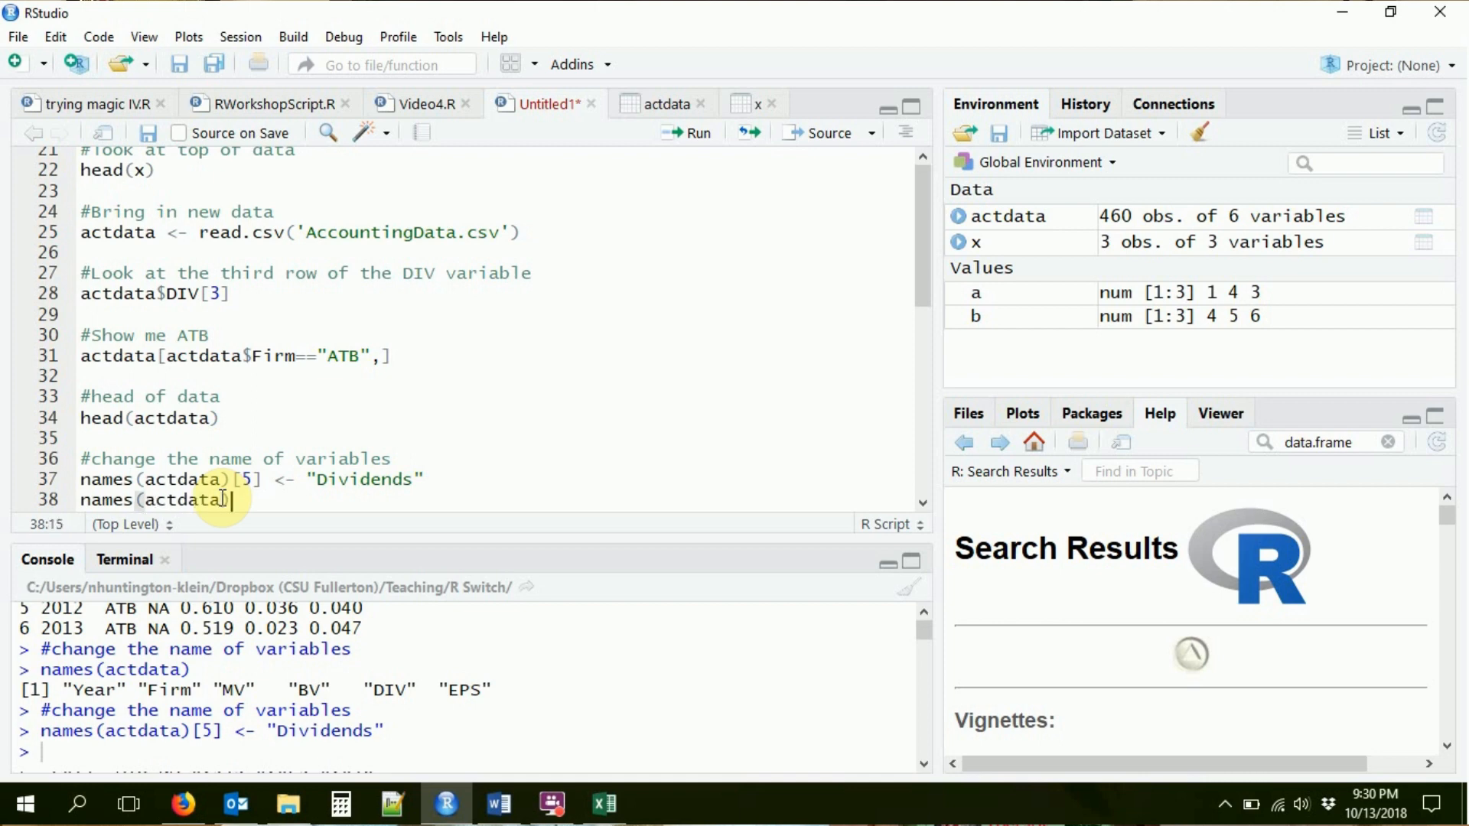
pyautogui.press('enter')
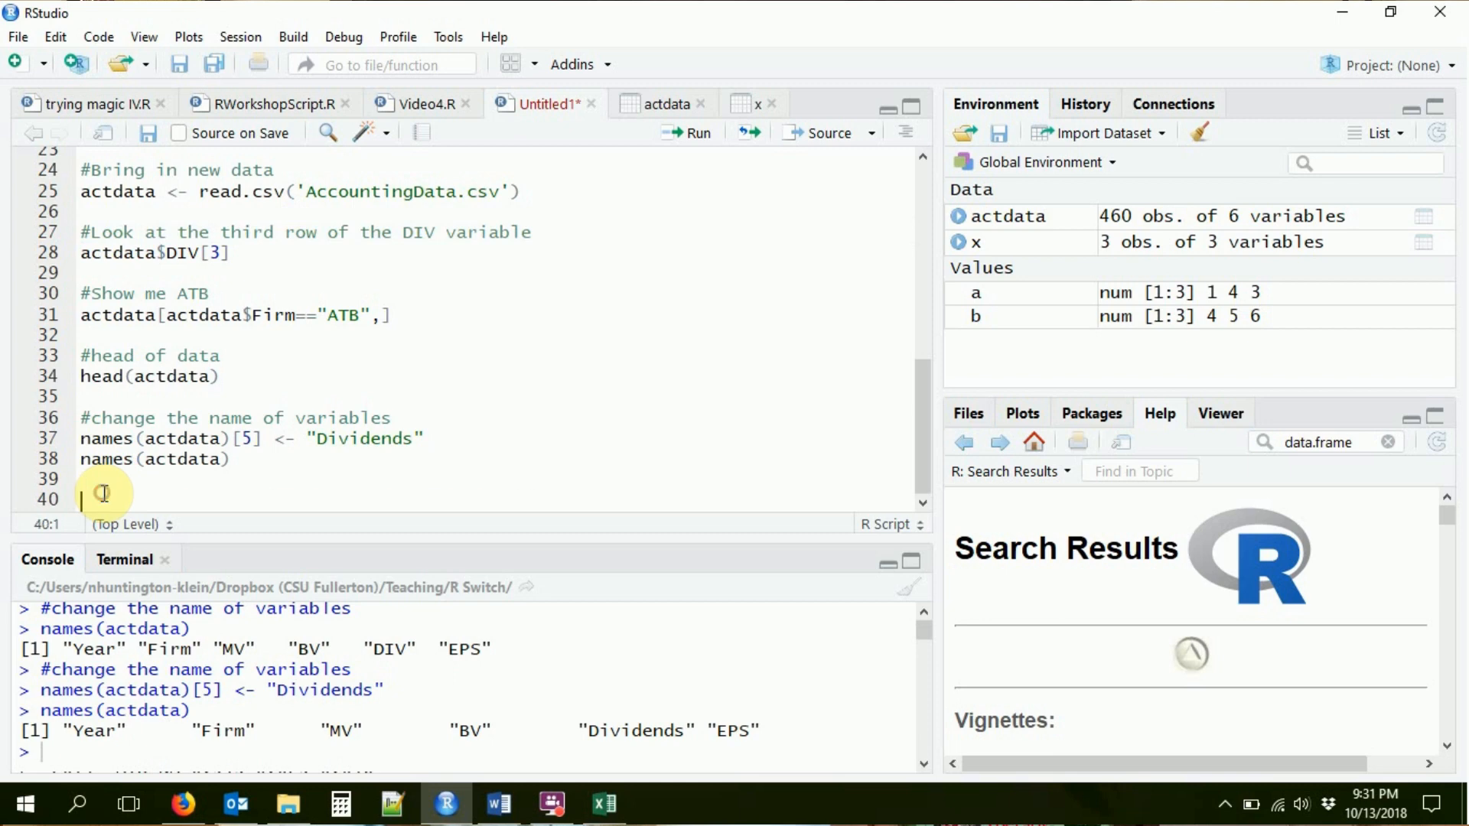
# Run actdata$Dividends[3] to get the third value via the renamed column.
pyautogui.write('actdata$Dividends[')
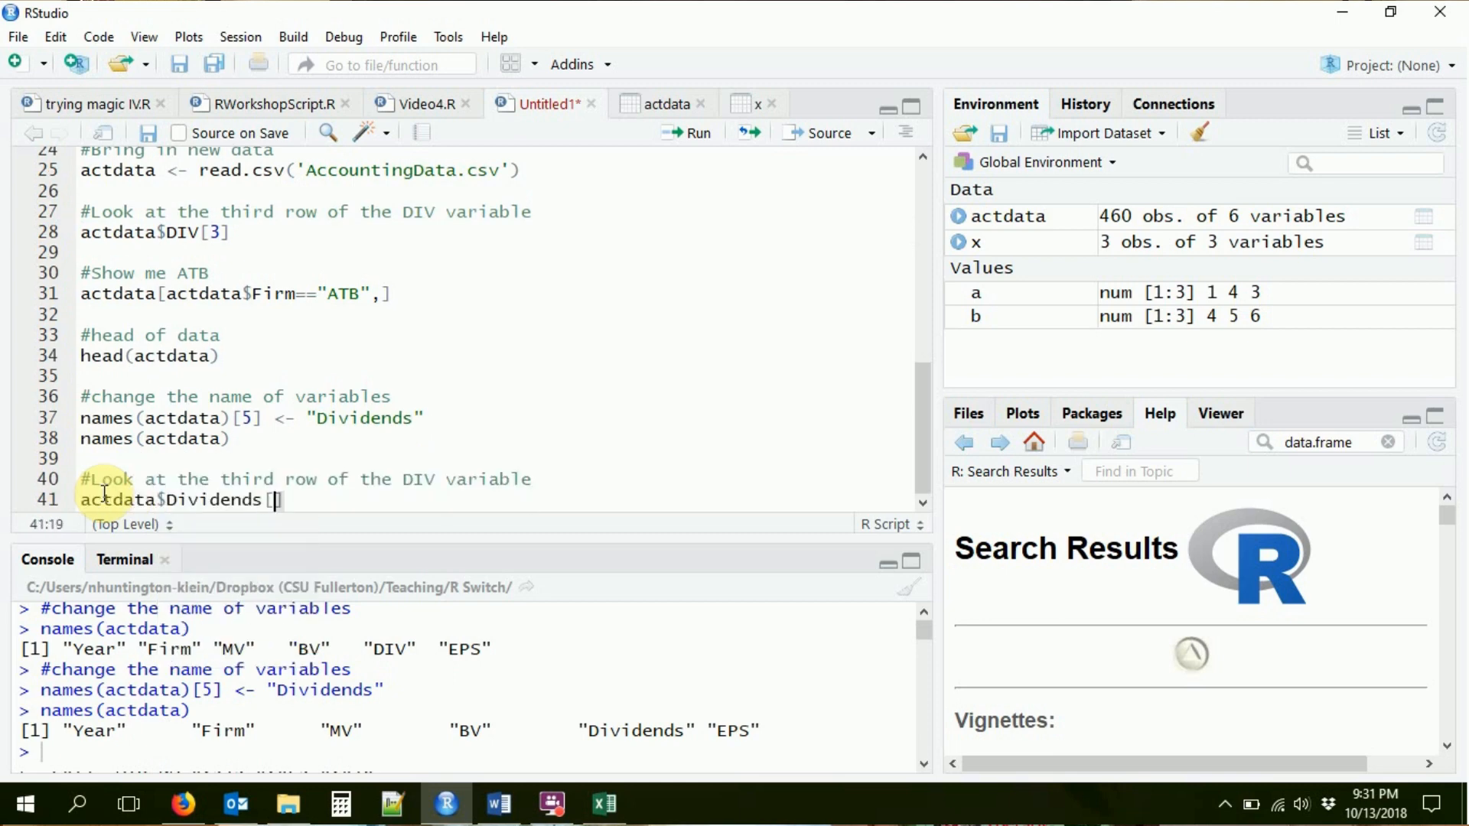
pyautogui.write('3]')
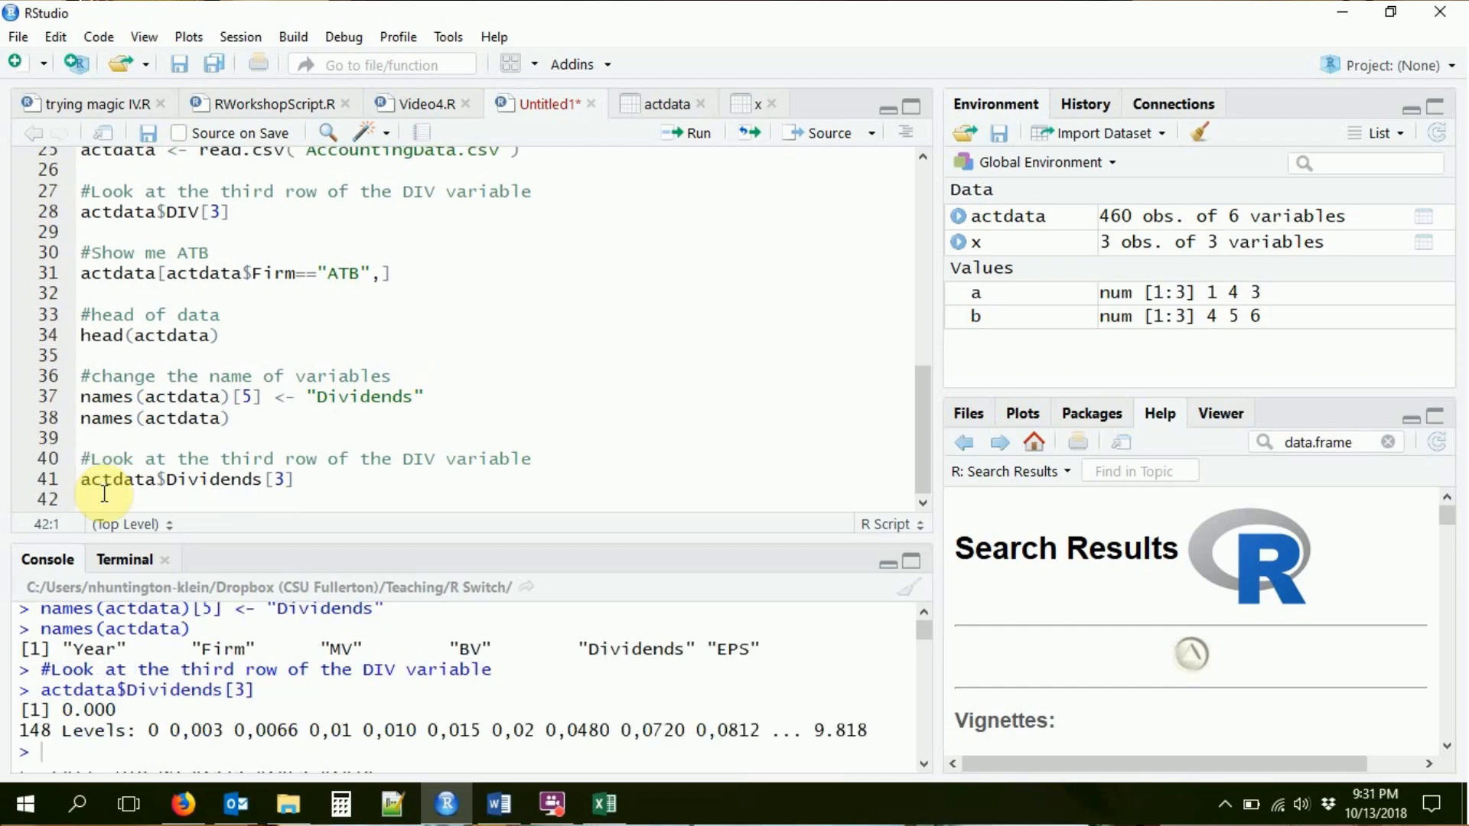